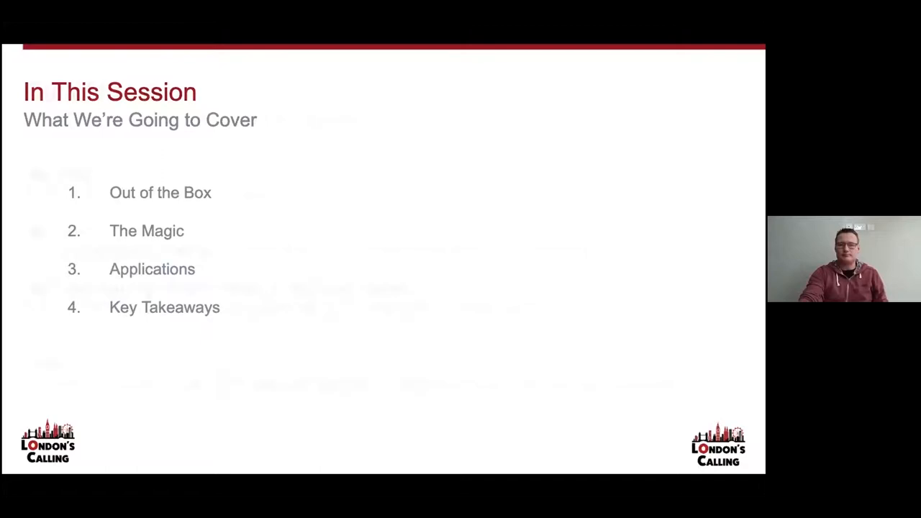
# Advance from the agenda to the 'Out of the Box' slide on standard dynamic list views and reports.
pyautogui.press('right')
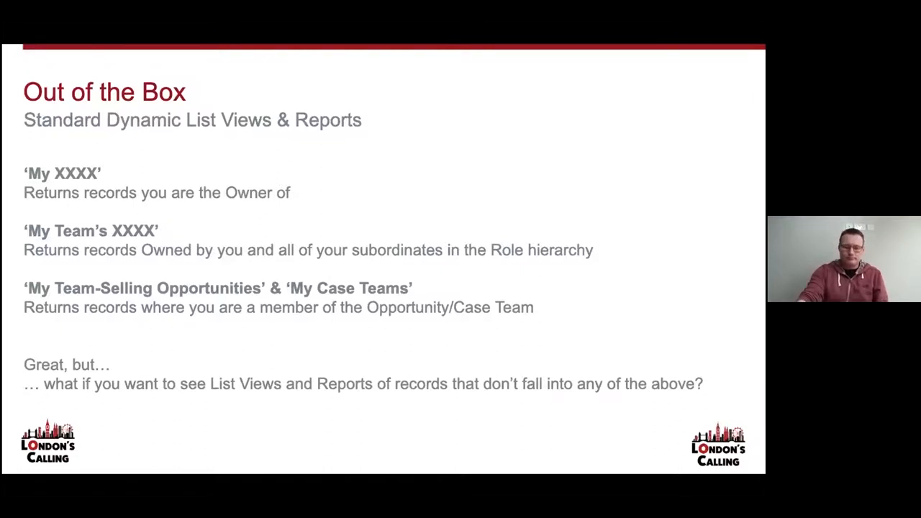
# Advance the slideshow to slide 8, 'The Magic: Time to see it in Action!'.
pyautogui.press('Right')
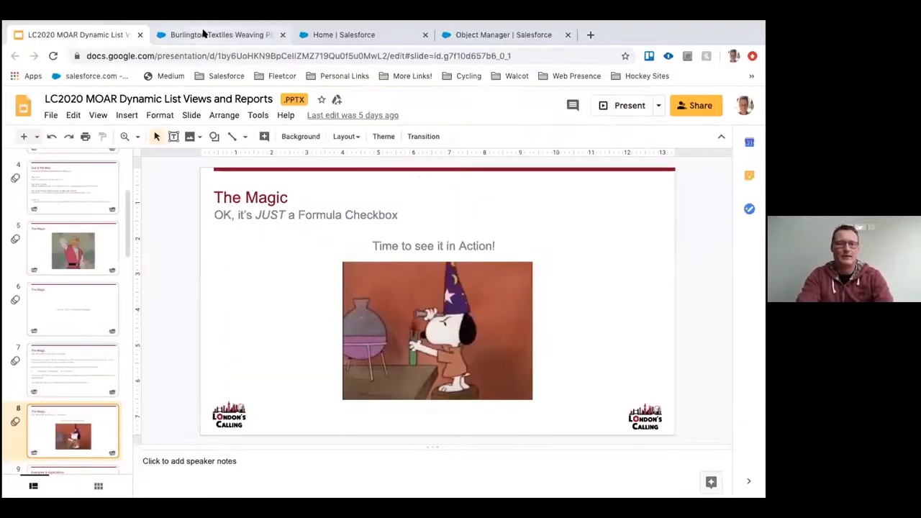
pyautogui.click(219, 35)
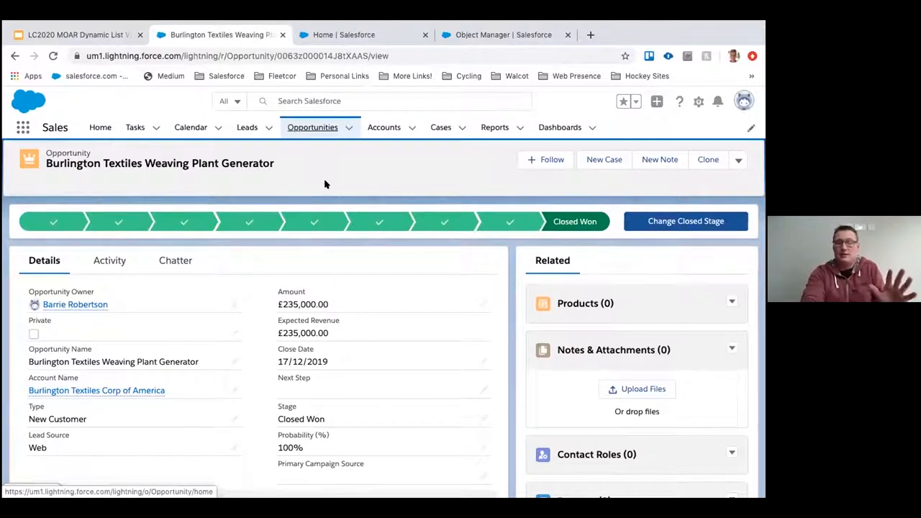
pyautogui.moveTo(322, 189)
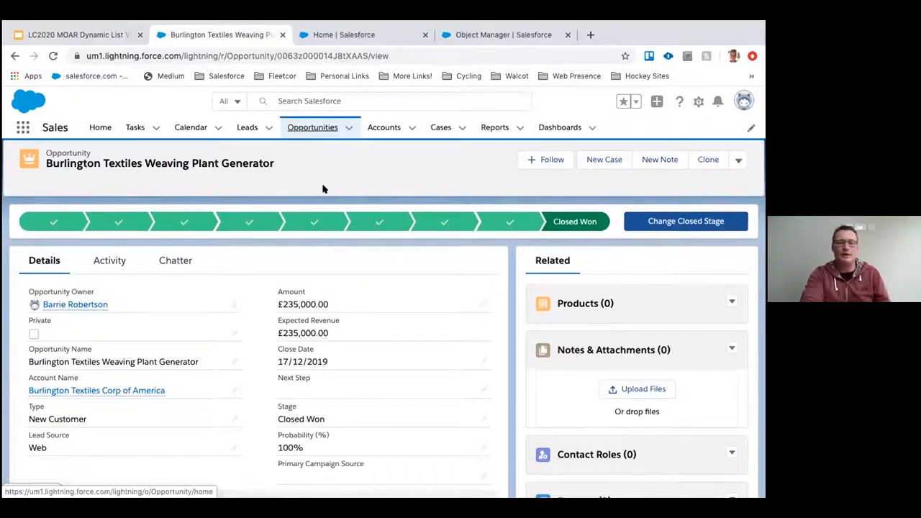
pyautogui.scroll(-3)
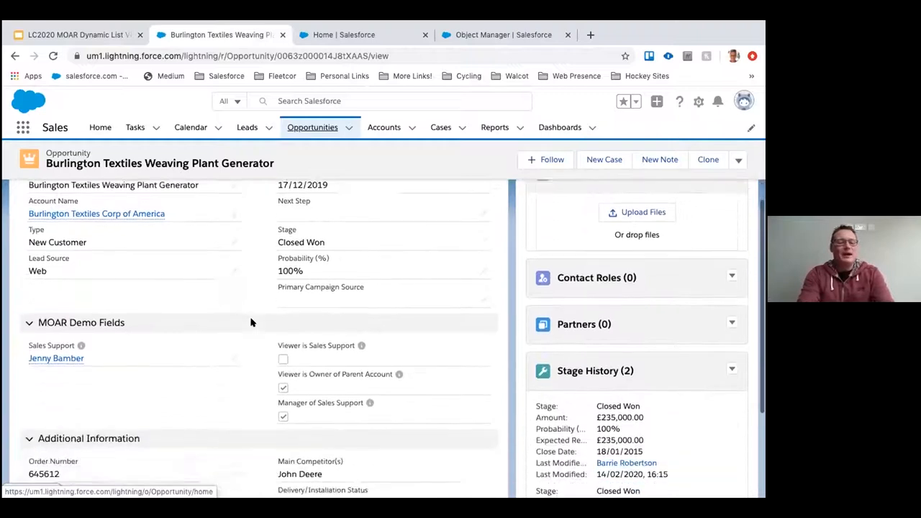
pyautogui.scroll(-3)
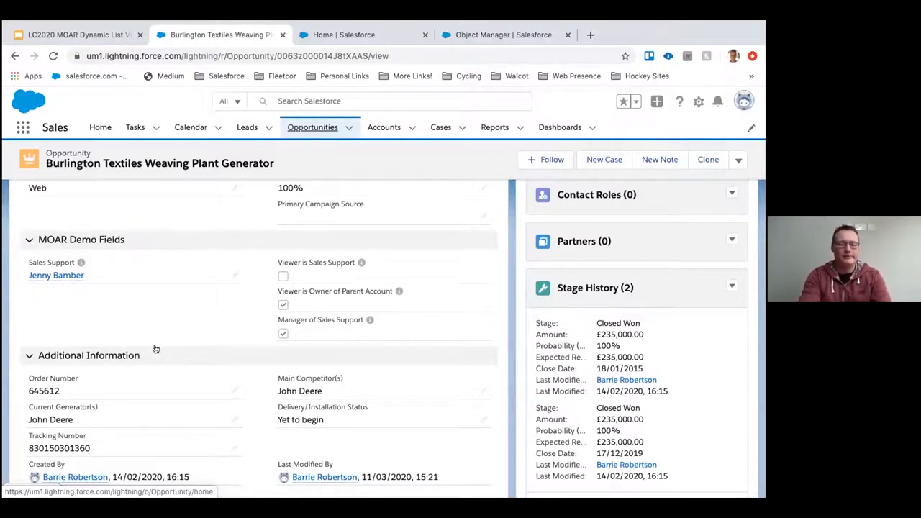
pyautogui.moveTo(130, 326)
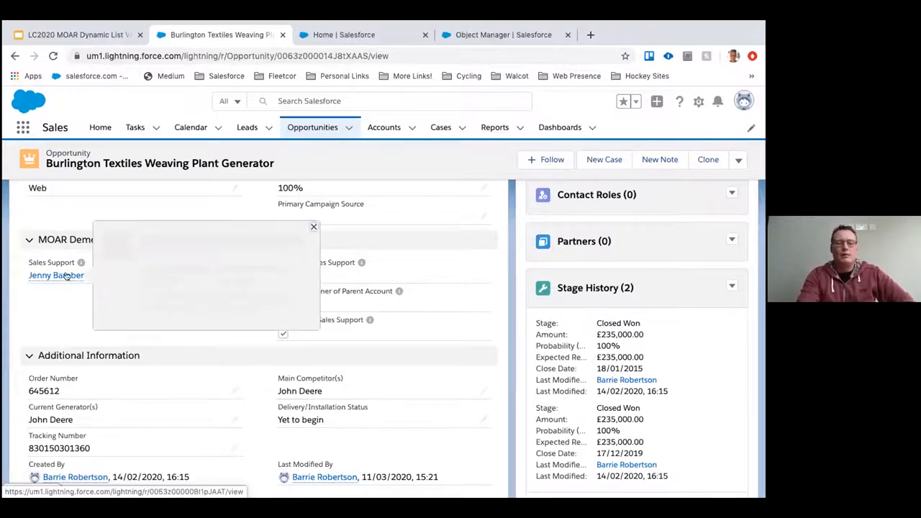
pyautogui.moveTo(56, 275)
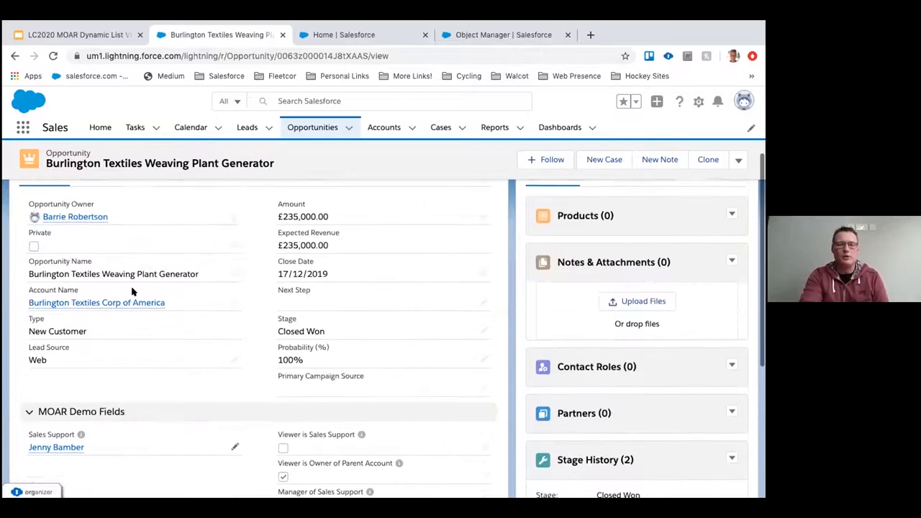
pyautogui.scroll(-3)
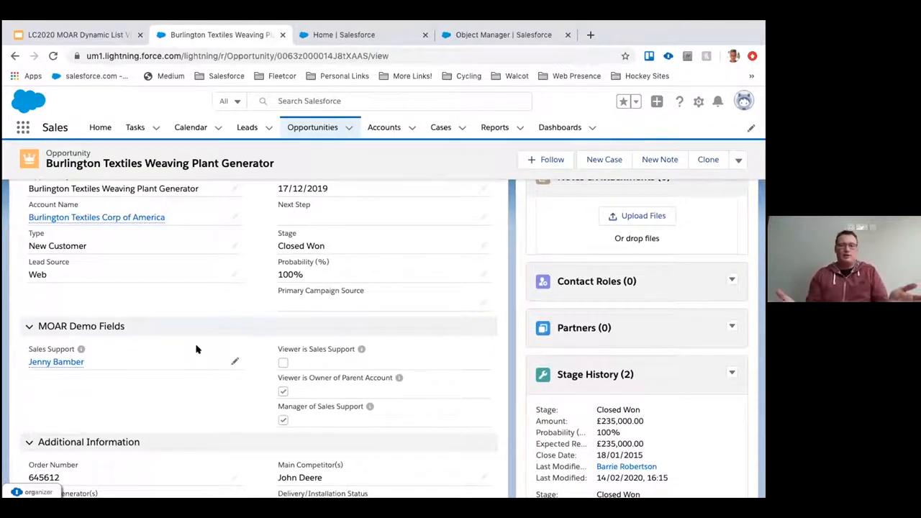
pyautogui.scroll(3)
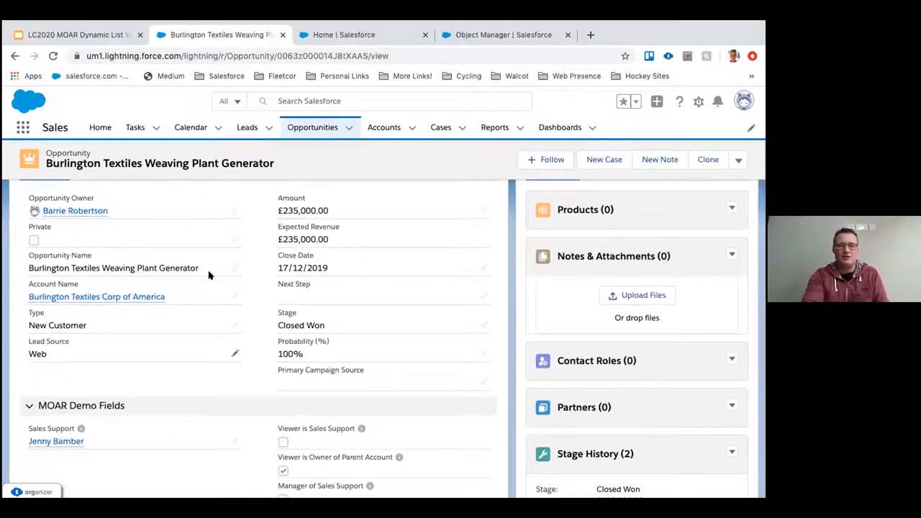
pyautogui.scroll(-3)
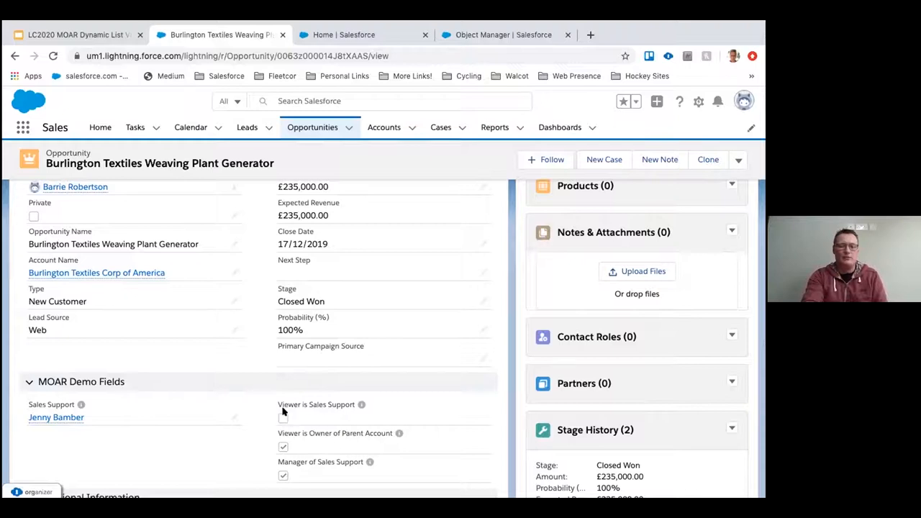
pyautogui.moveTo(361, 404)
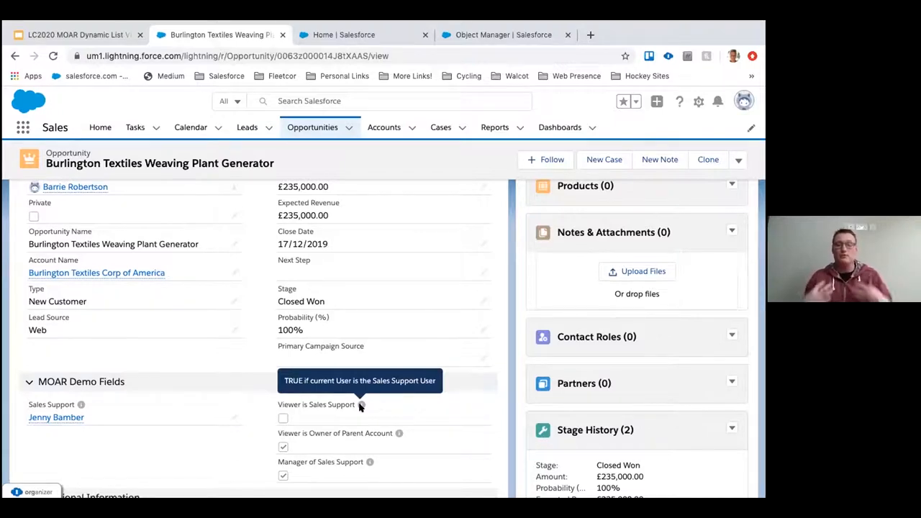
pyautogui.moveTo(257, 421)
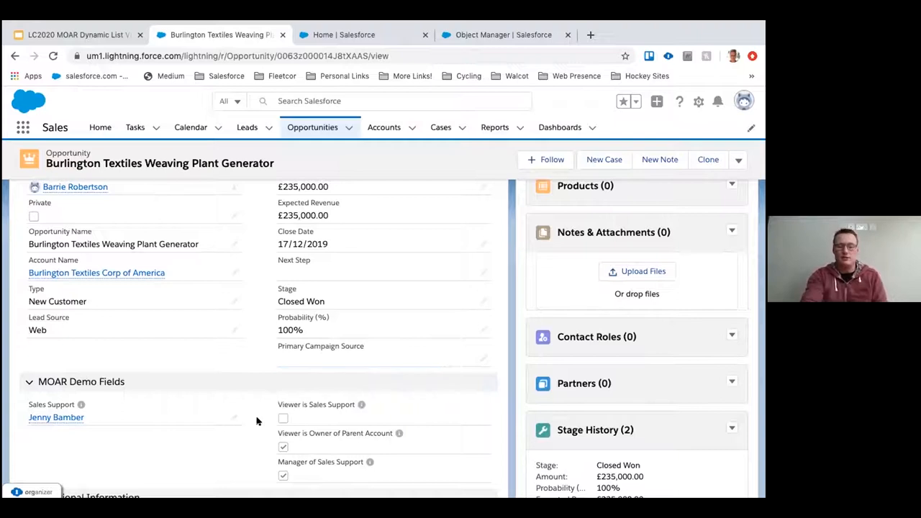
pyautogui.moveTo(263, 417)
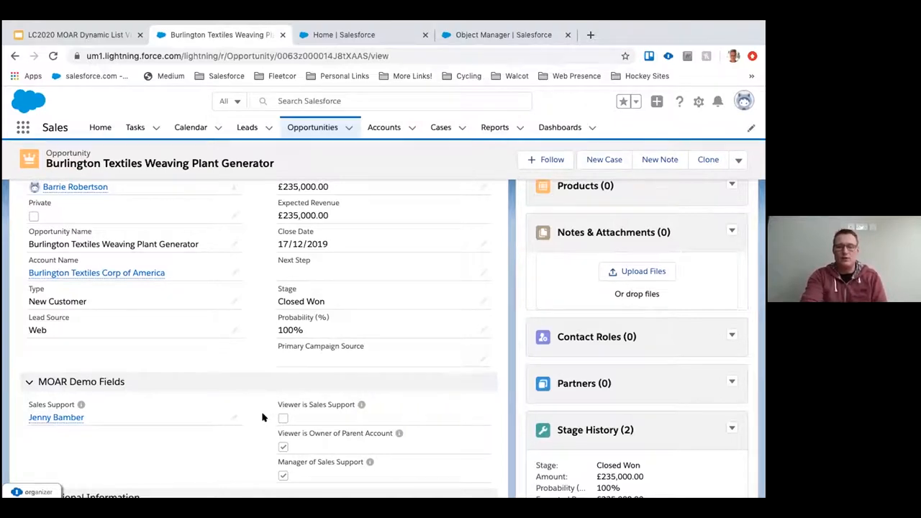
pyautogui.moveTo(309, 401)
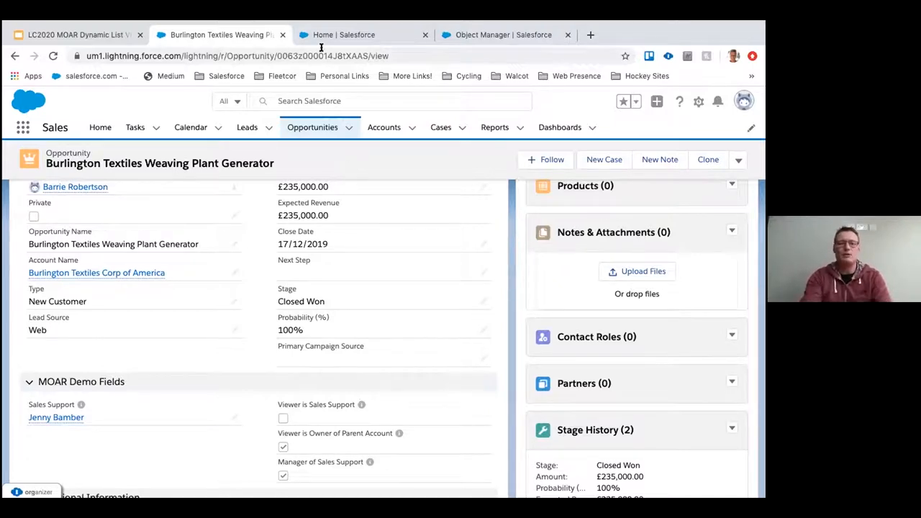
# Find and open the Opportunity object in Setup's Object Manager.
pyautogui.click(344, 35)
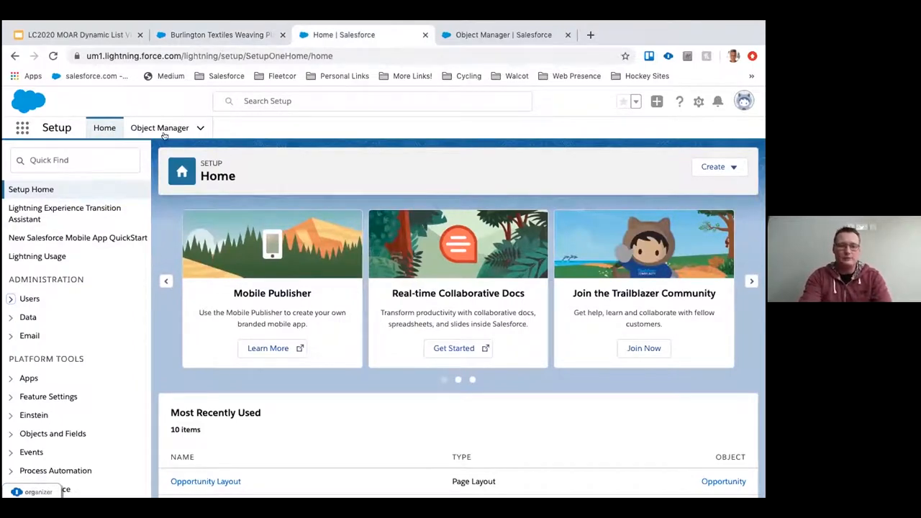
pyautogui.click(159, 127)
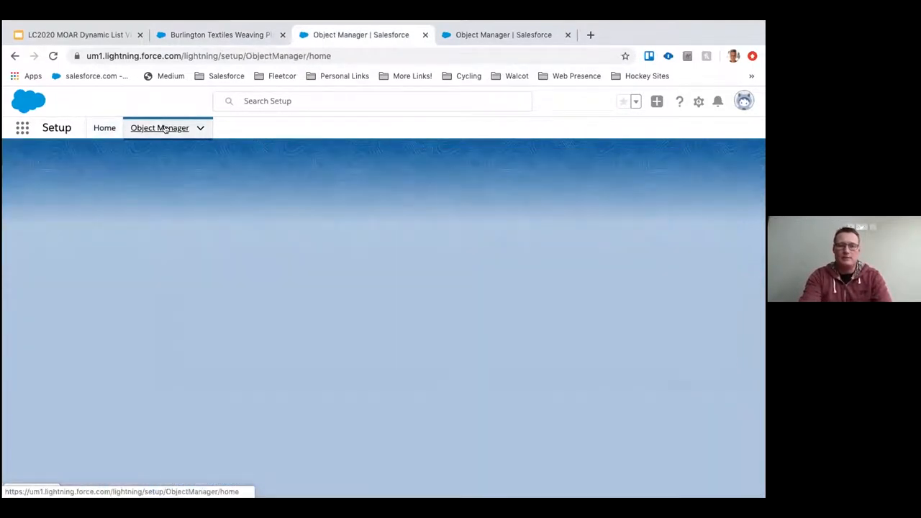
pyautogui.click(159, 127)
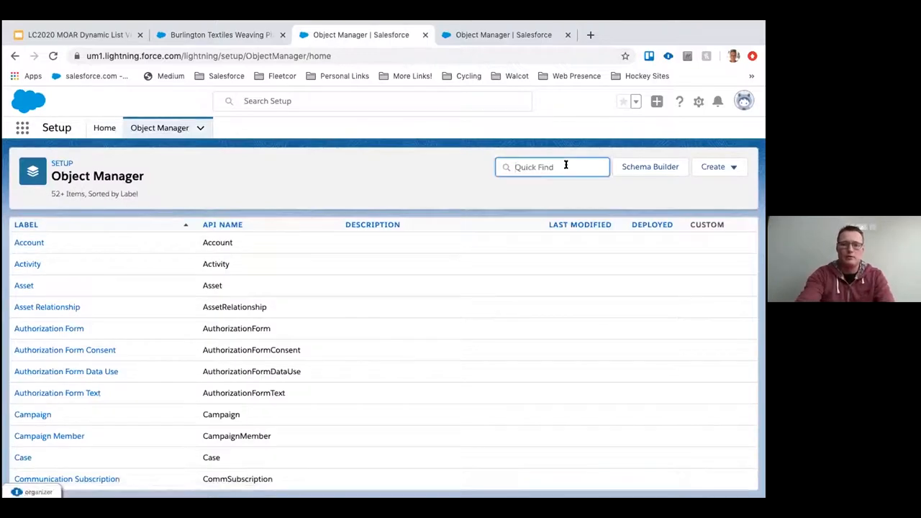
pyautogui.write('opp')
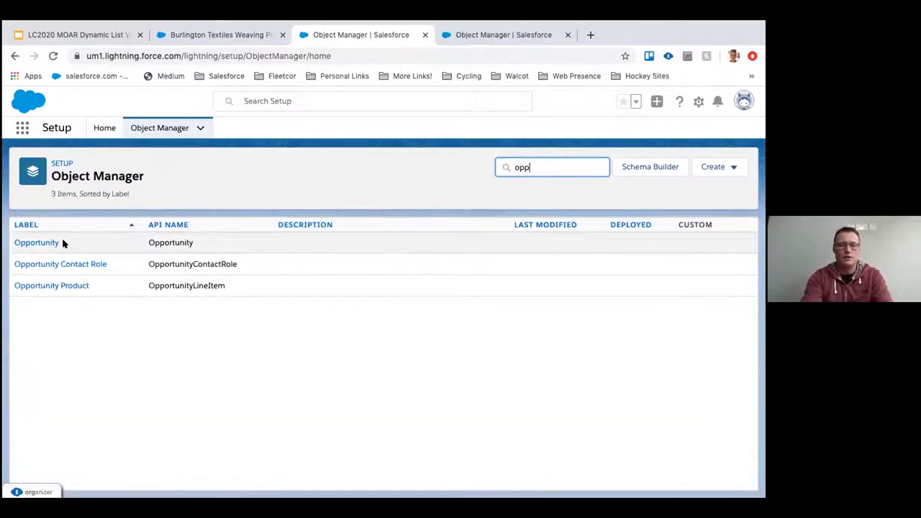
pyautogui.click(36, 242)
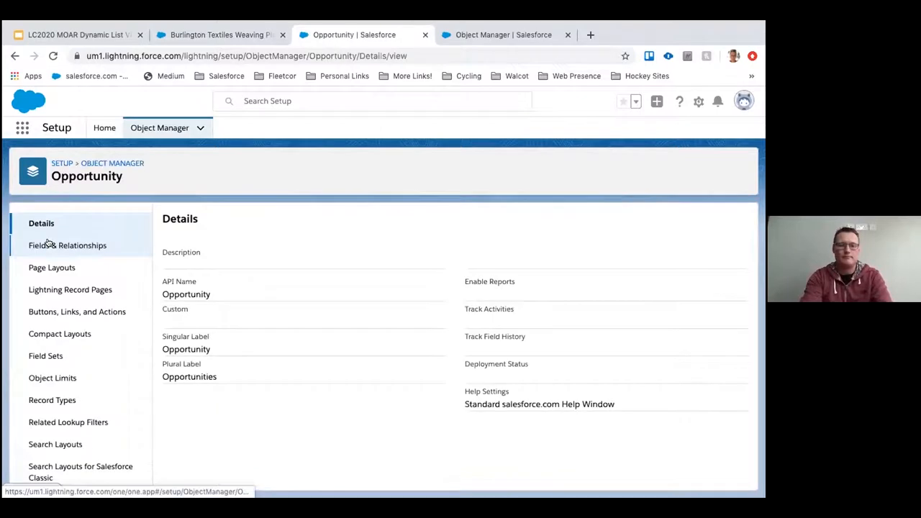
# Search Opportunity's Fields & Relationships for 'view' and open Viewer is Sales Support.
pyautogui.click(66, 245)
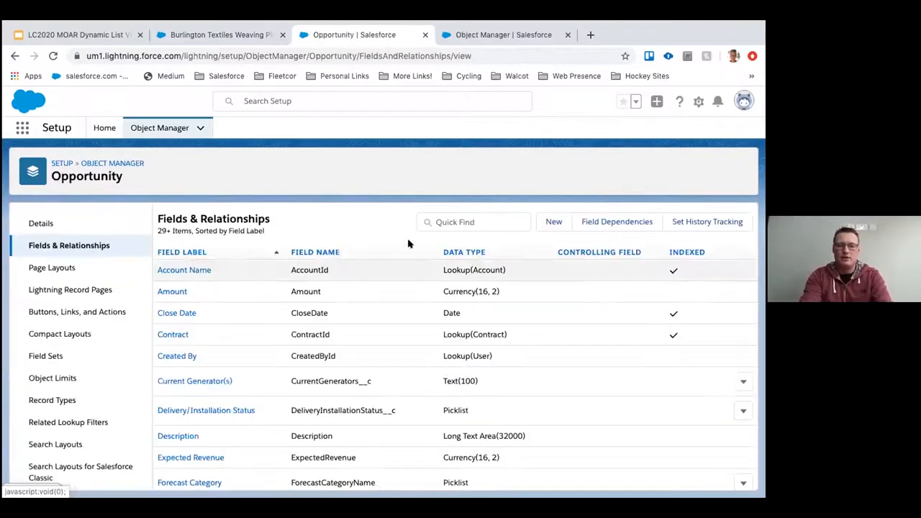
pyautogui.write('view')
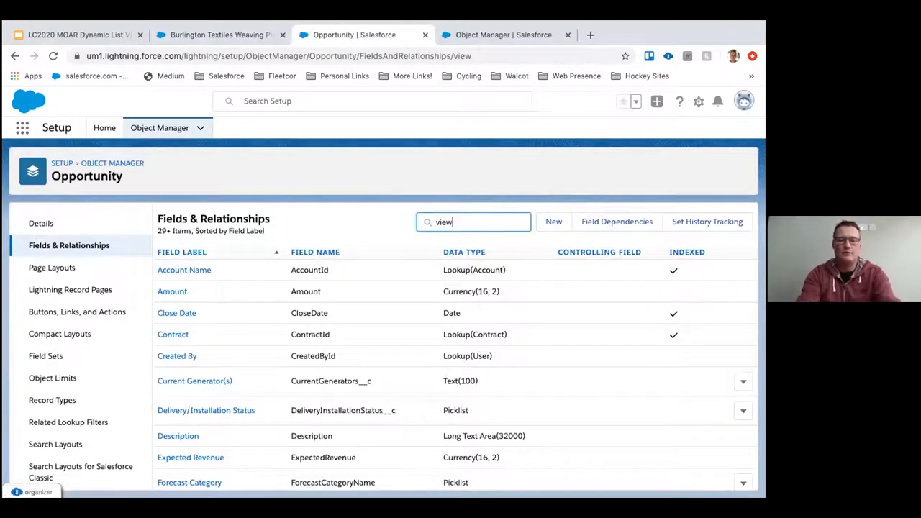
pyautogui.write('view')
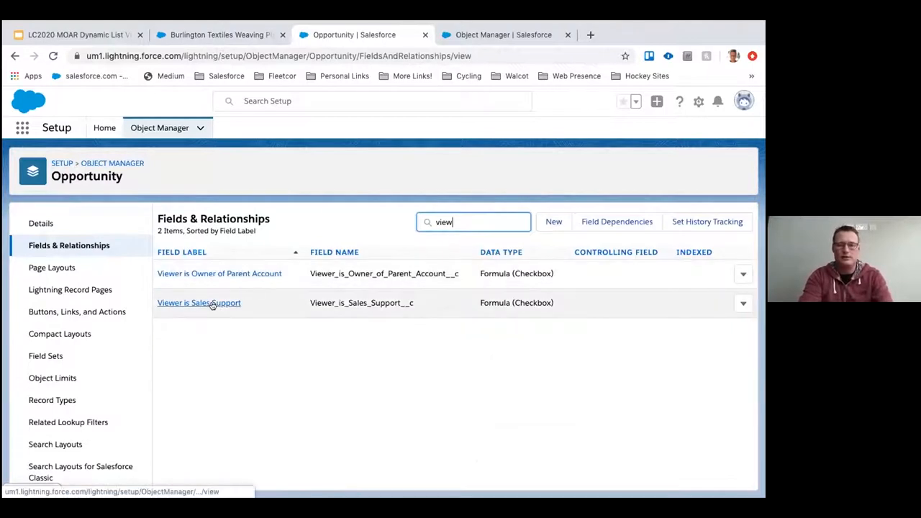
pyautogui.click(199, 302)
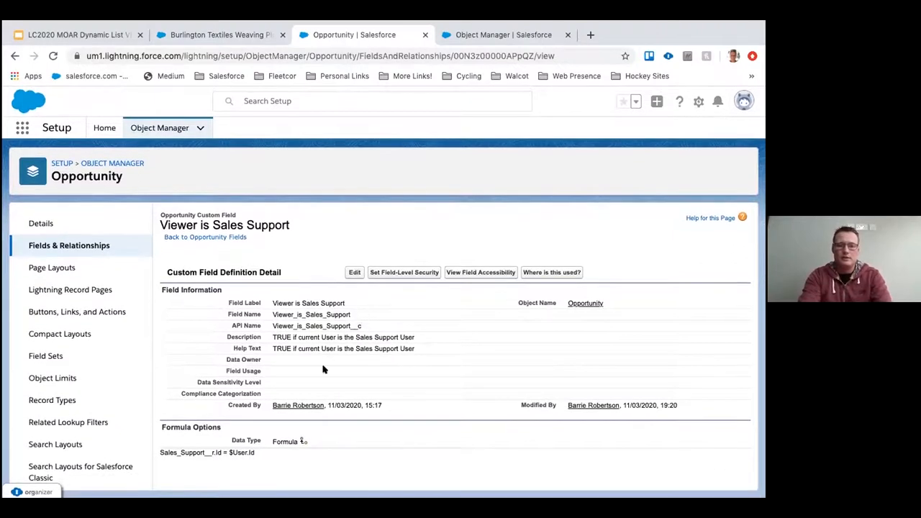
pyautogui.moveTo(234, 450)
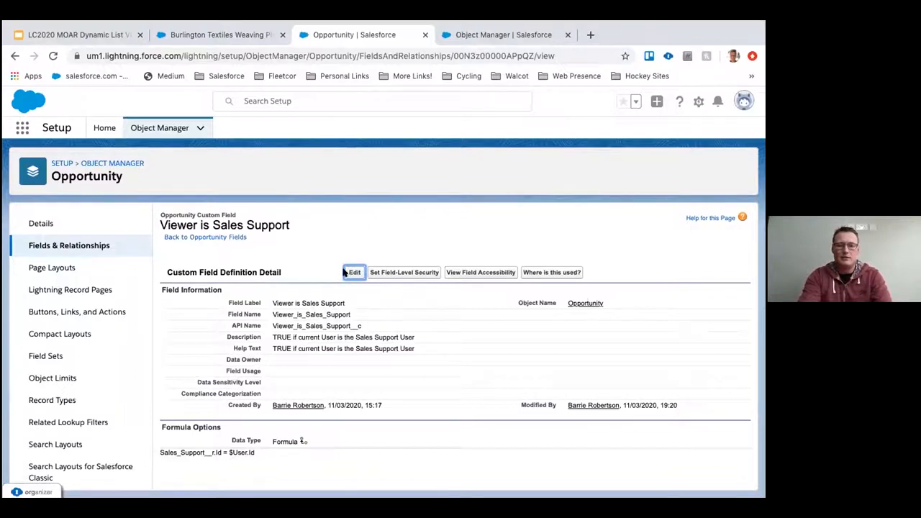
# Edit Viewer is Sales Support and scroll to its Advanced Formula, Sales_Support__r.Id = $User.Id.
pyautogui.click(354, 272)
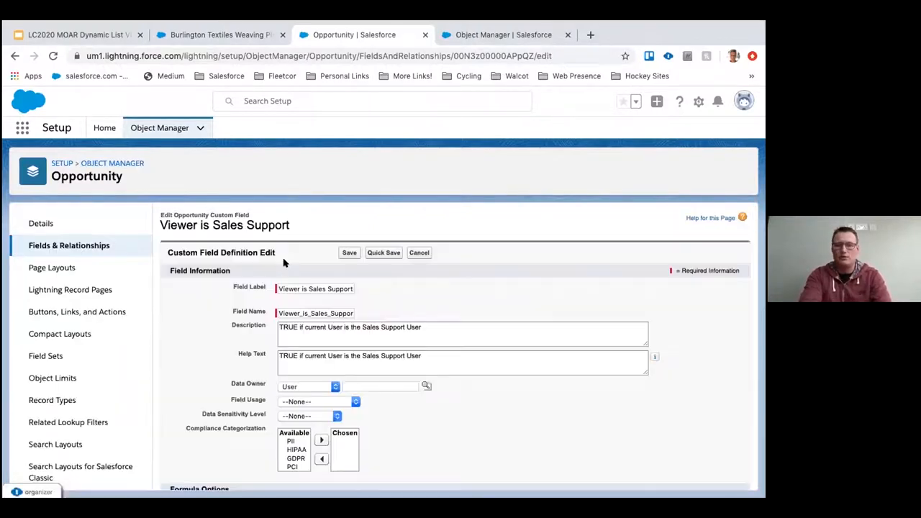
pyautogui.scroll(-3)
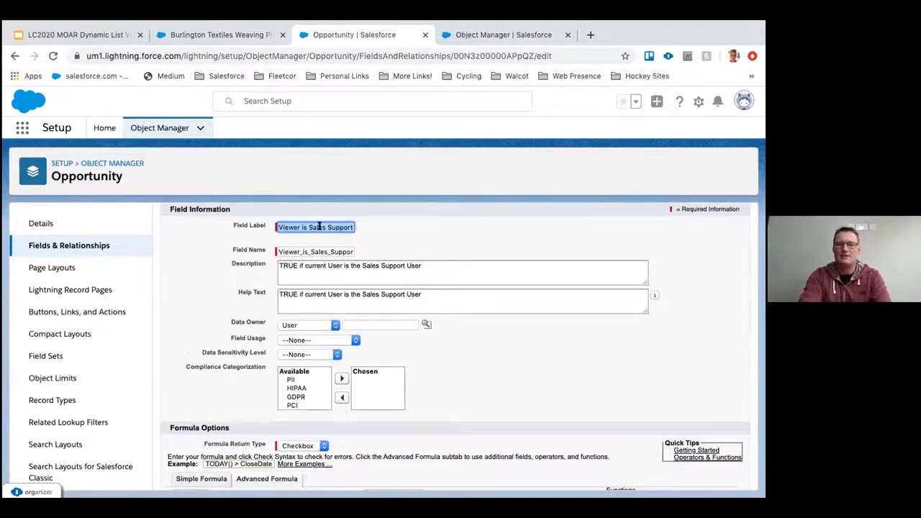
pyautogui.click(315, 227)
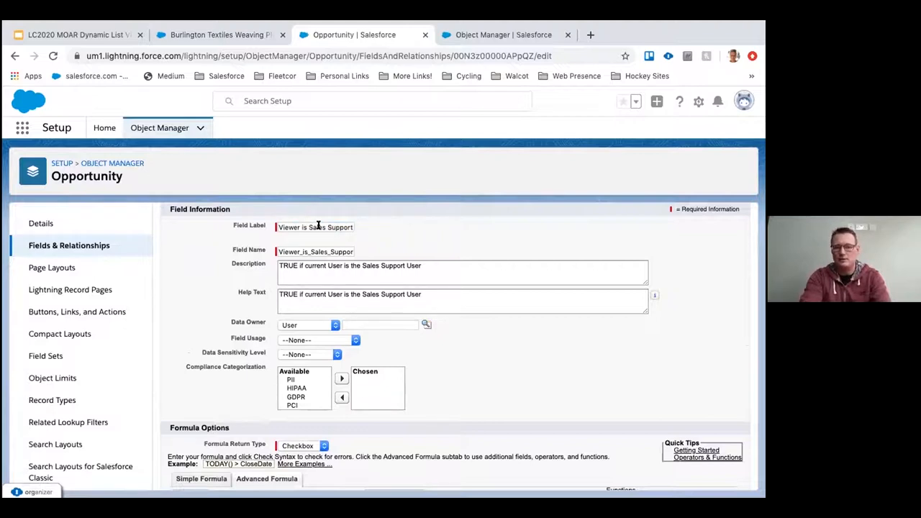
pyautogui.scroll(-3)
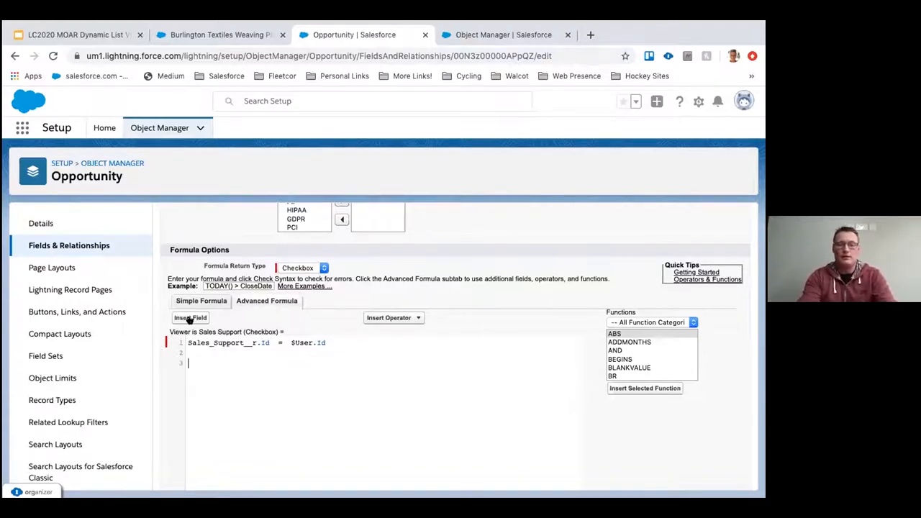
# Insert the Sales Support > User ID field into the formula.
pyautogui.click(190, 318)
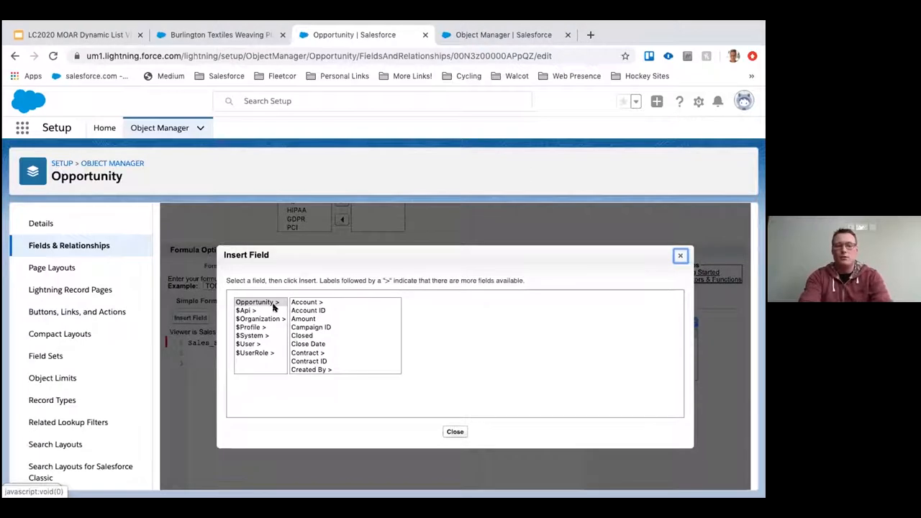
pyautogui.moveTo(321, 307)
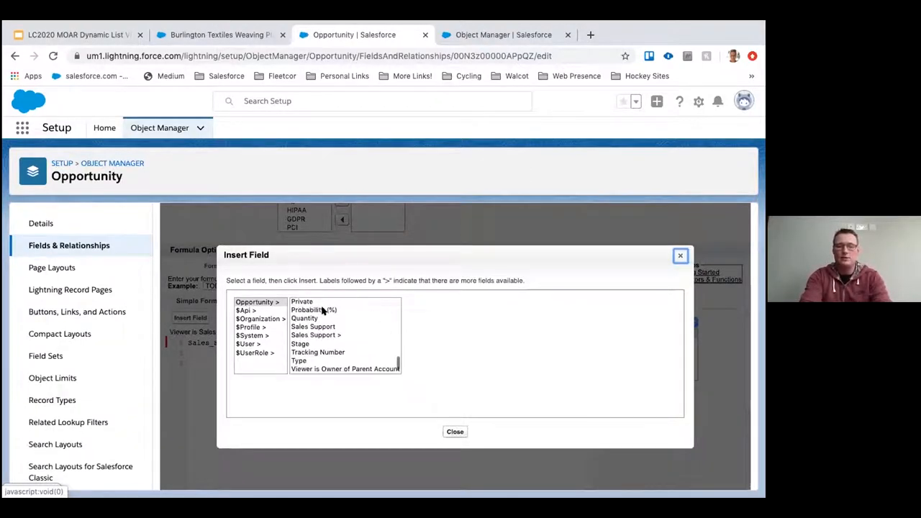
pyautogui.scroll(-3)
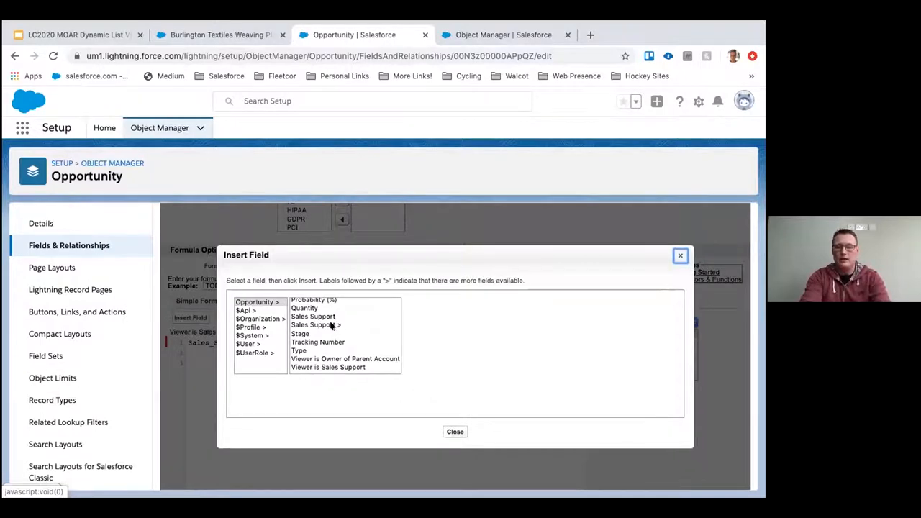
pyautogui.click(314, 324)
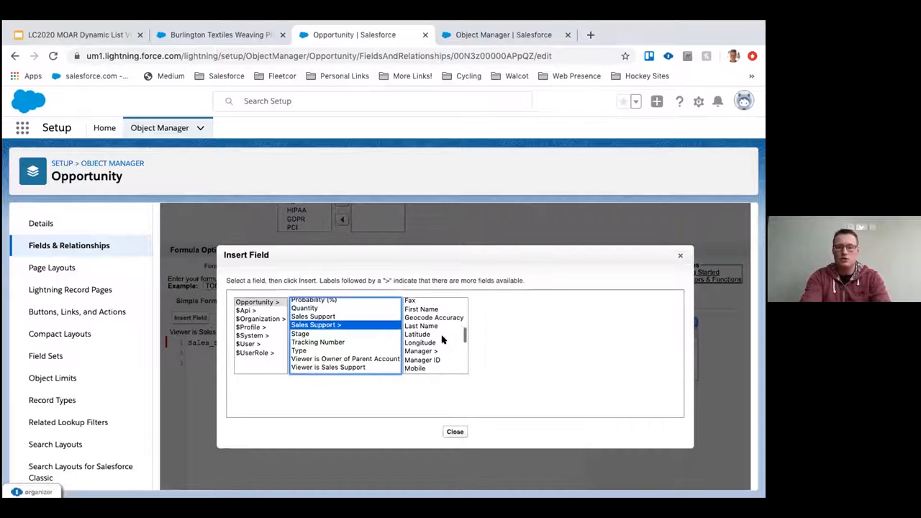
pyautogui.scroll(-3)
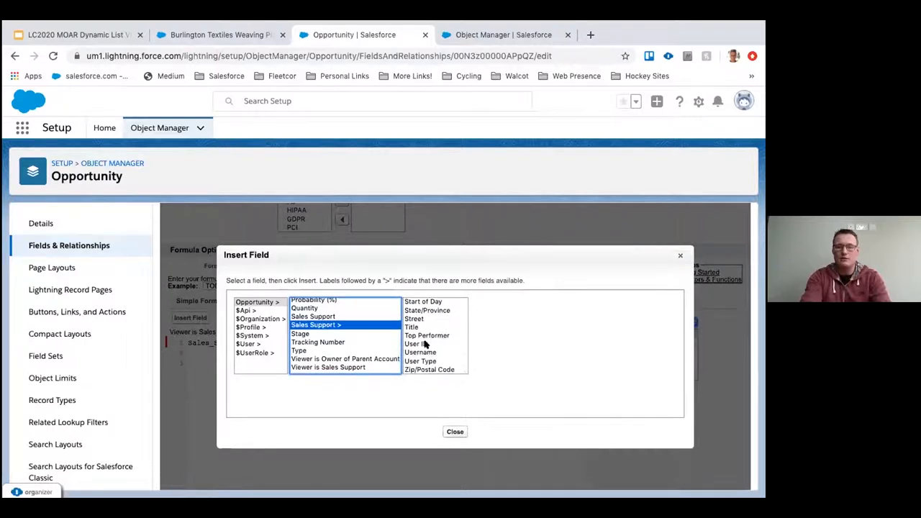
pyautogui.click(416, 343)
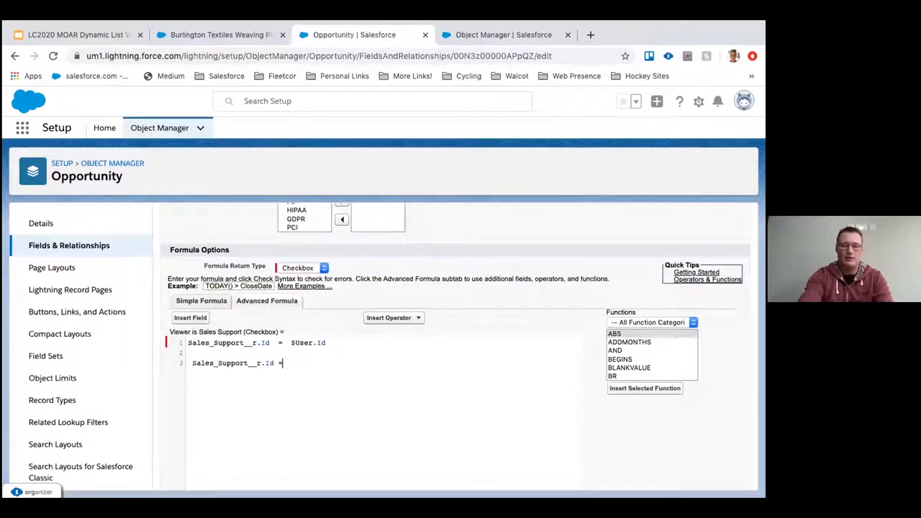
# Insert the current user's $User > User ID on the other side of the comparison.
pyautogui.click(189, 317)
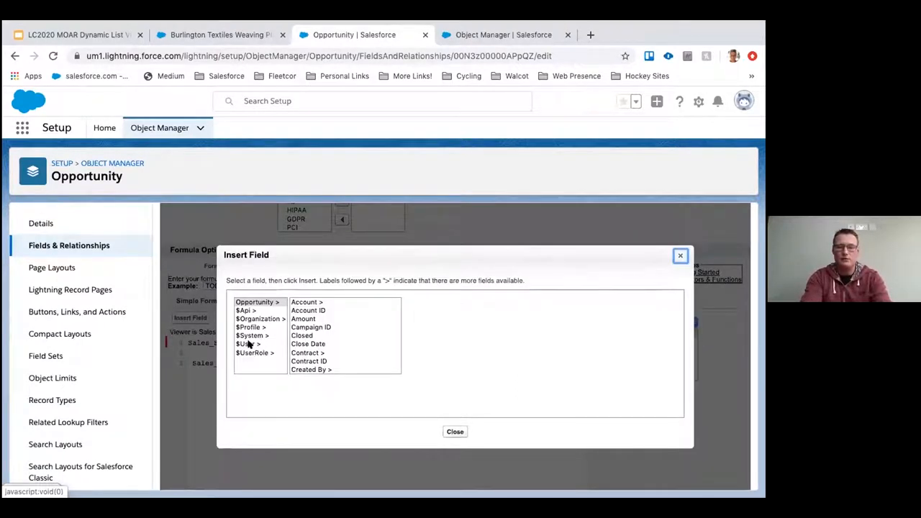
pyautogui.click(248, 343)
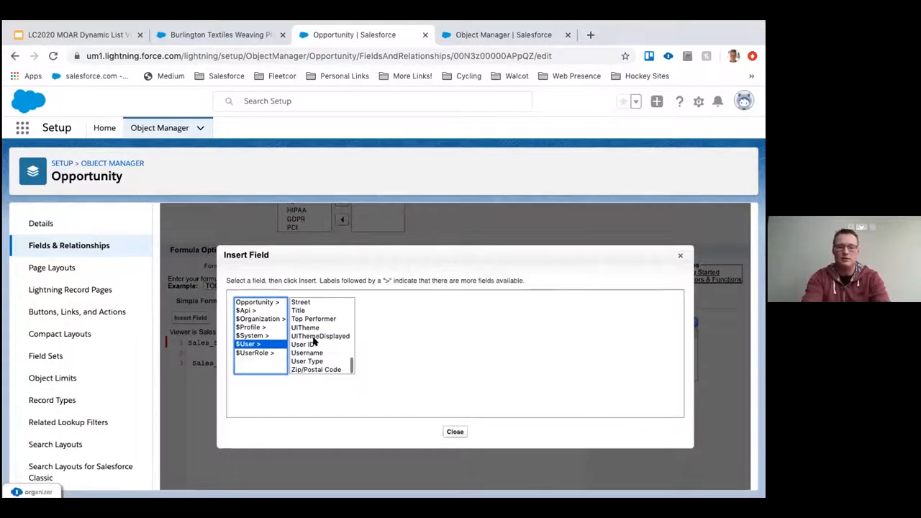
pyautogui.click(302, 344)
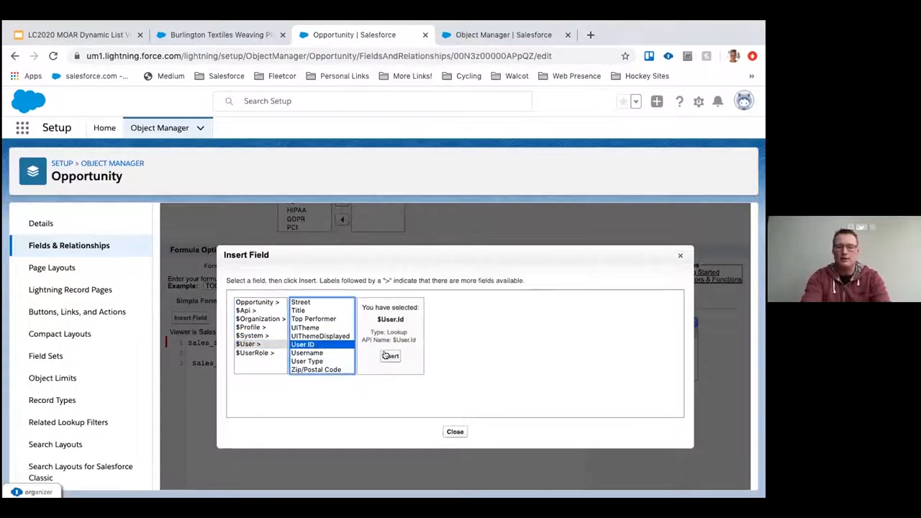
pyautogui.click(390, 356)
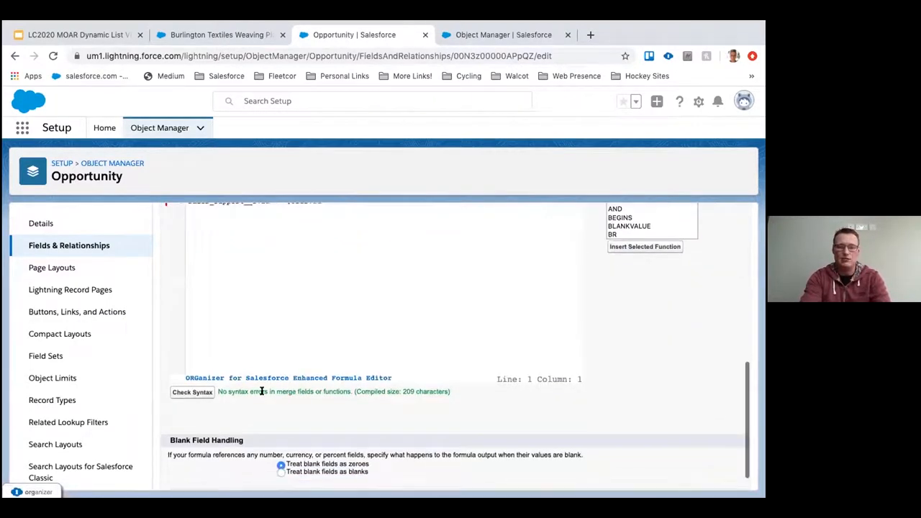
# Save the Viewer is Sales Support field with formula Sales_Support__r.Id = $User.Id.
pyautogui.scroll(-3)
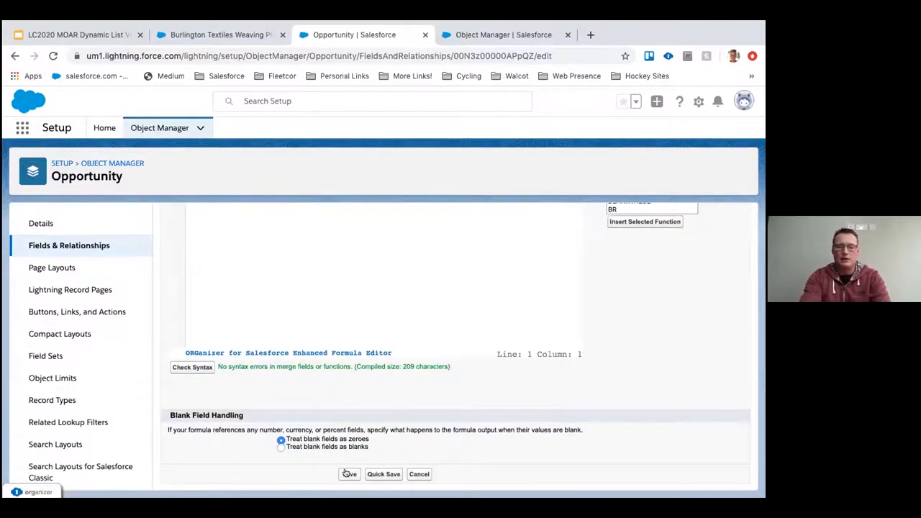
pyautogui.click(349, 474)
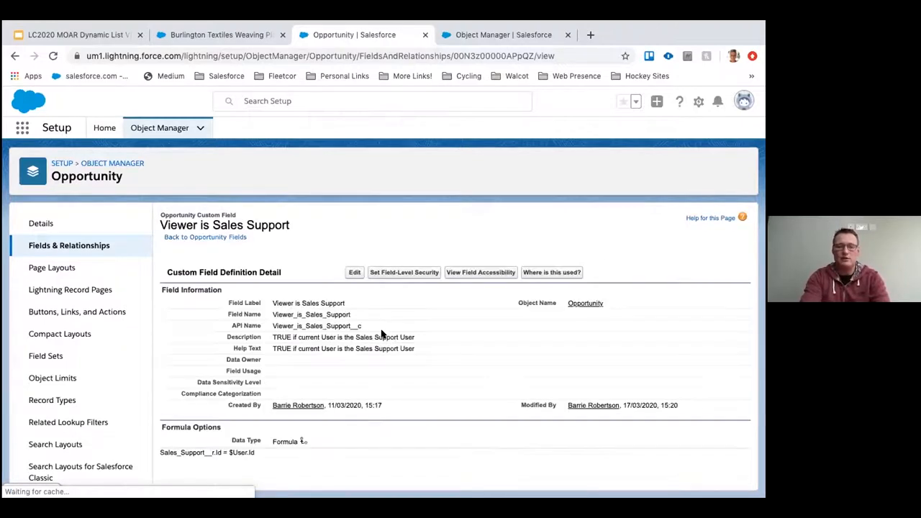
pyautogui.click(353, 272)
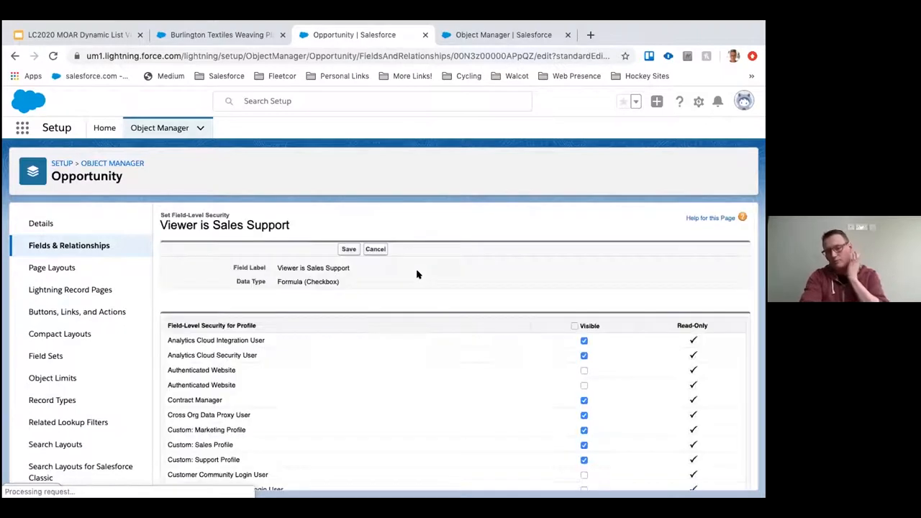
pyautogui.scroll(-3)
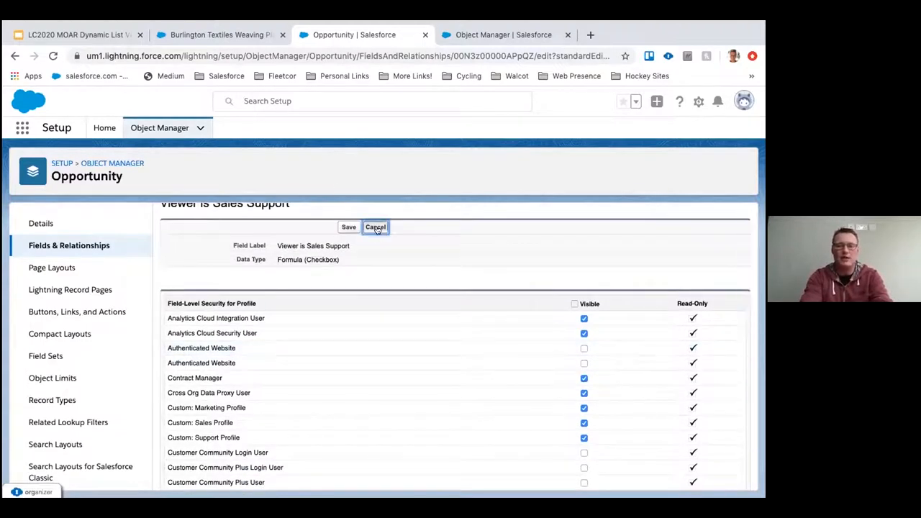
pyautogui.click(375, 227)
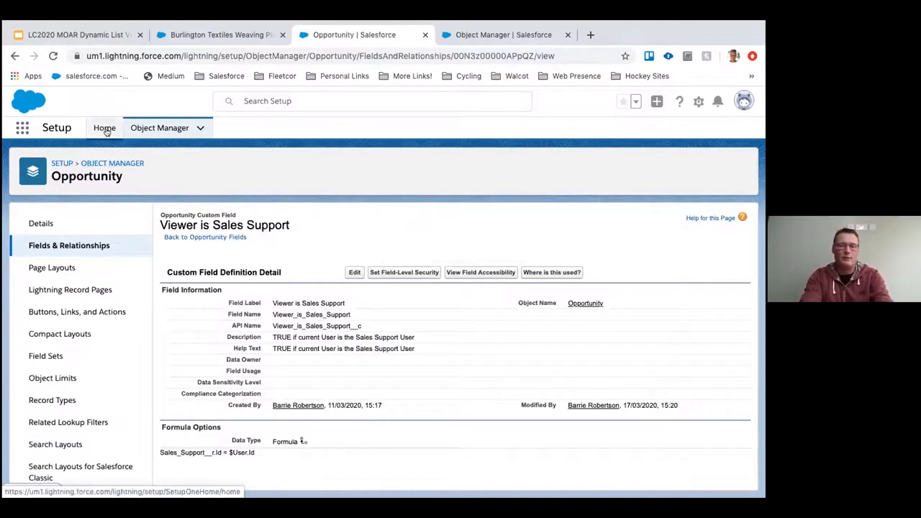
pyautogui.click(105, 128)
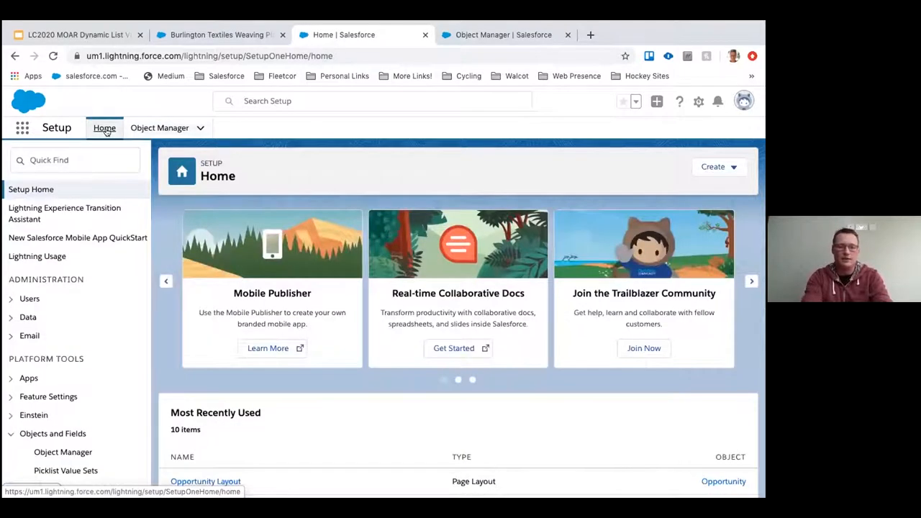
pyautogui.click(30, 298)
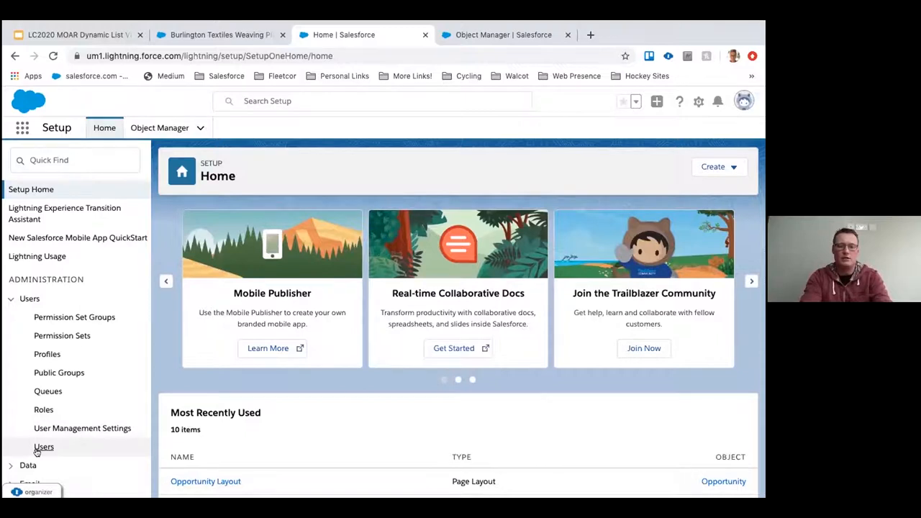
pyautogui.click(44, 447)
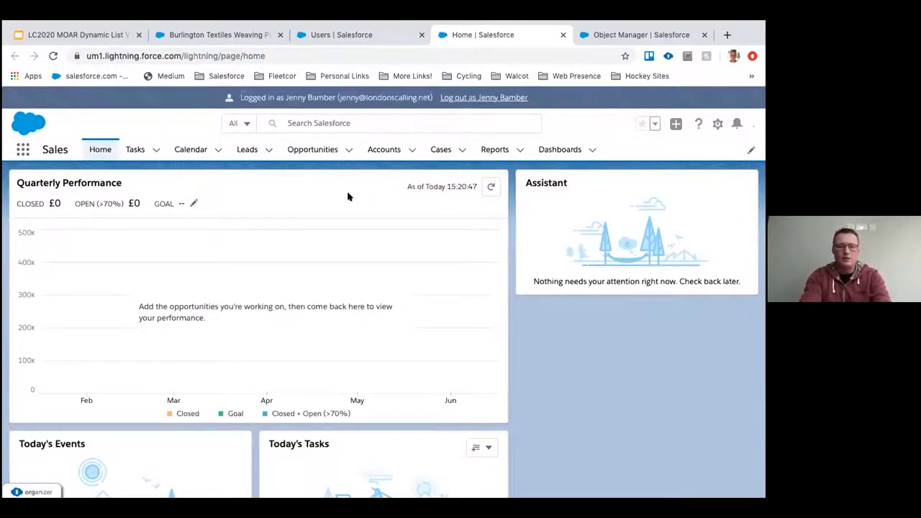
# Open Opportunities and switch the list view from My Opportunities to My Sales Support Opportunities.
pyautogui.click(312, 149)
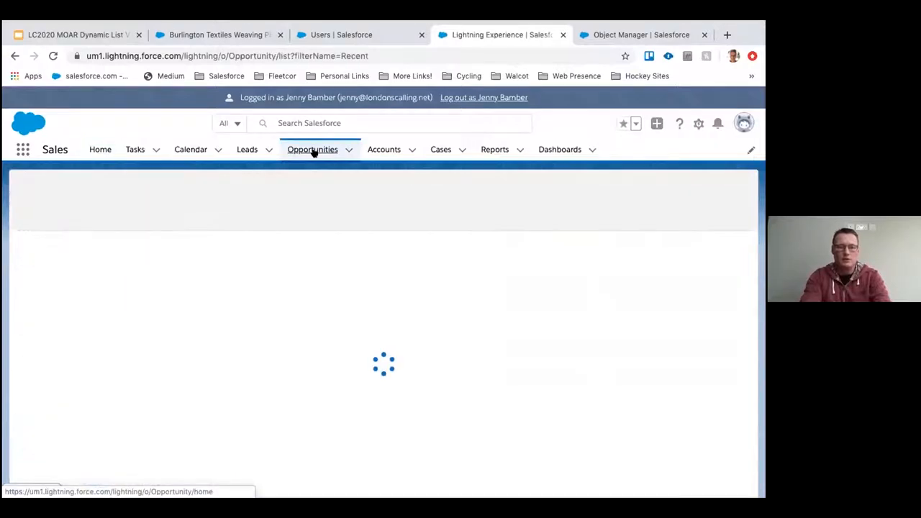
pyautogui.click(313, 149)
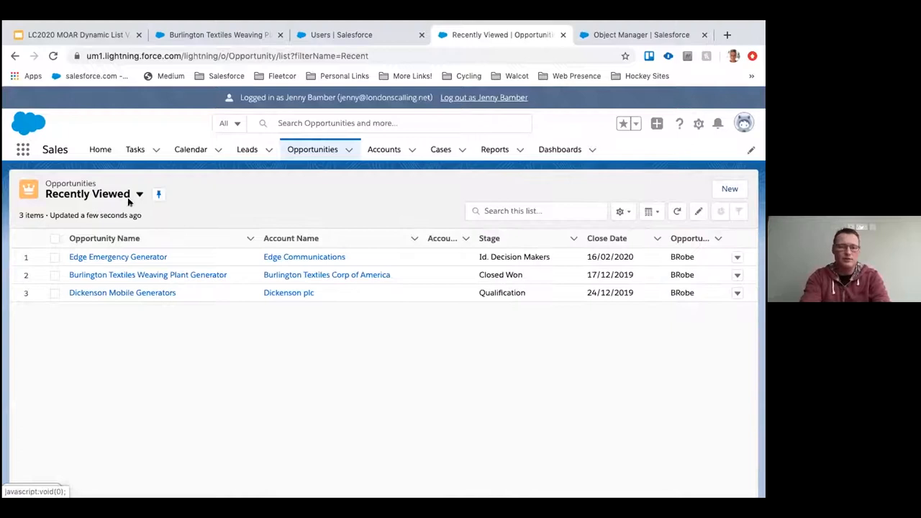
pyautogui.moveTo(139, 195)
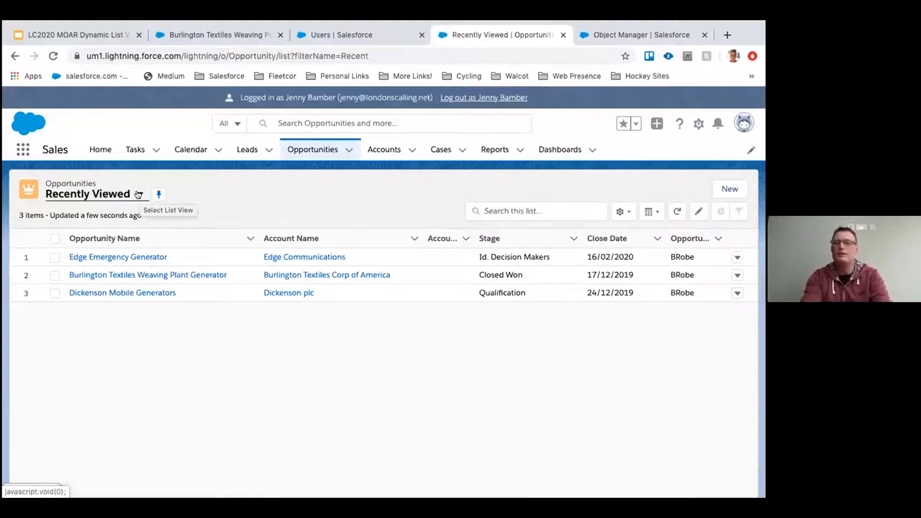
pyautogui.click(138, 195)
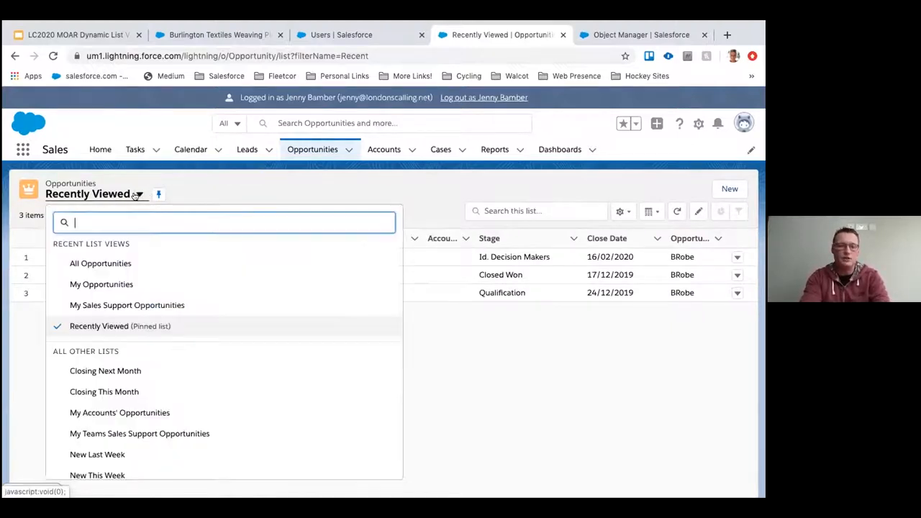
pyautogui.moveTo(101, 284)
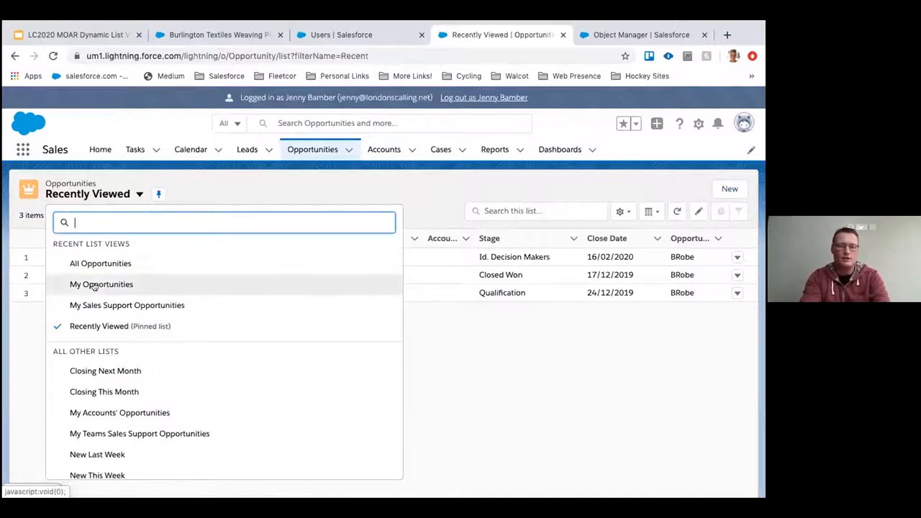
pyautogui.click(100, 283)
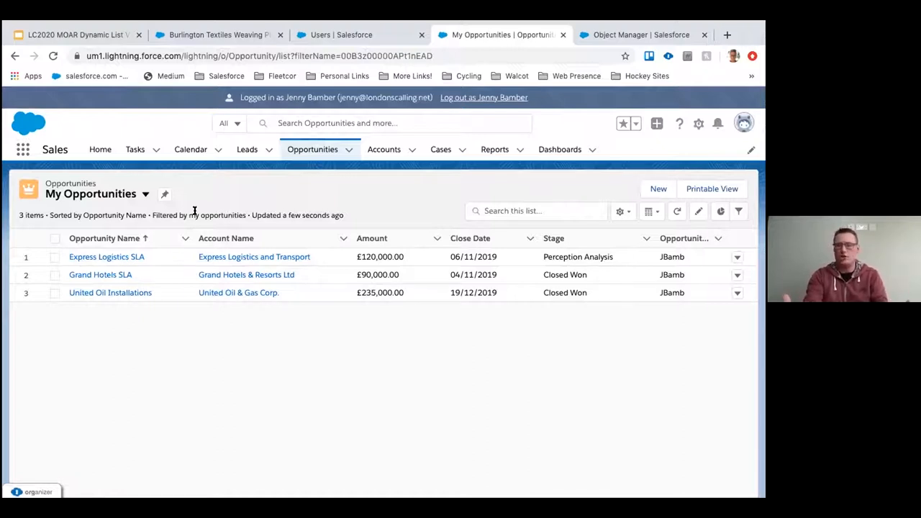
pyautogui.click(145, 194)
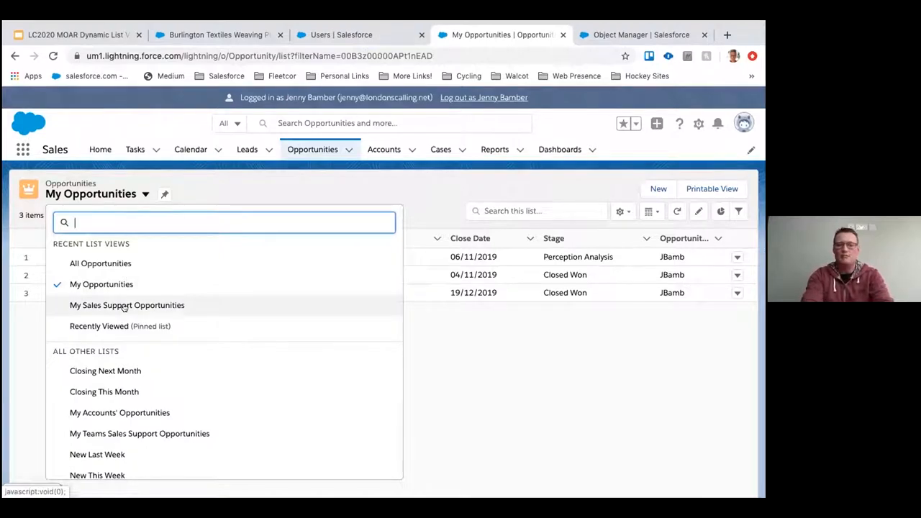
pyautogui.click(127, 305)
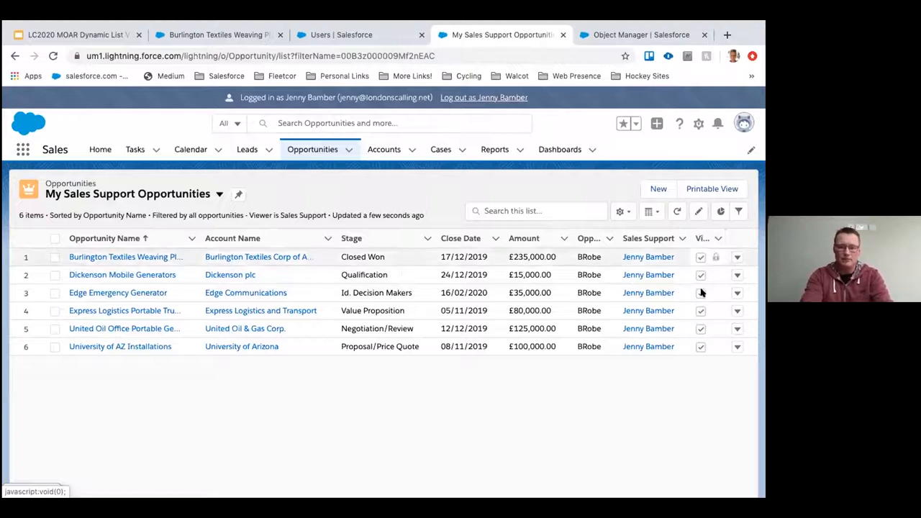
pyautogui.click(738, 211)
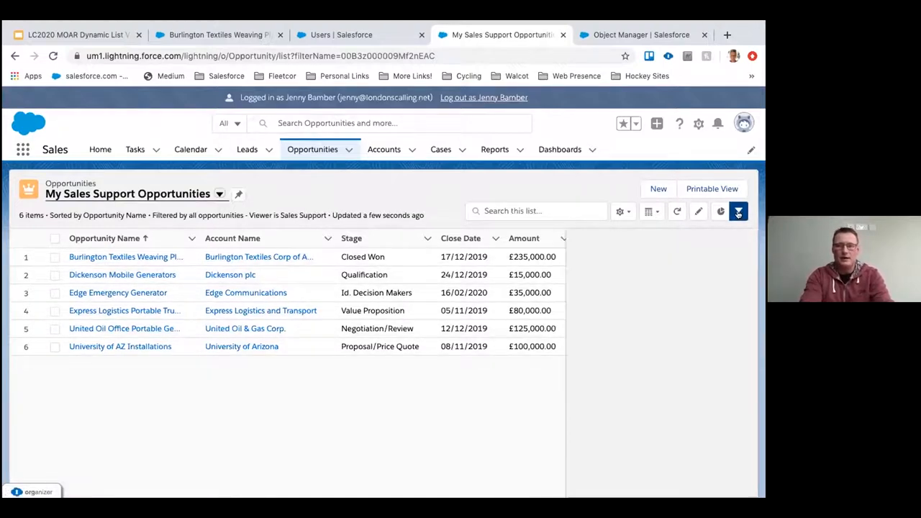
pyautogui.click(737, 211)
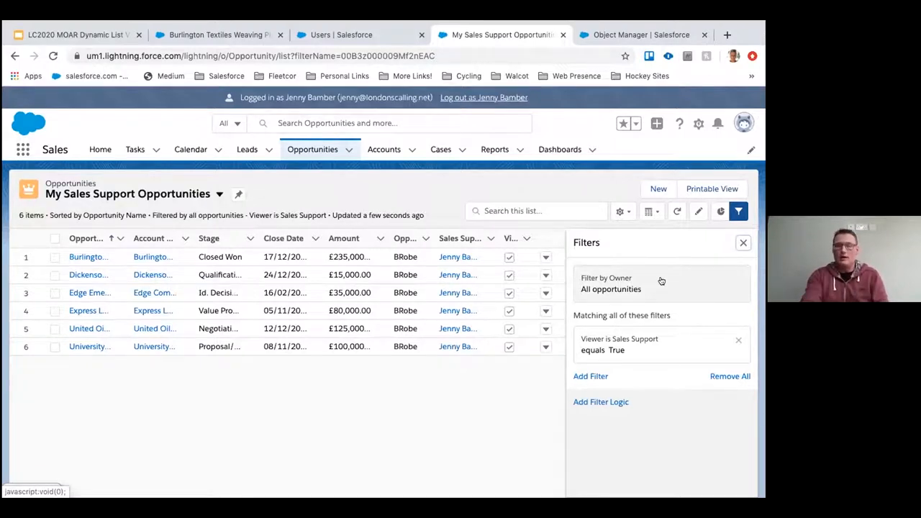
pyautogui.click(619, 344)
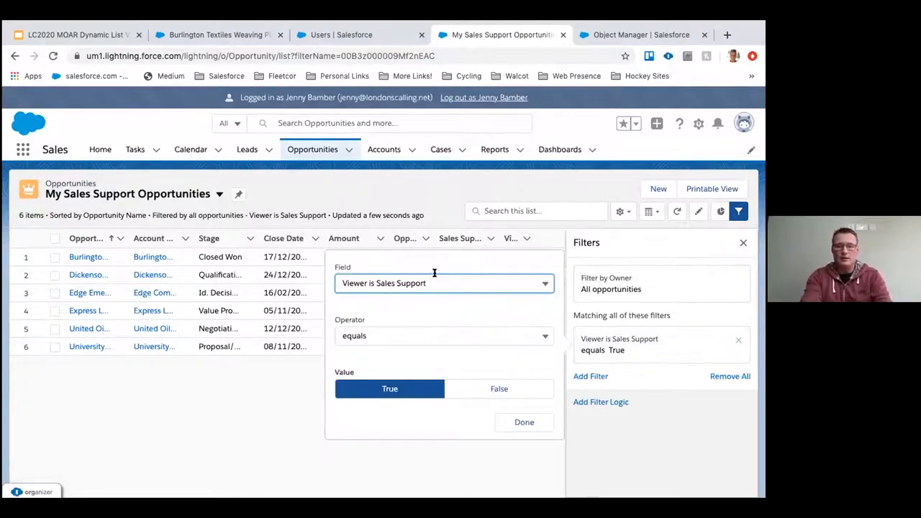
pyautogui.moveTo(452, 279)
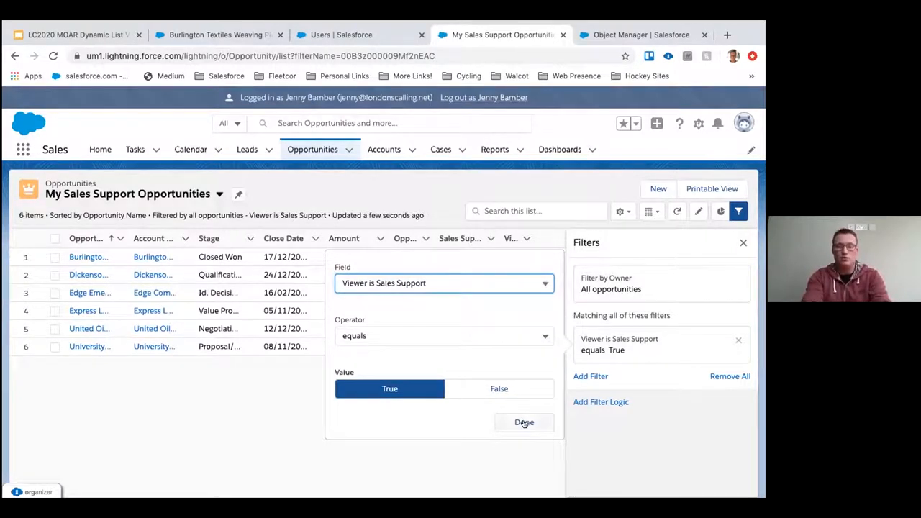
pyautogui.click(523, 422)
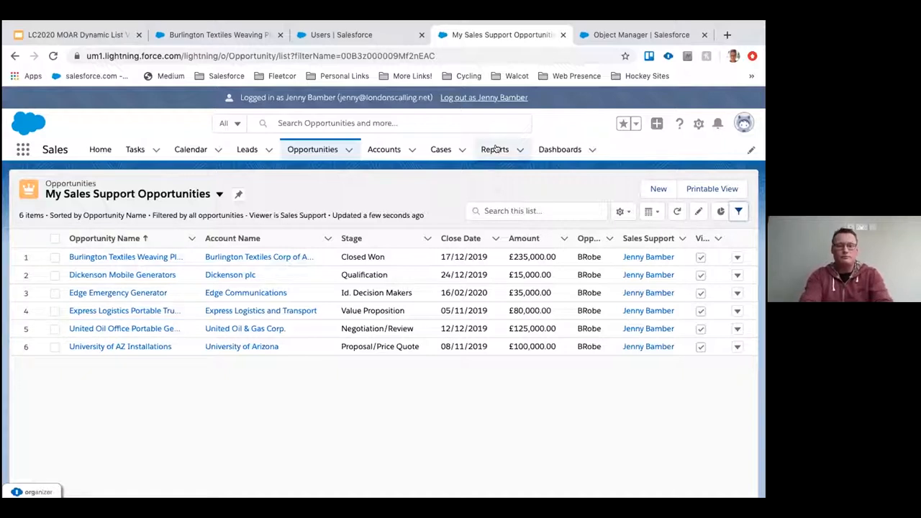
pyautogui.click(494, 148)
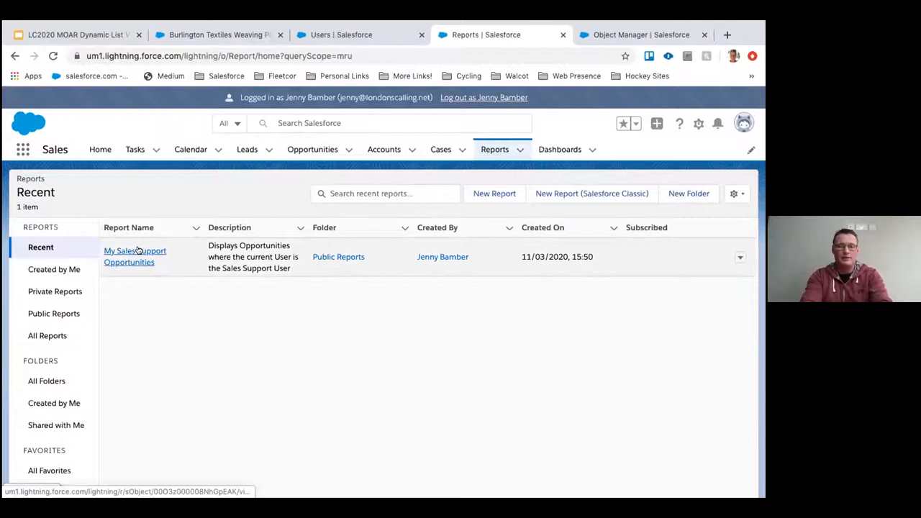
pyautogui.click(134, 256)
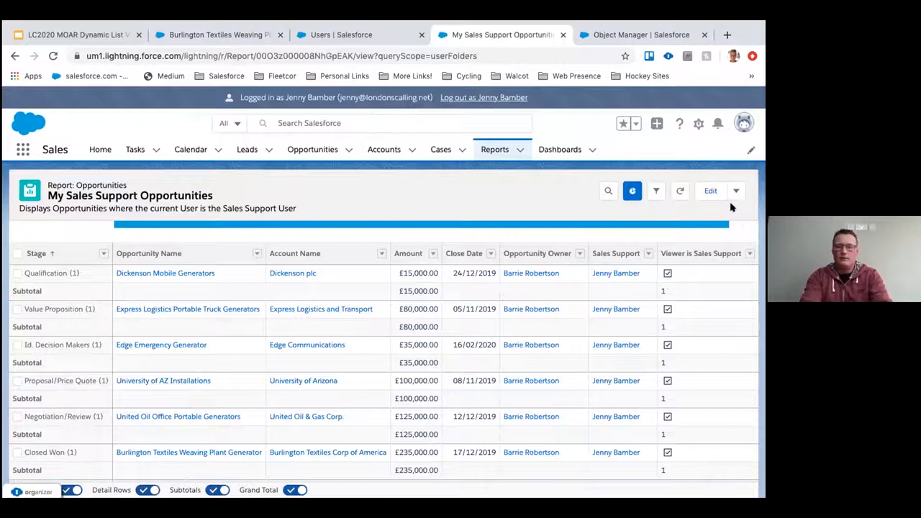
pyautogui.click(735, 190)
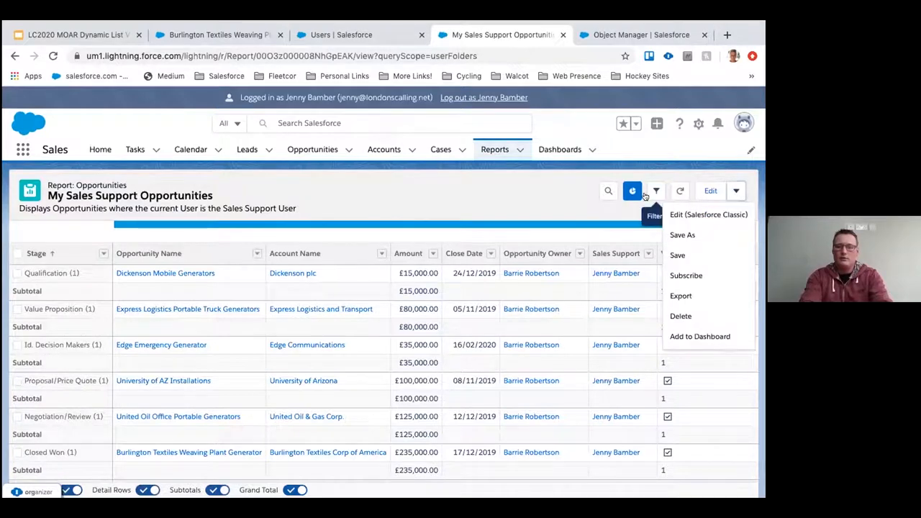
pyautogui.click(655, 191)
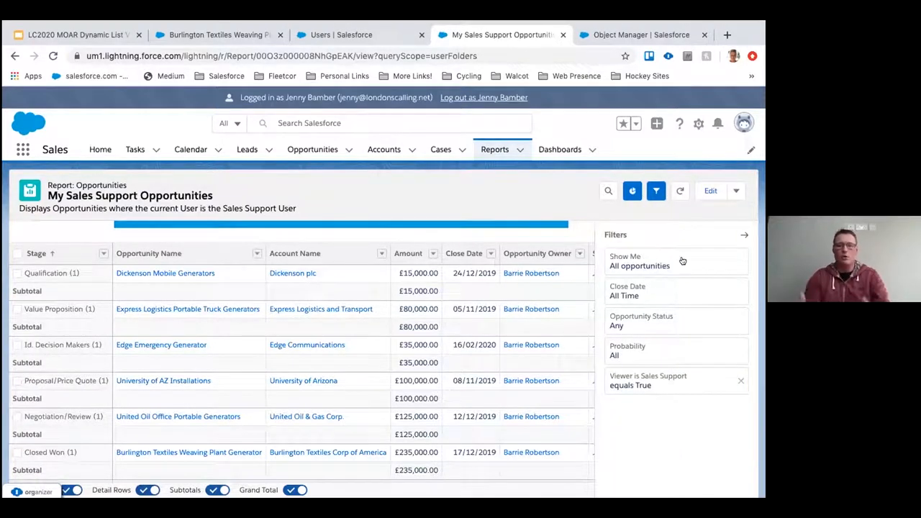
pyautogui.moveTo(672, 292)
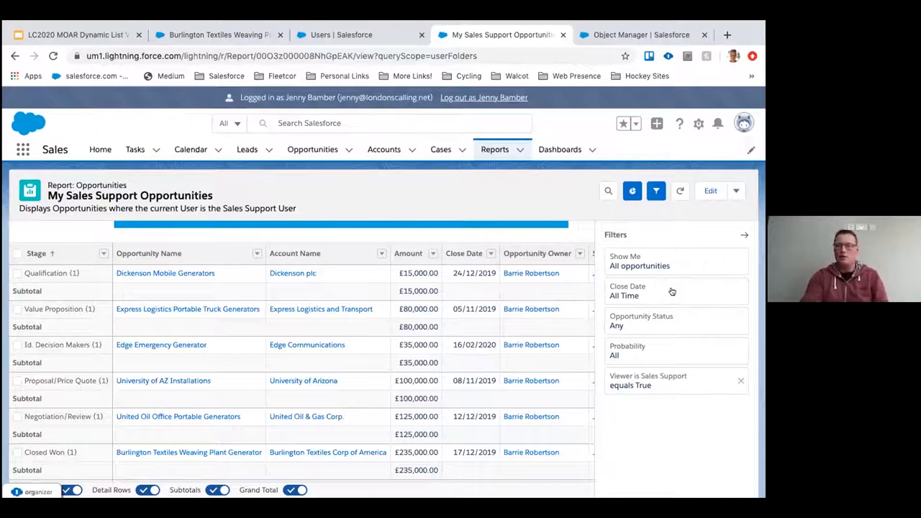
pyautogui.moveTo(672, 355)
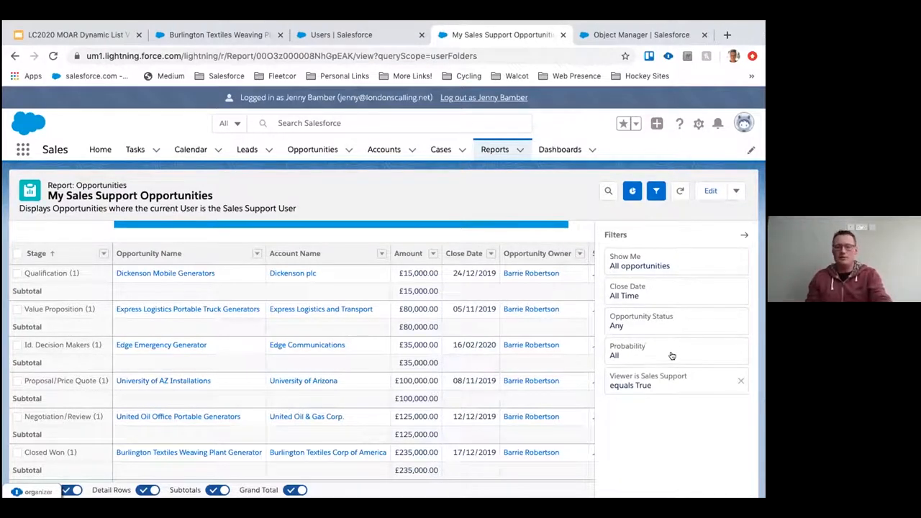
pyautogui.moveTo(662, 348)
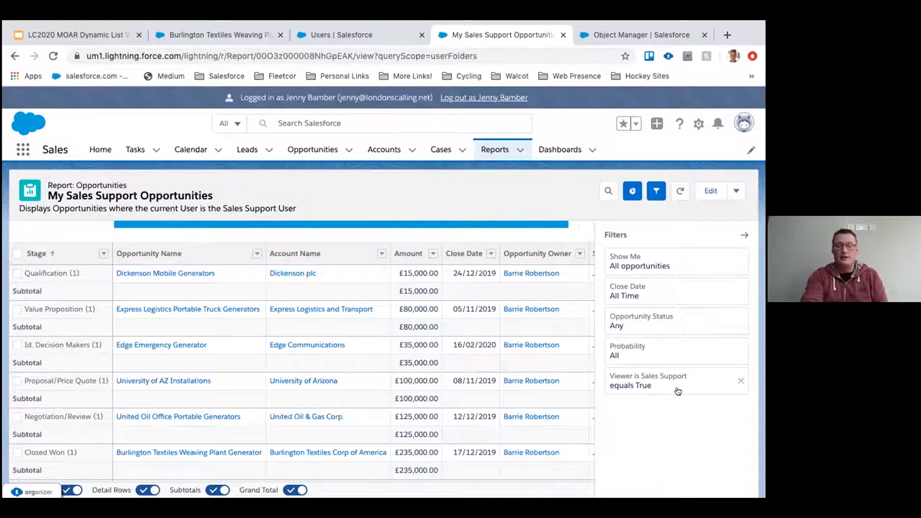
pyautogui.click(651, 380)
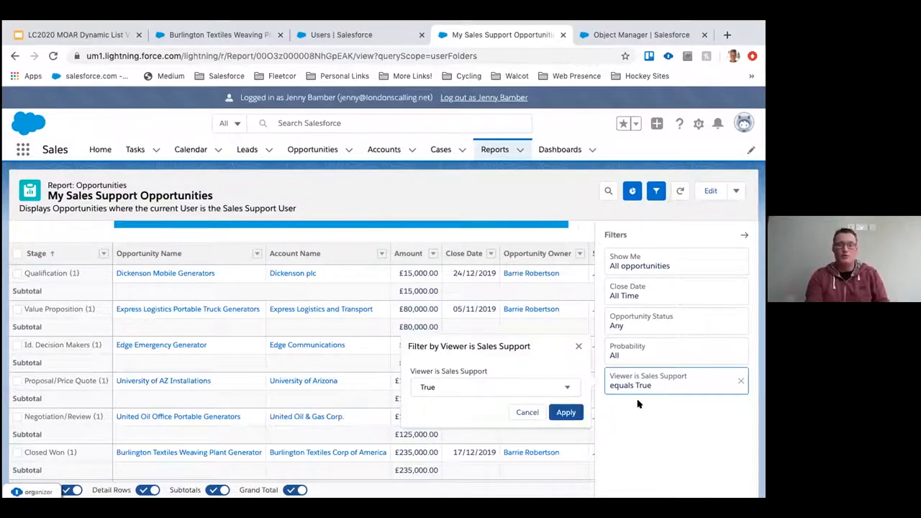
pyautogui.click(566, 412)
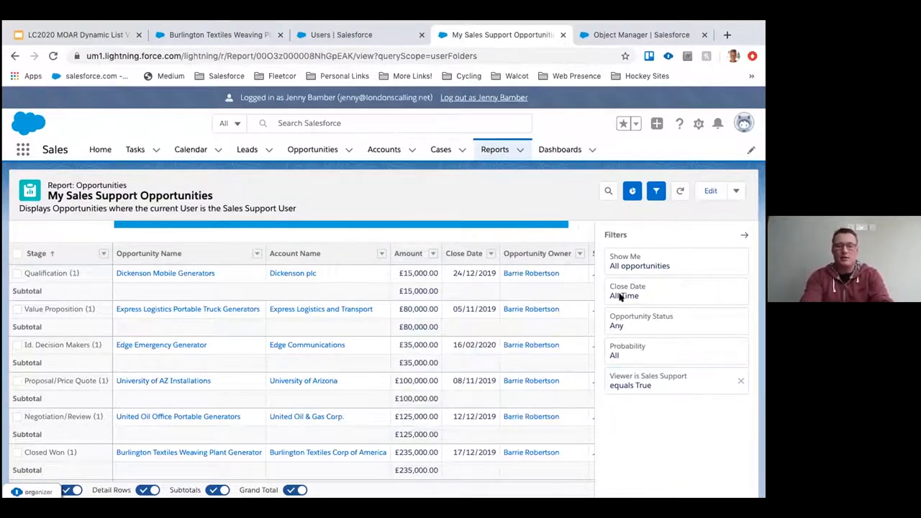
pyautogui.click(655, 190)
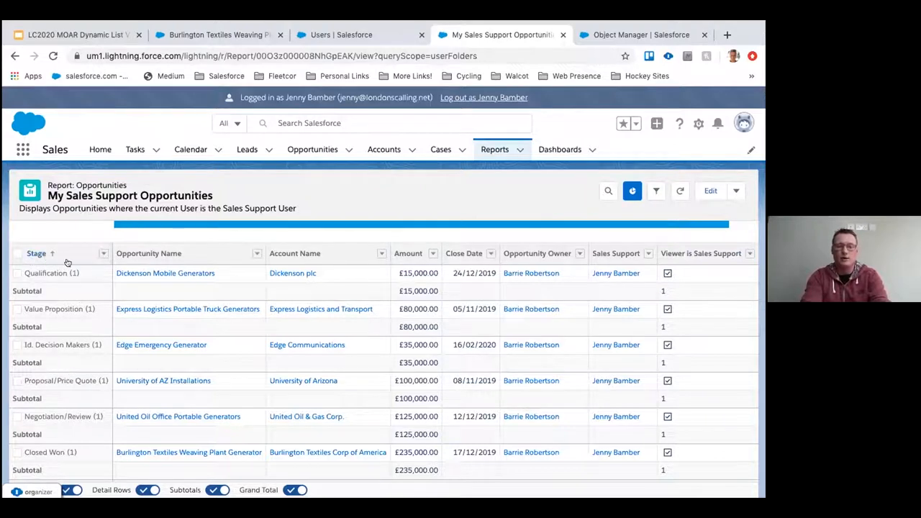
pyautogui.moveTo(625, 292)
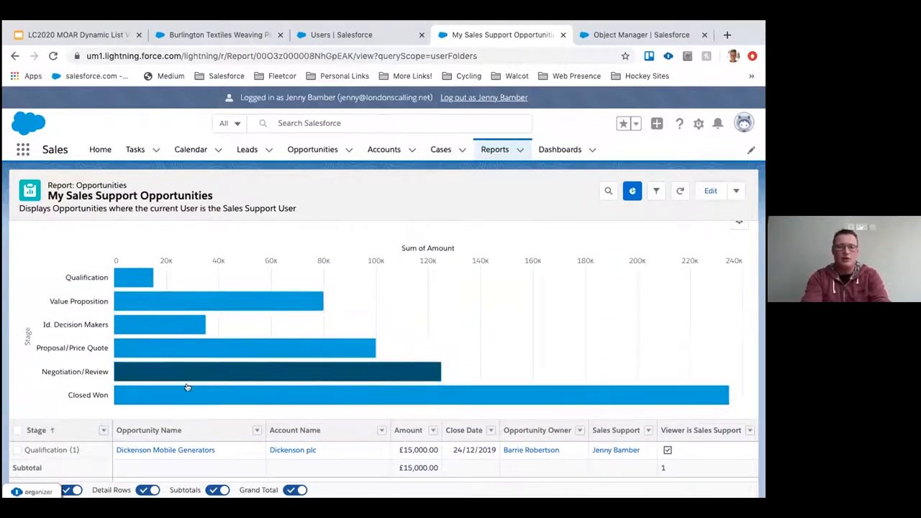
pyautogui.moveTo(272, 255)
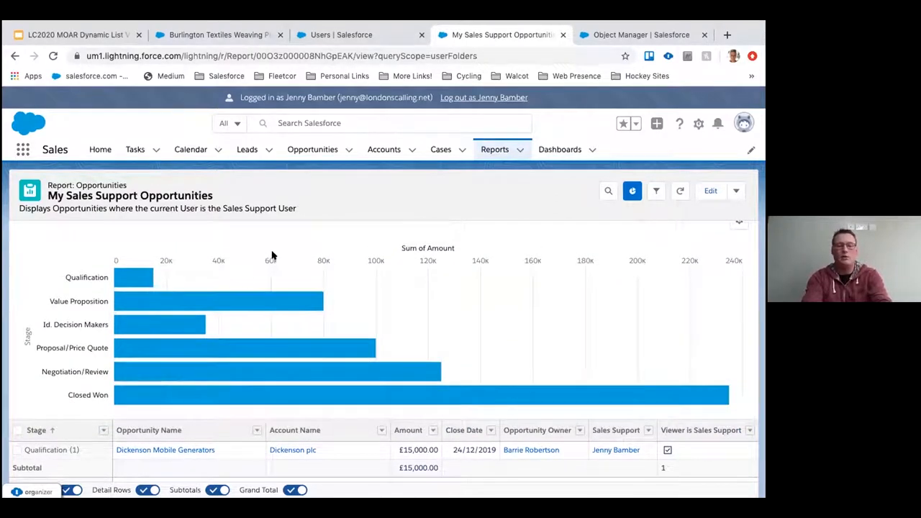
pyautogui.moveTo(201, 230)
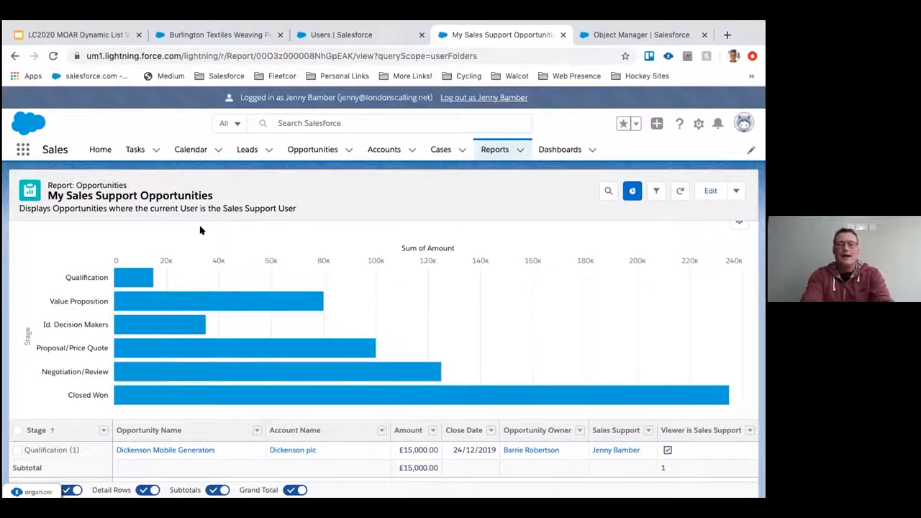
pyautogui.moveTo(359, 191)
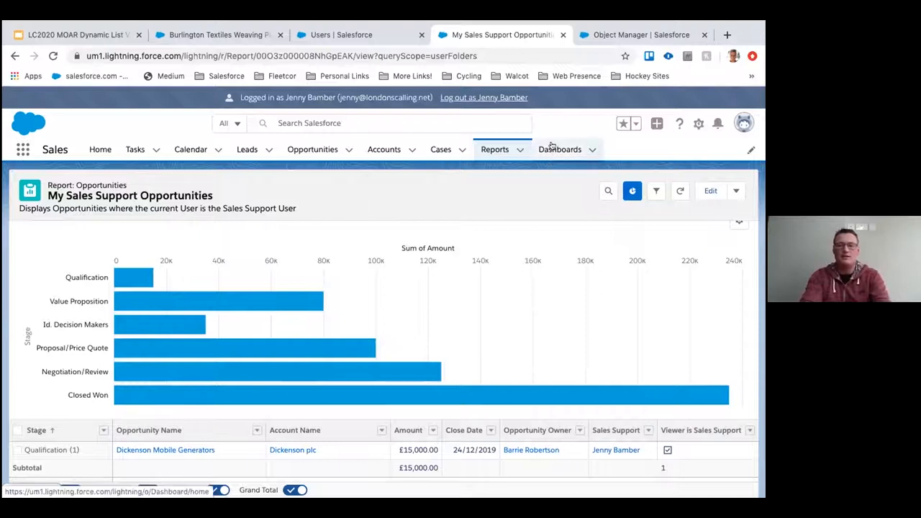
# Open MOAR Dashboard Example from Dashboards and refresh its My Sales Support Opportunities chart.
pyautogui.click(560, 149)
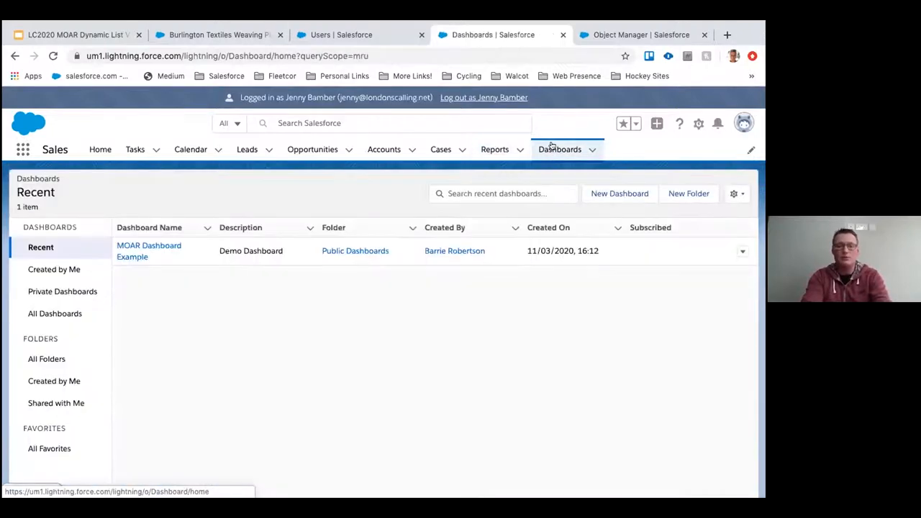
pyautogui.click(149, 251)
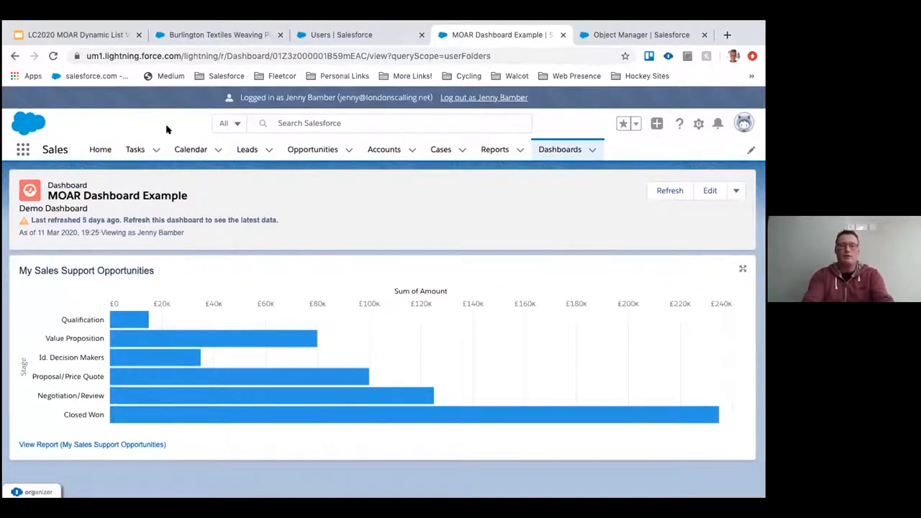
pyautogui.click(669, 190)
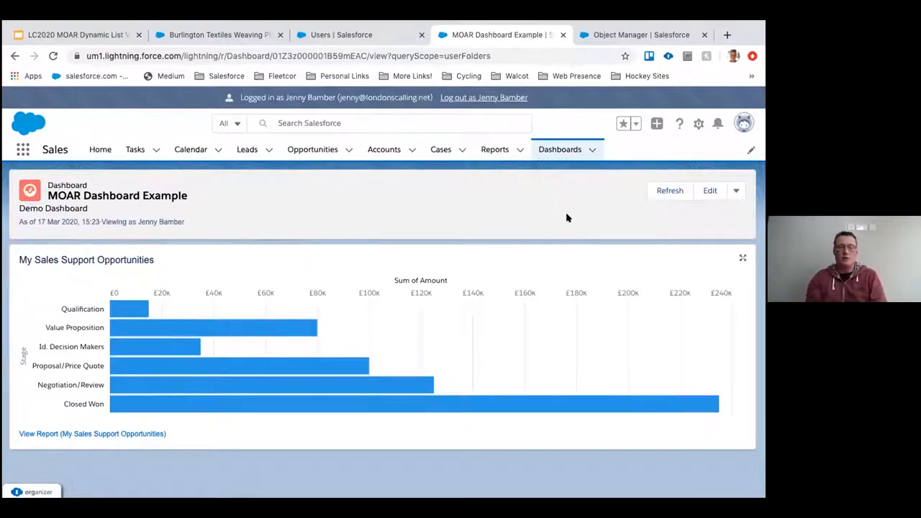
pyautogui.moveTo(533, 211)
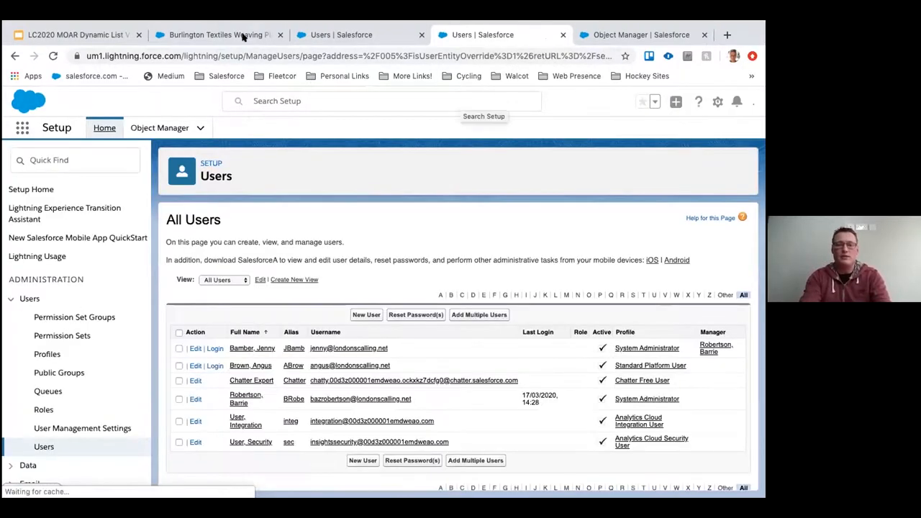
# As the other user, run My Sales Support Opportunities, showing zero records and £0.00 total.
pyautogui.click(216, 35)
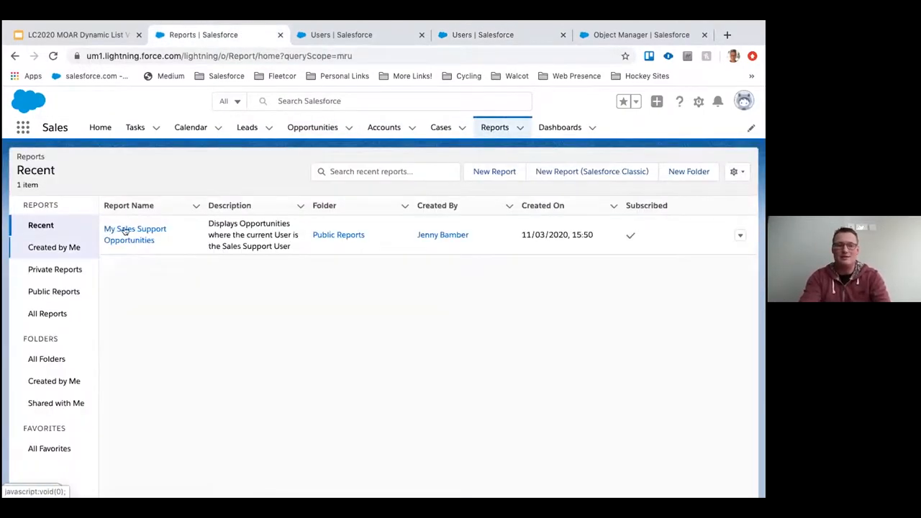
pyautogui.click(135, 234)
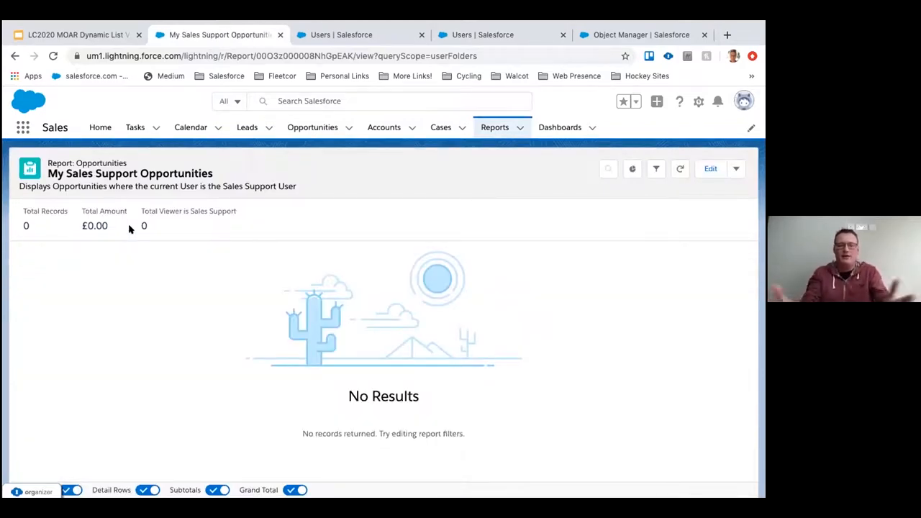
pyautogui.click(560, 127)
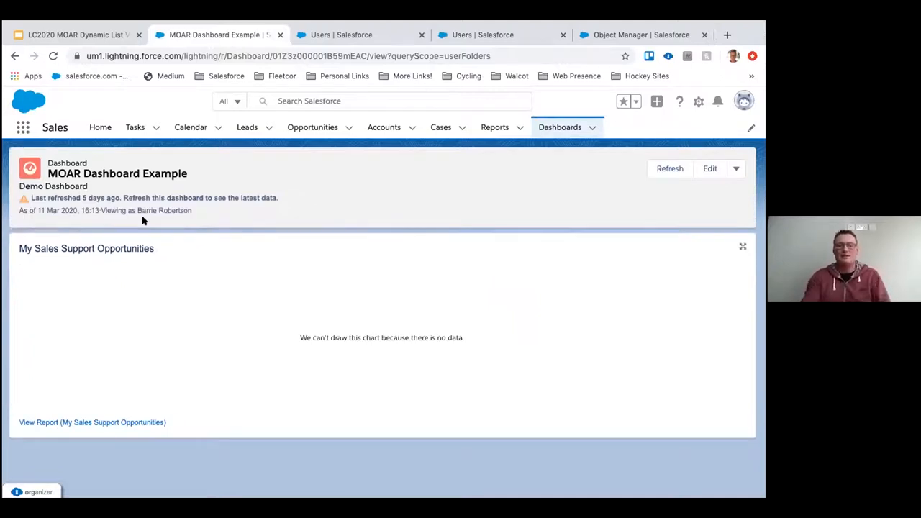
pyautogui.click(669, 167)
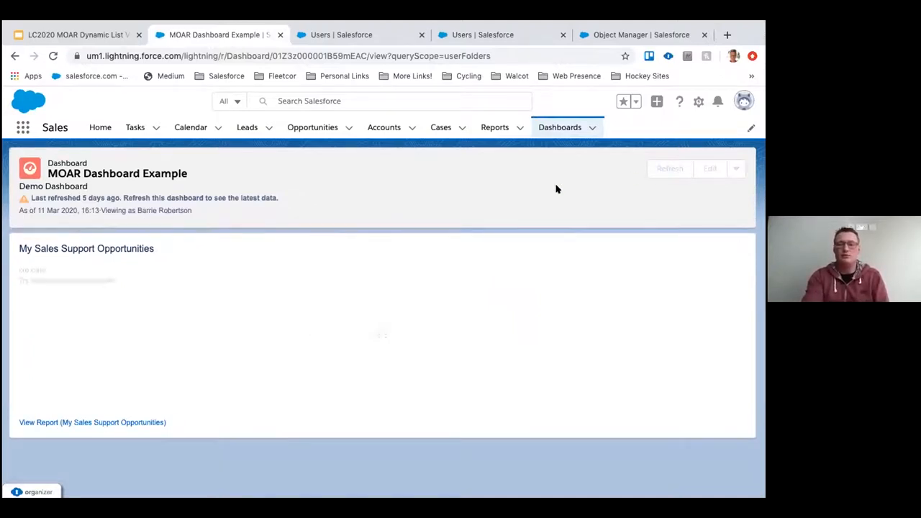
pyautogui.click(669, 167)
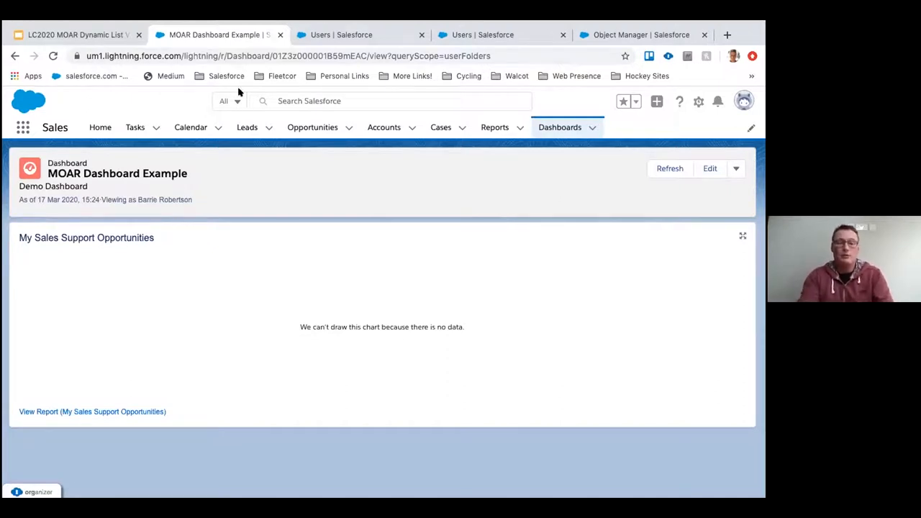
pyautogui.moveTo(312, 128)
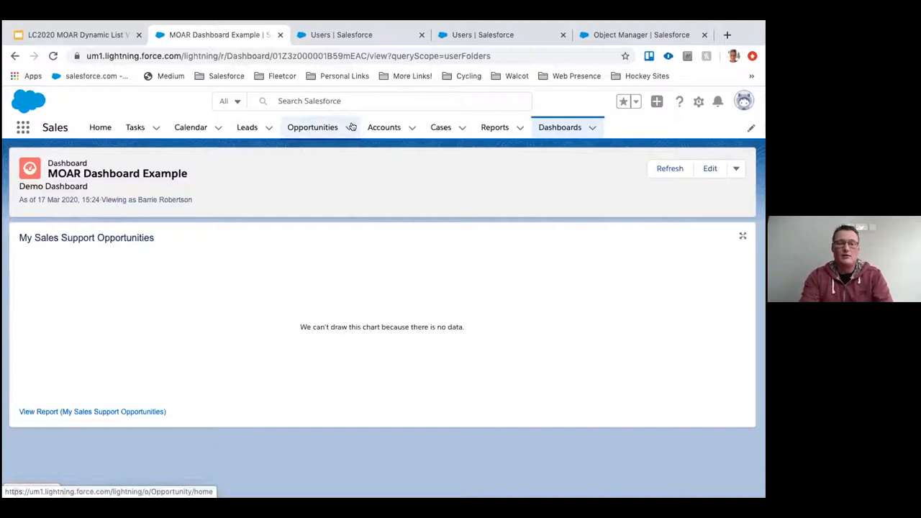
pyautogui.moveTo(348, 127)
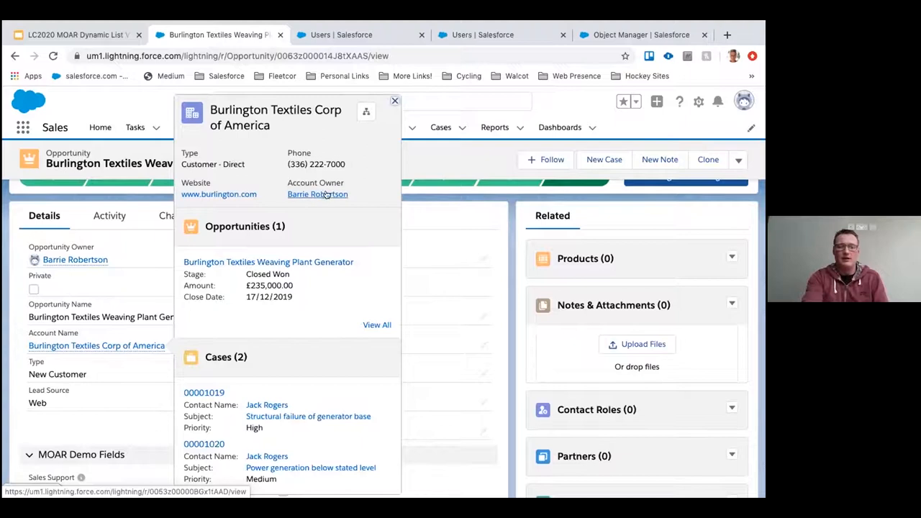
pyautogui.moveTo(317, 194)
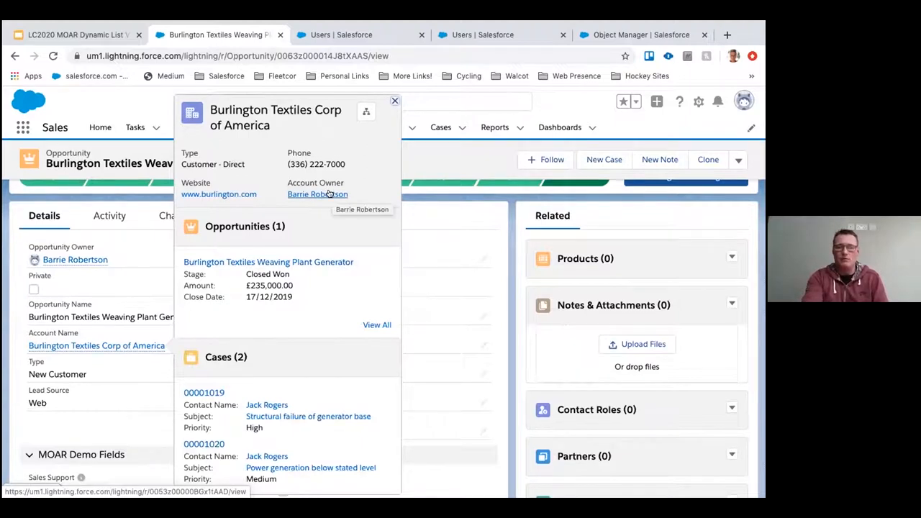
pyautogui.click(341, 34)
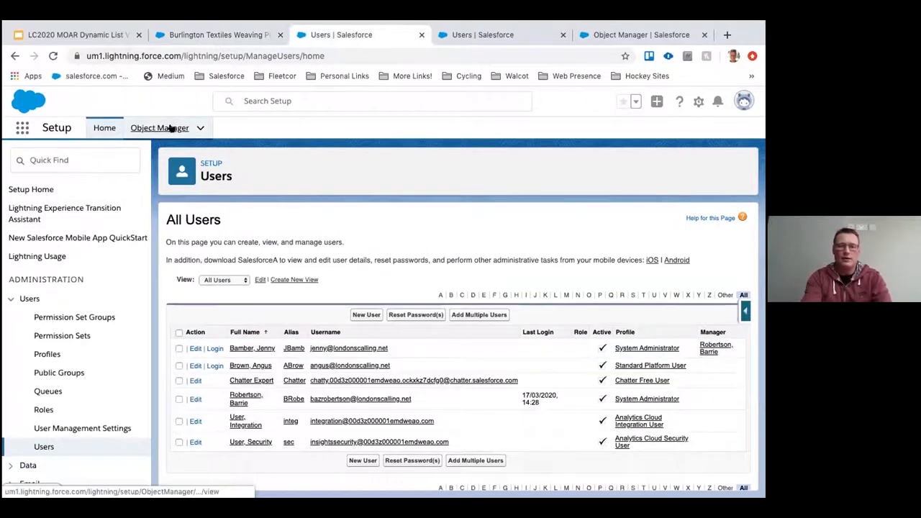
# Find the Opportunity field 'Viewer is Owner of Parent Account', formula Account.Owner.Id = $User.Id.
pyautogui.click(159, 127)
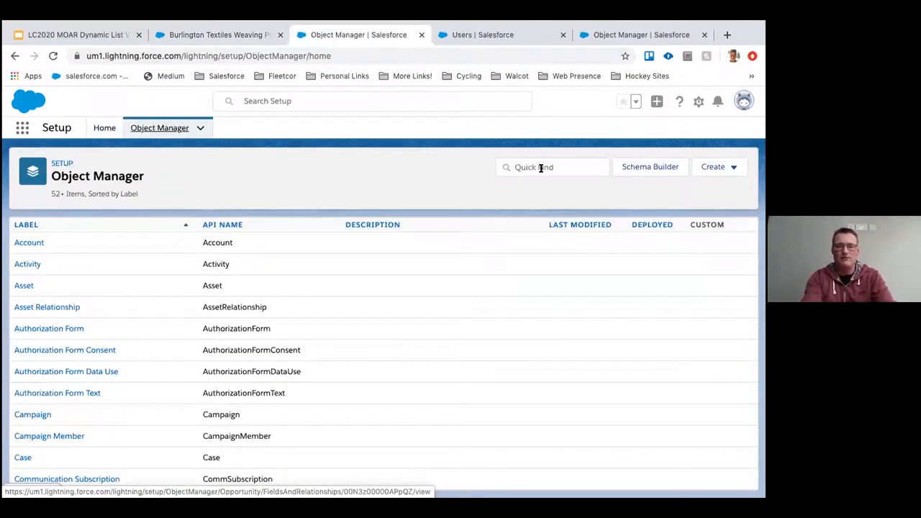
pyautogui.write('opp')
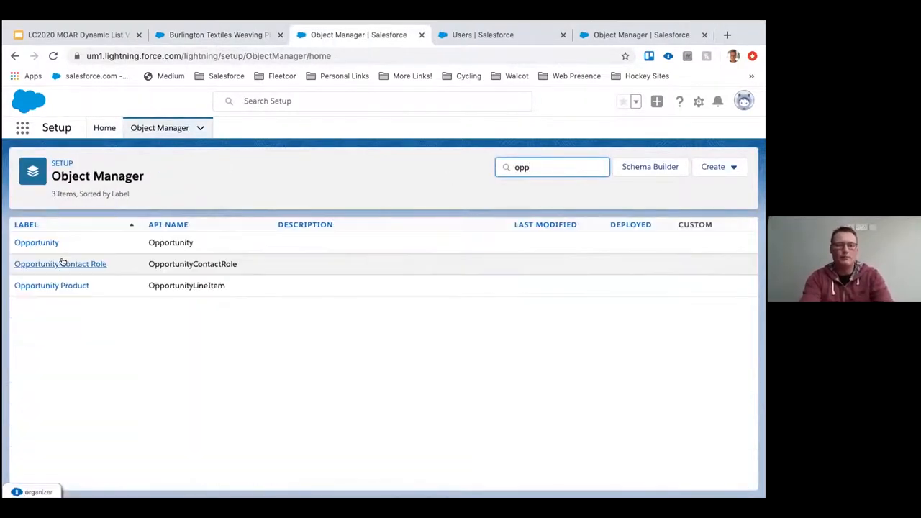
pyautogui.click(36, 242)
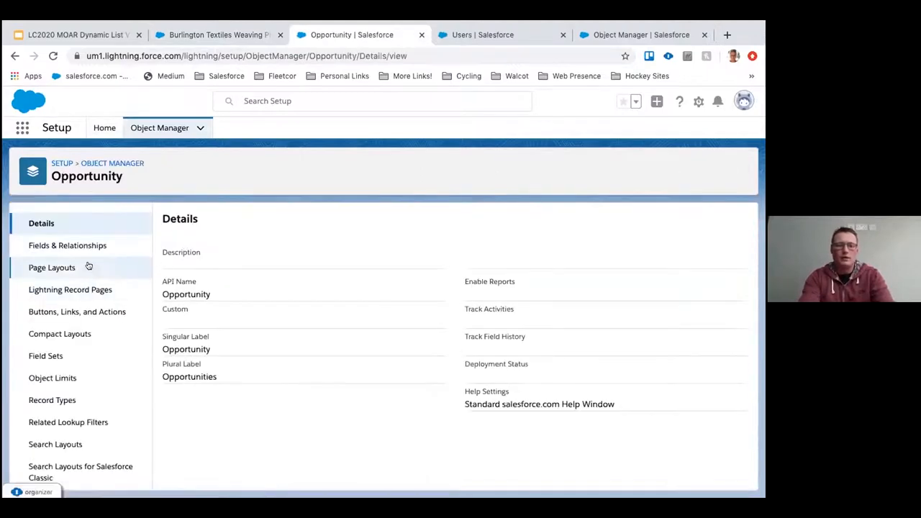
pyautogui.click(67, 246)
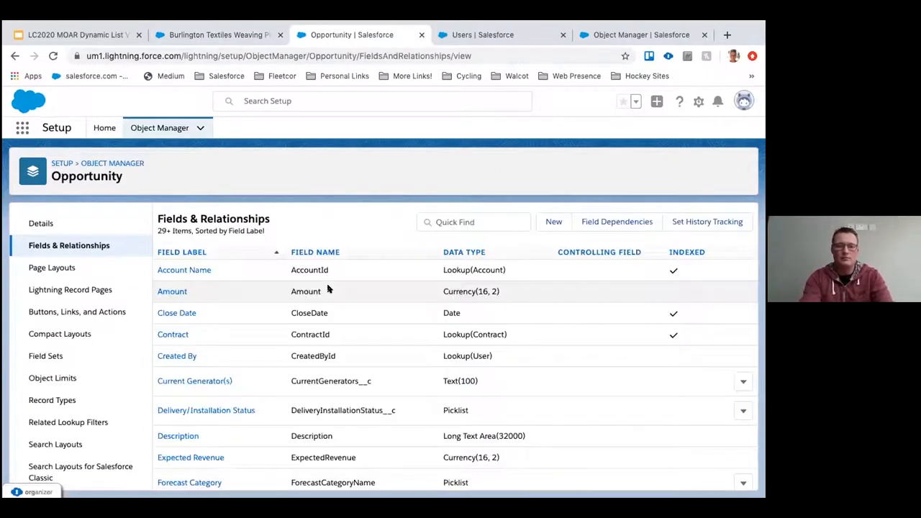
pyautogui.click(473, 221)
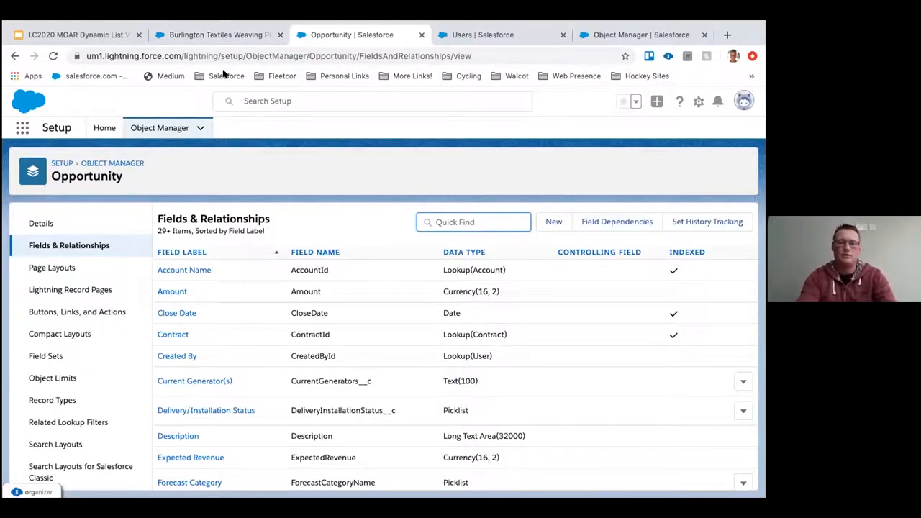
pyautogui.click(216, 35)
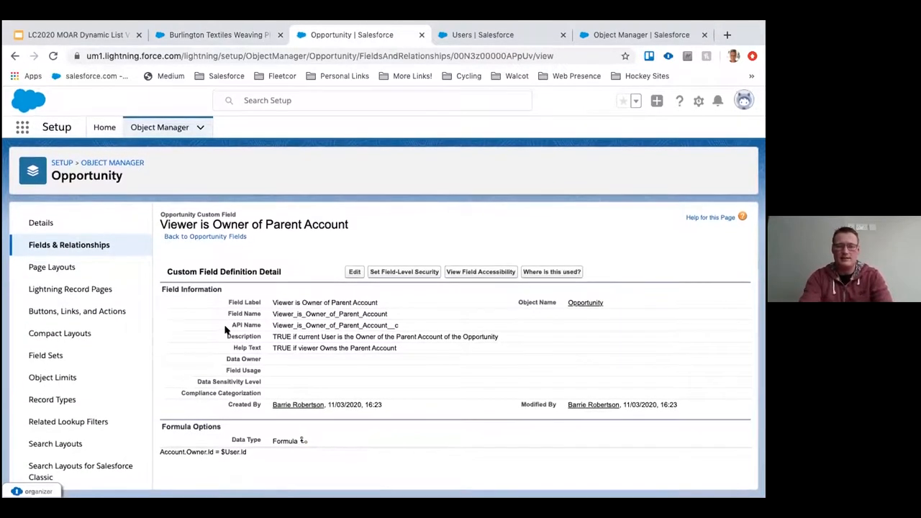
# Edit the formula and insert Account.Owner.Id on a new line via Insert Field.
pyautogui.click(354, 271)
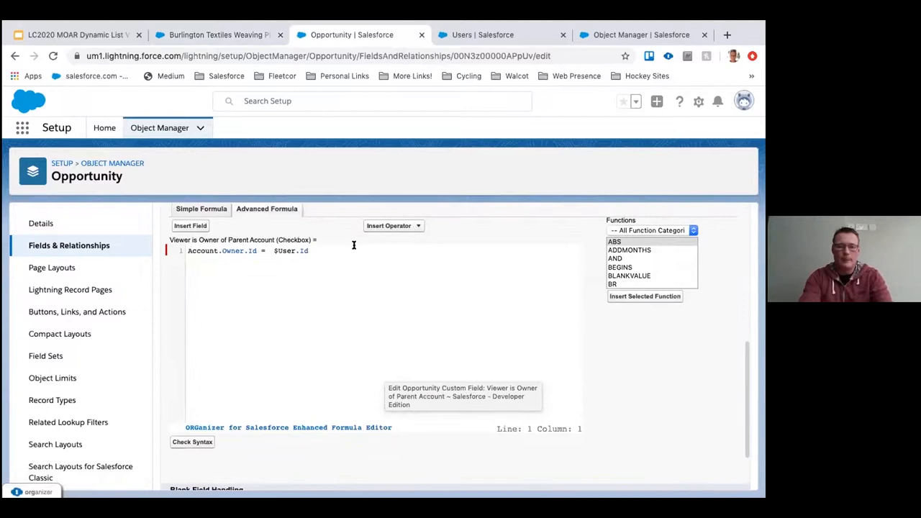
pyautogui.press('enter')
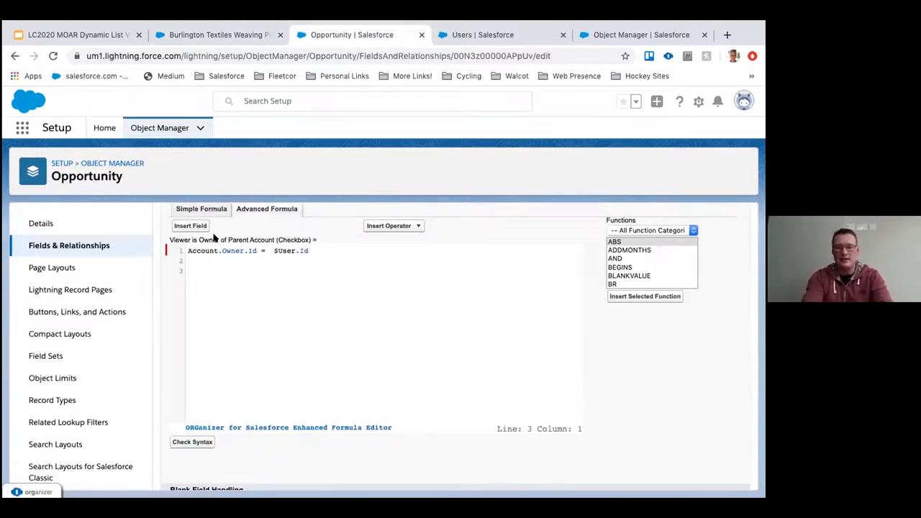
pyautogui.click(190, 226)
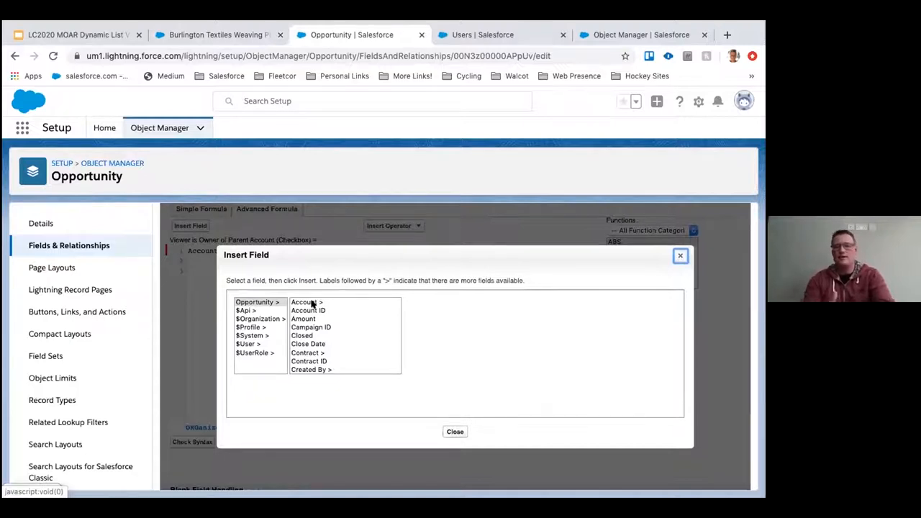
pyautogui.click(304, 301)
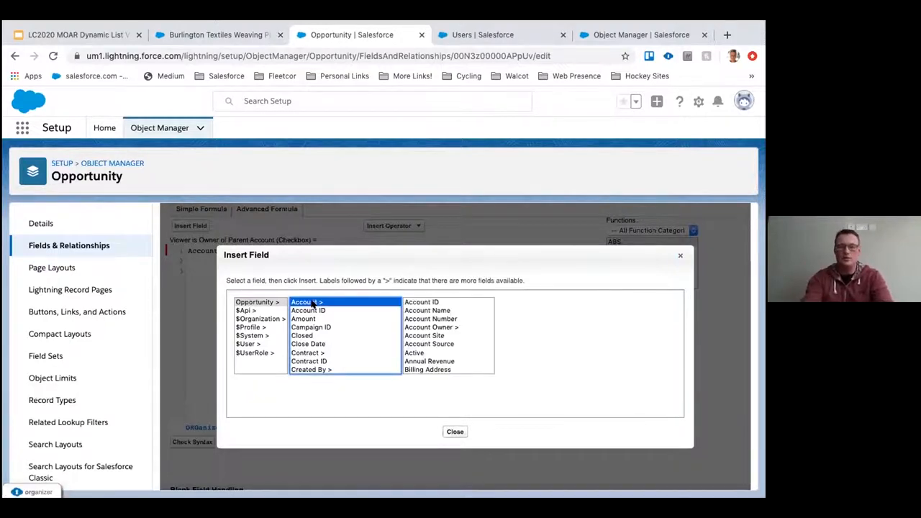
pyautogui.moveTo(443, 330)
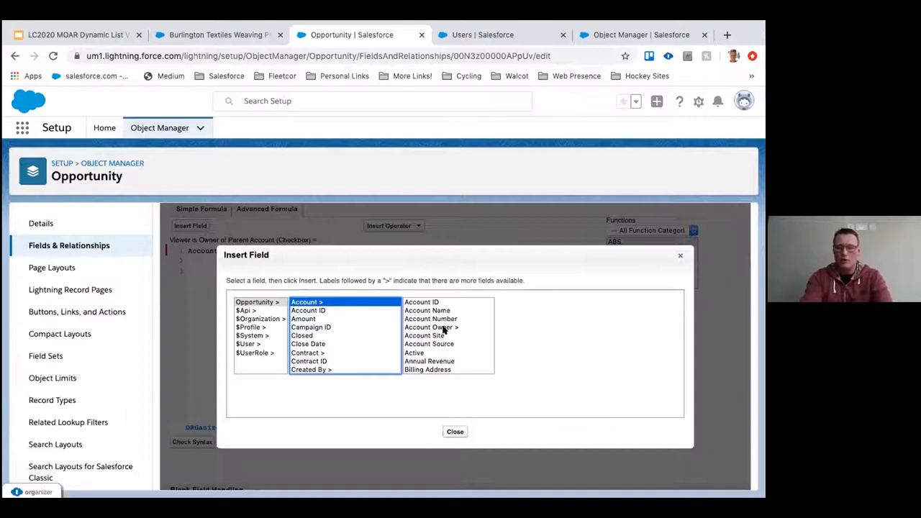
pyautogui.click(431, 327)
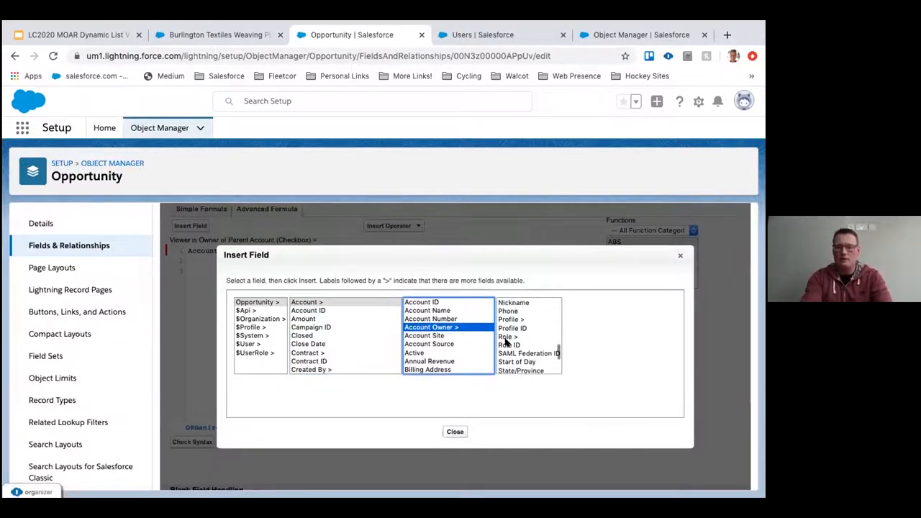
pyautogui.click(509, 344)
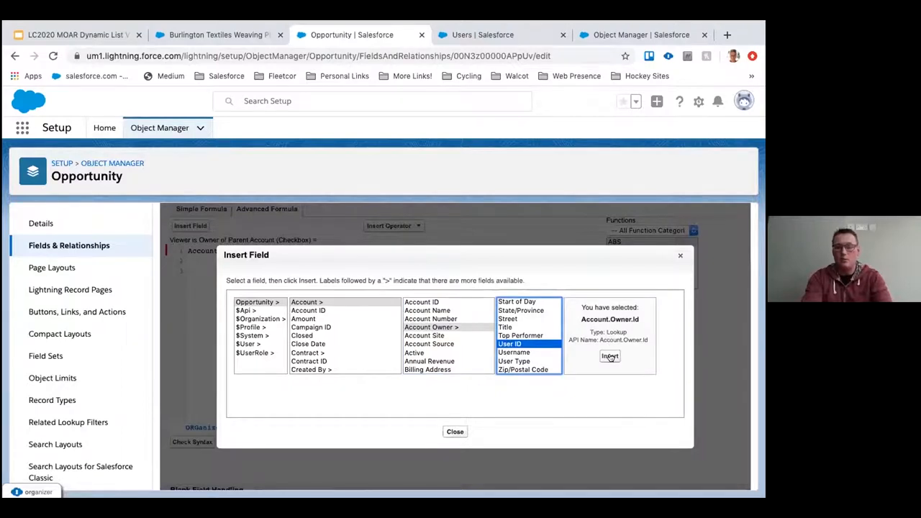
pyautogui.click(609, 357)
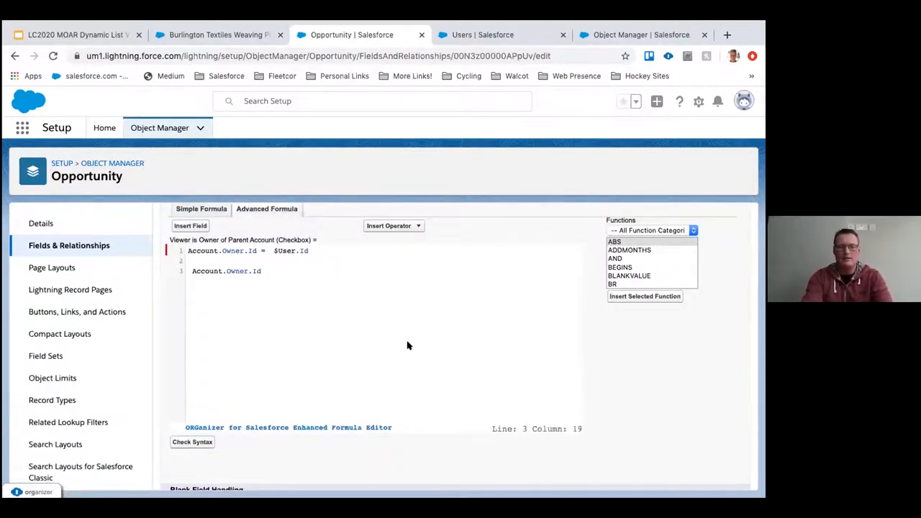
# Complete the comparison with = $User.Id inserted from the field picker.
pyautogui.write('=')
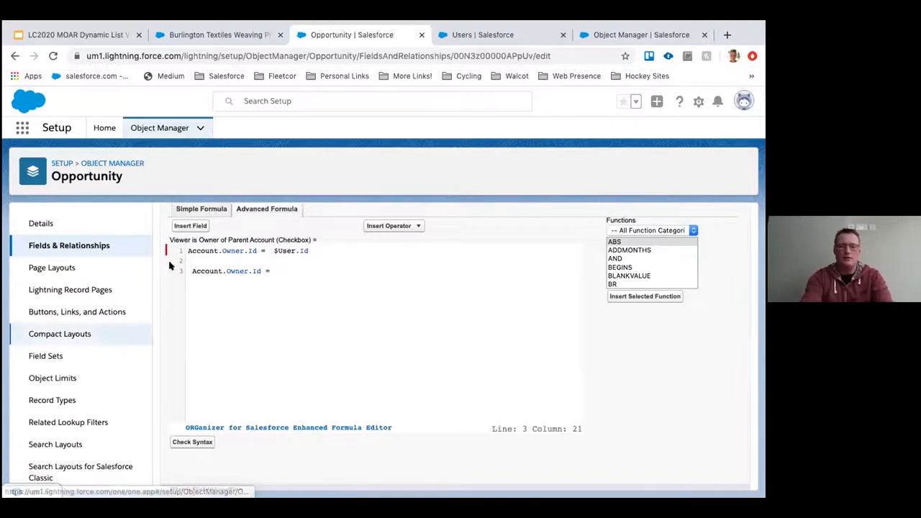
pyautogui.click(190, 225)
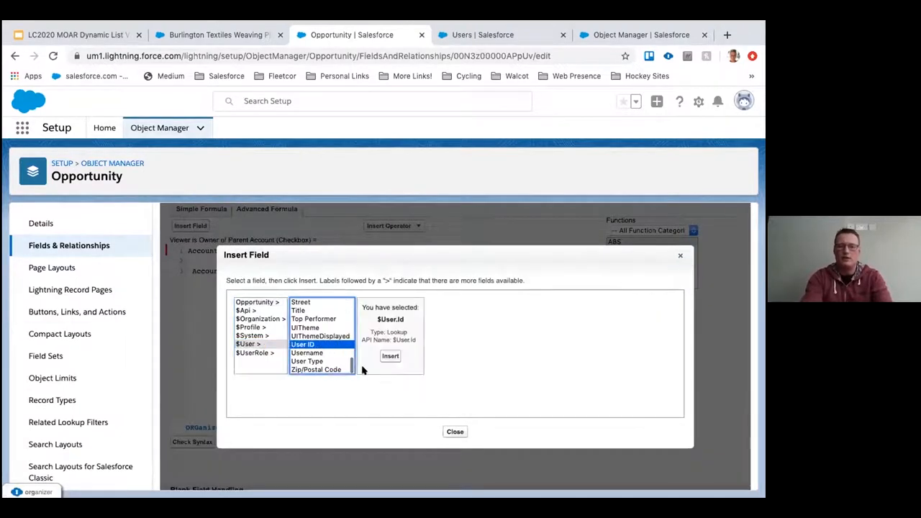
pyautogui.click(389, 355)
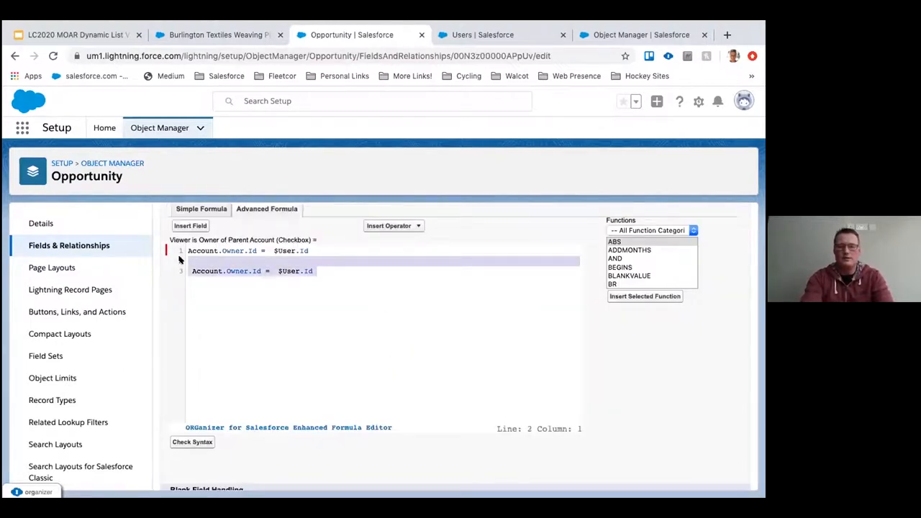
pyautogui.scroll(-3)
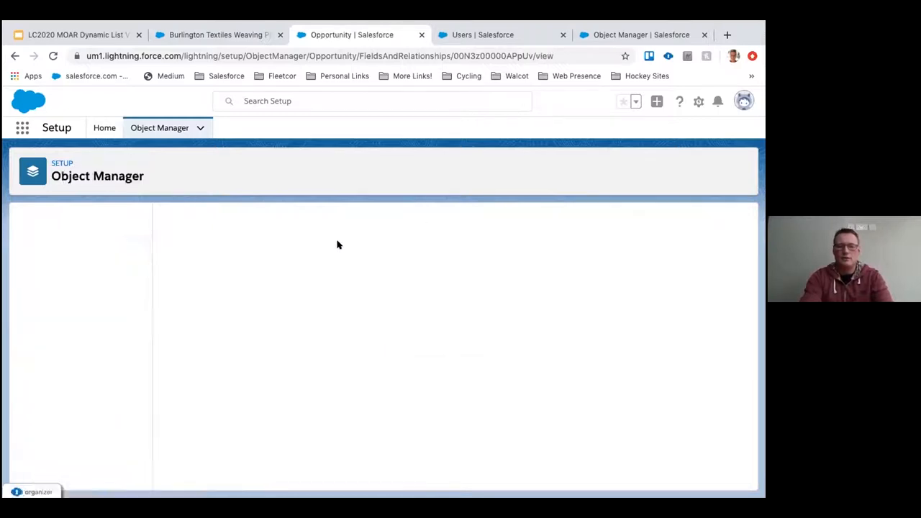
# Show the My Accounts' Opportunities list view (31 items) and inspect its Viewer is Owner filter.
pyautogui.click(216, 34)
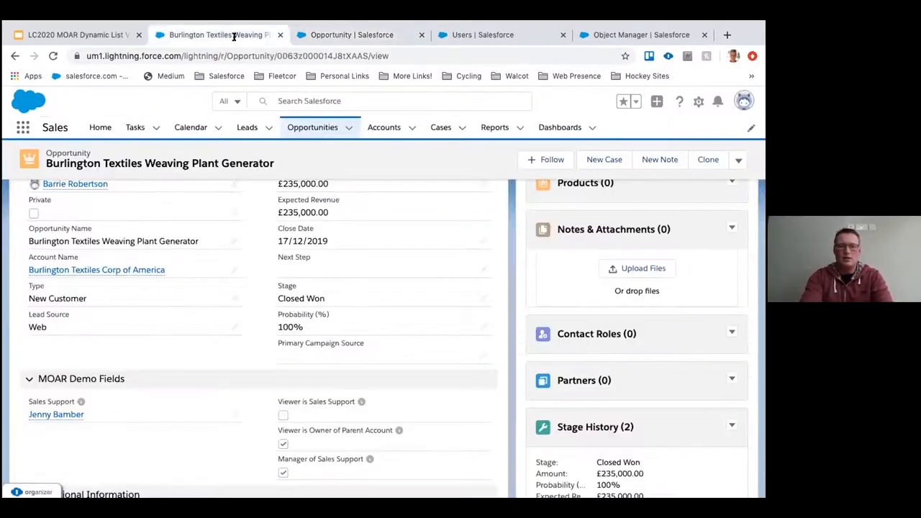
pyautogui.click(312, 127)
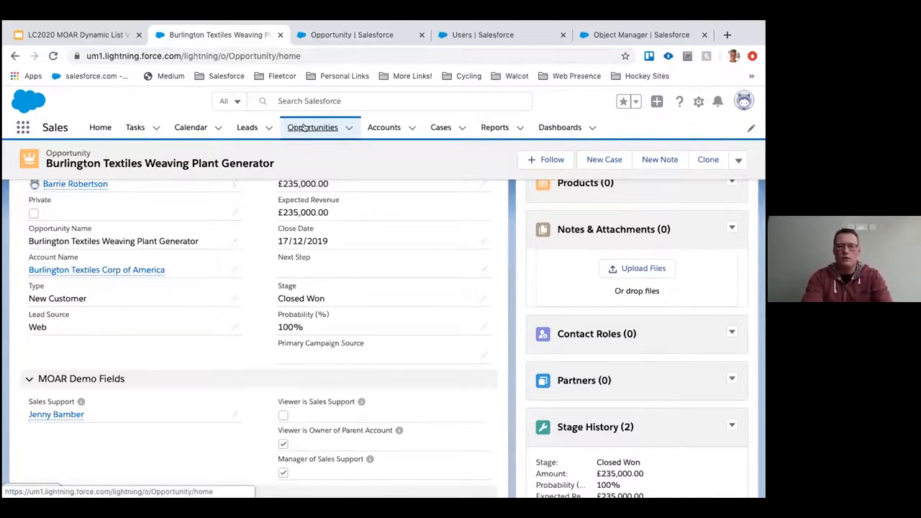
pyautogui.click(313, 127)
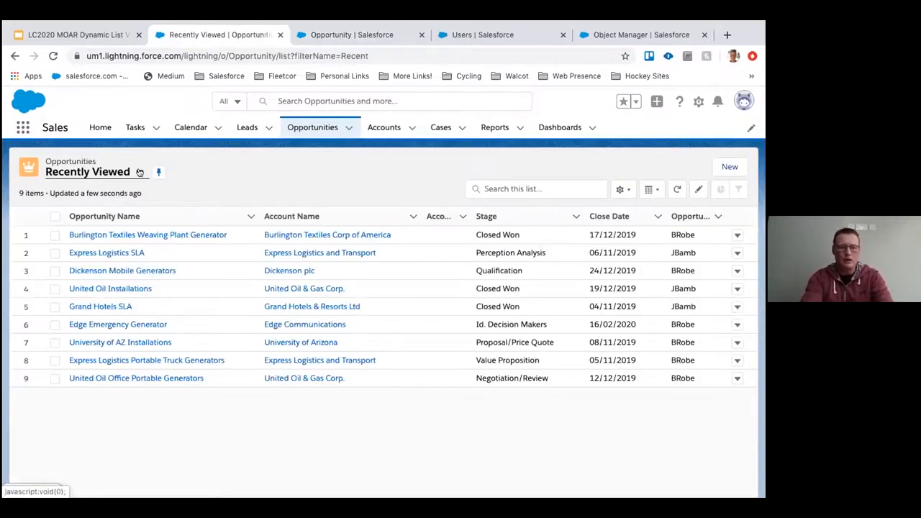
pyautogui.click(139, 172)
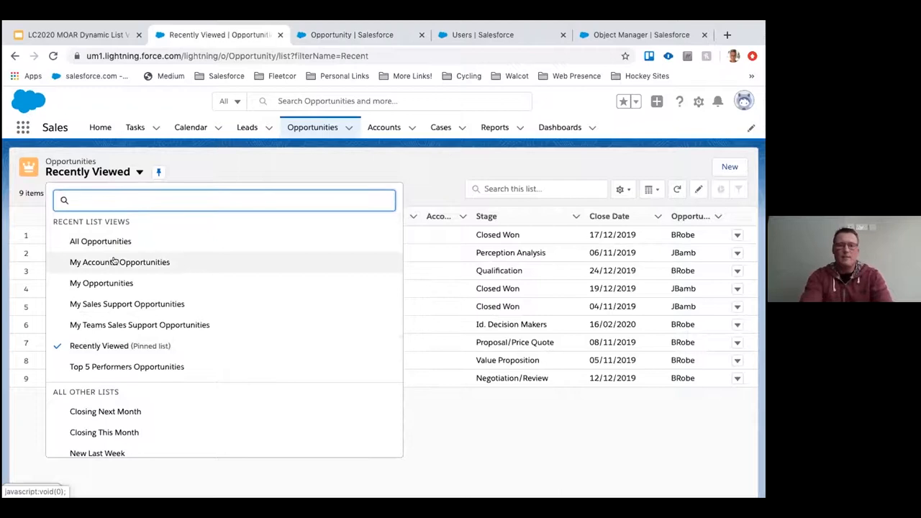
pyautogui.click(119, 262)
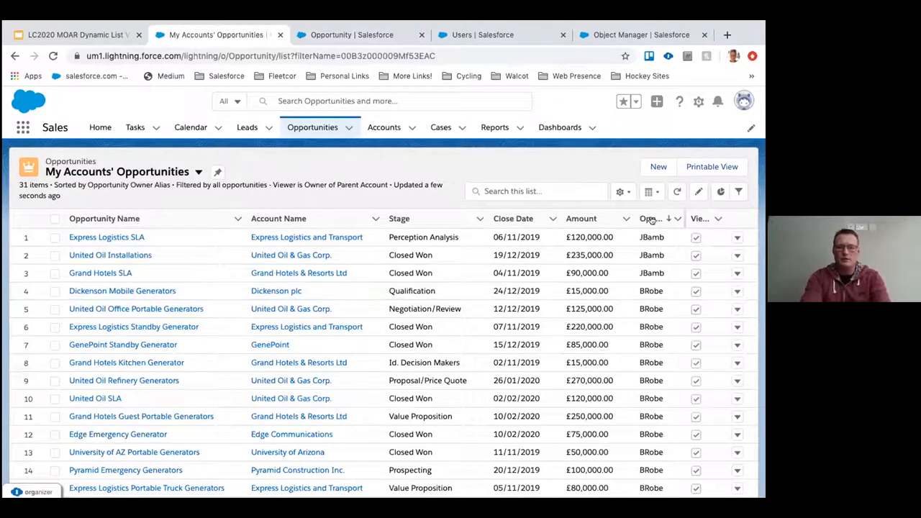
pyautogui.moveTo(651, 219)
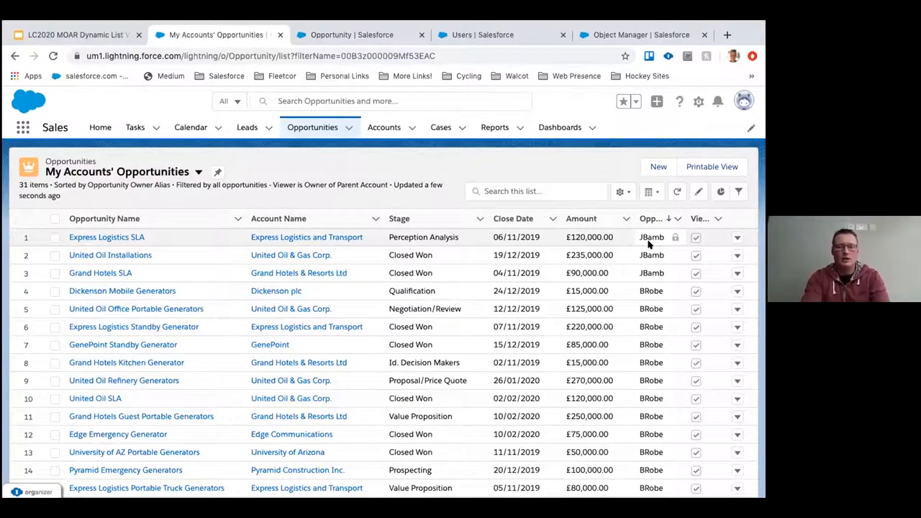
pyautogui.moveTo(305, 255)
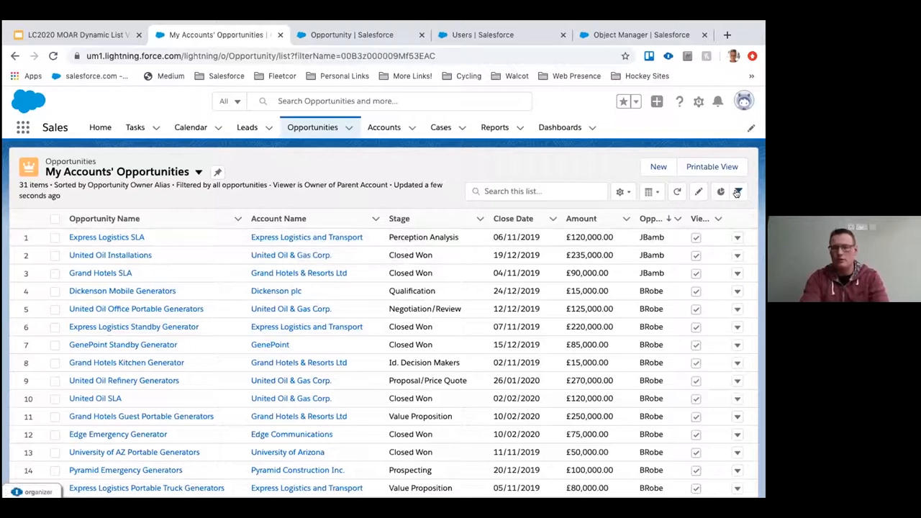
pyautogui.click(738, 191)
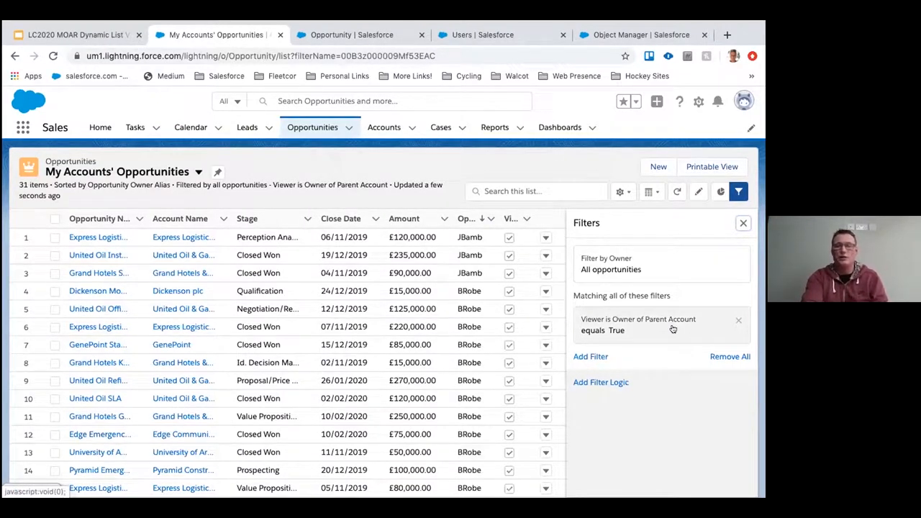
pyautogui.click(742, 223)
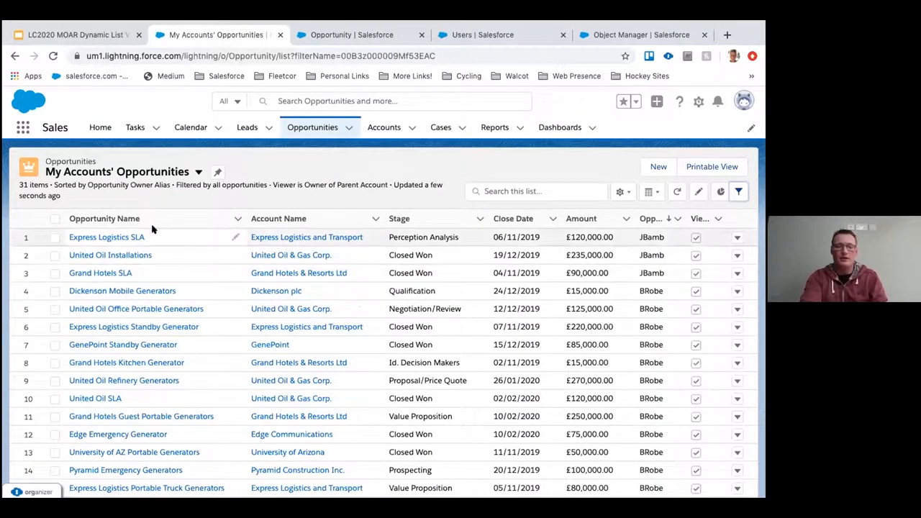
pyautogui.moveTo(200, 291)
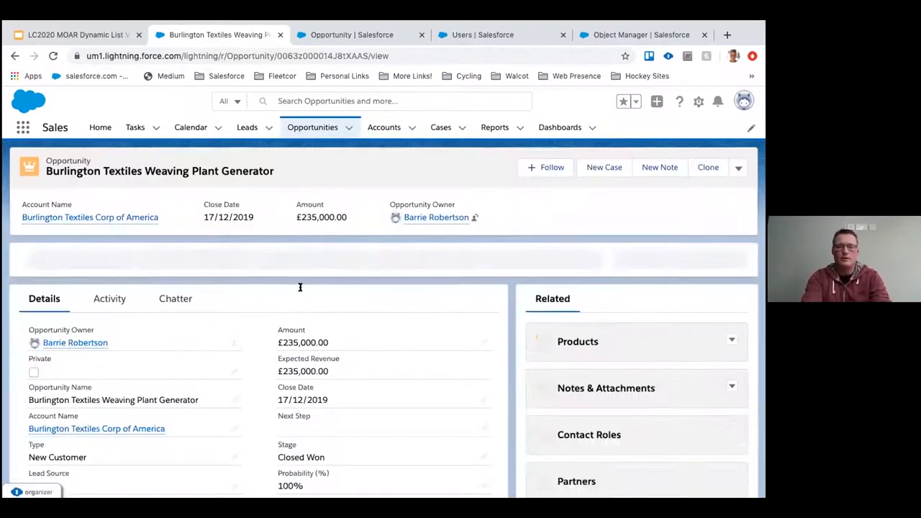
pyautogui.scroll(-3)
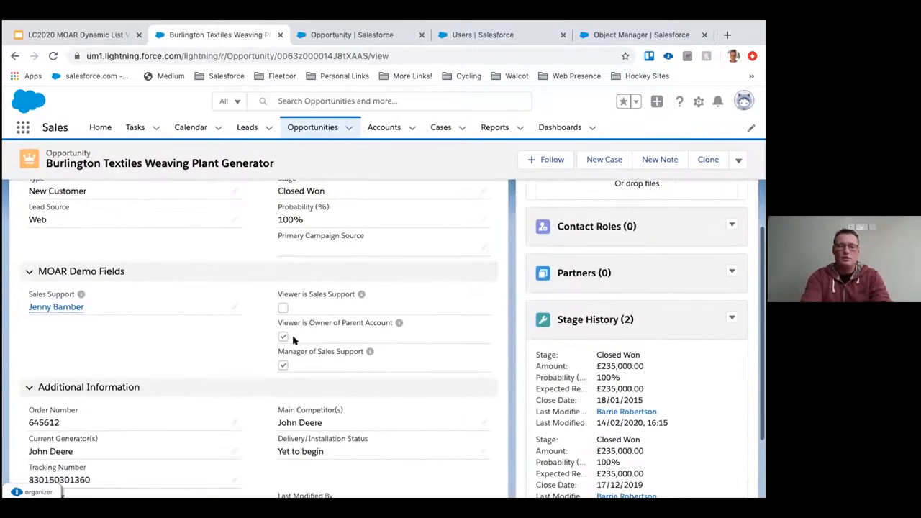
pyautogui.moveTo(261, 362)
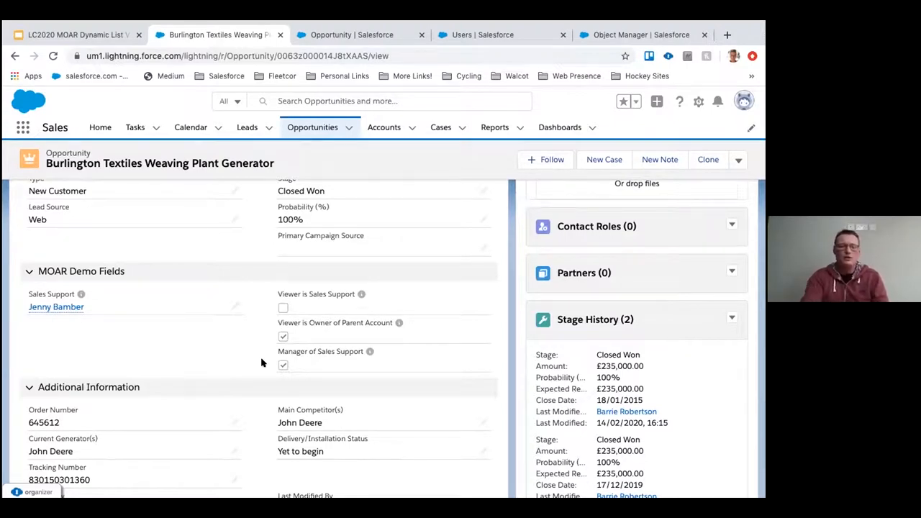
pyautogui.moveTo(56, 307)
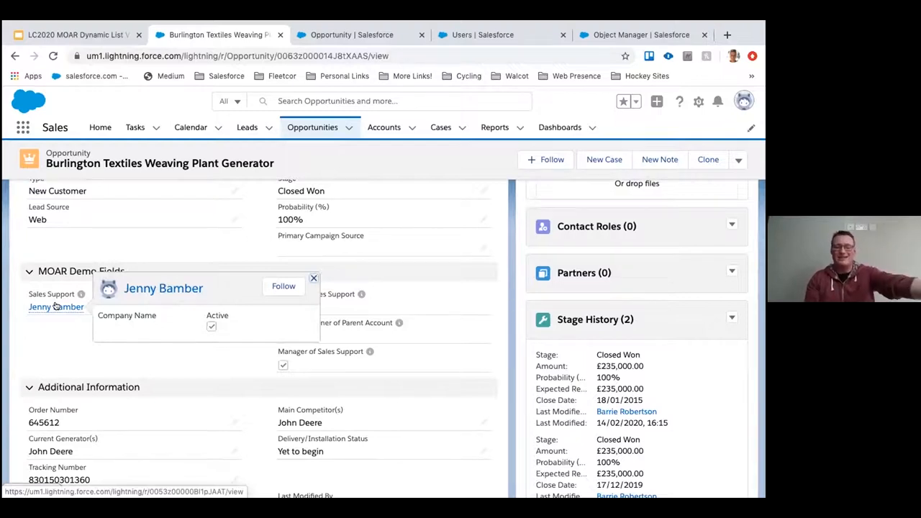
pyautogui.moveTo(318, 351)
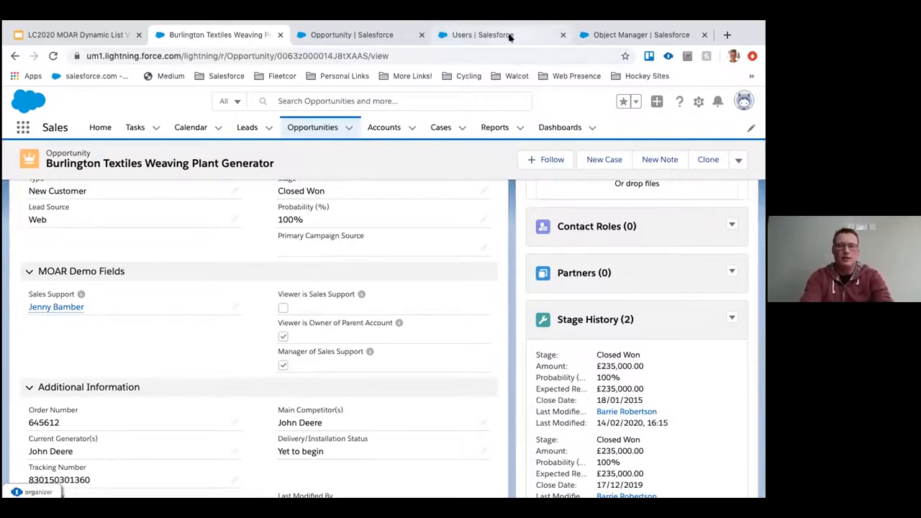
pyautogui.click(482, 35)
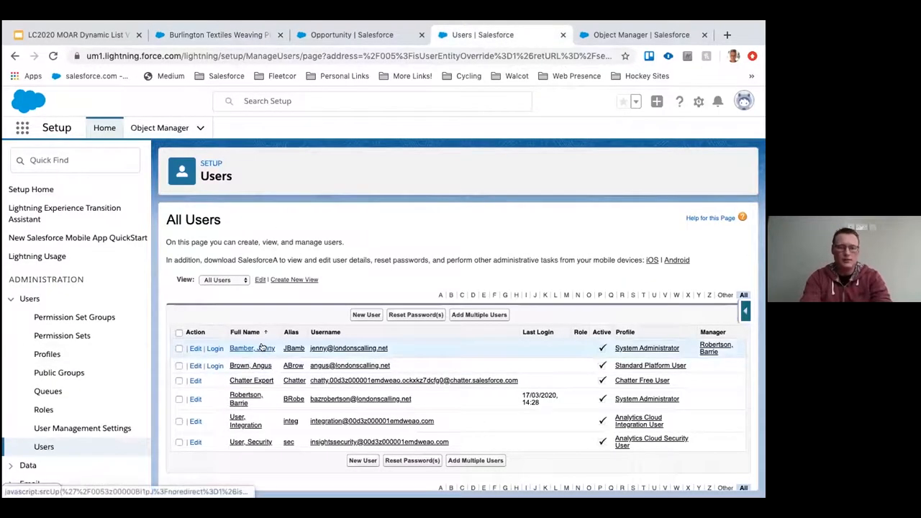
pyautogui.click(242, 348)
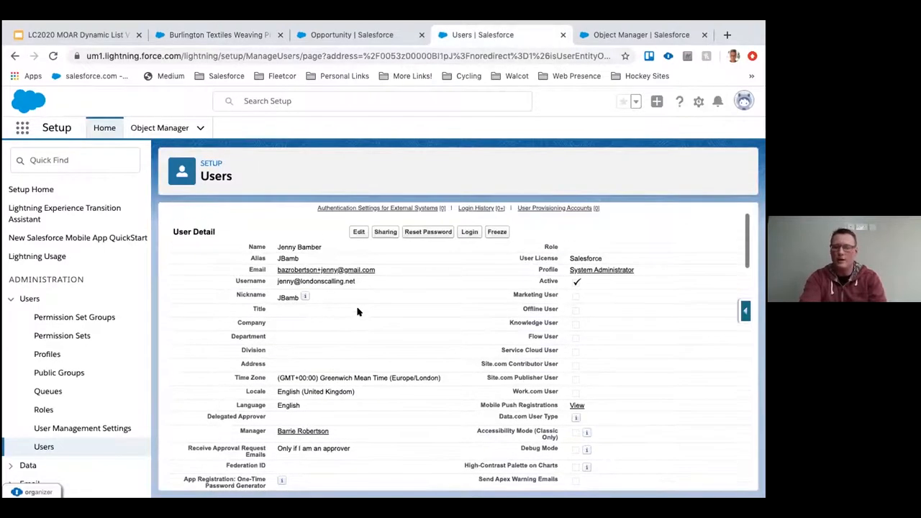
pyautogui.scroll(-3)
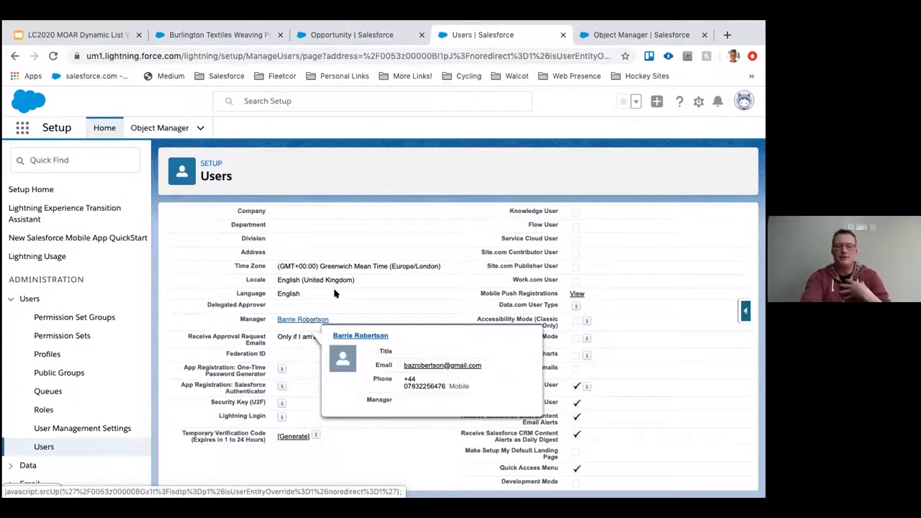
pyautogui.scroll(-3)
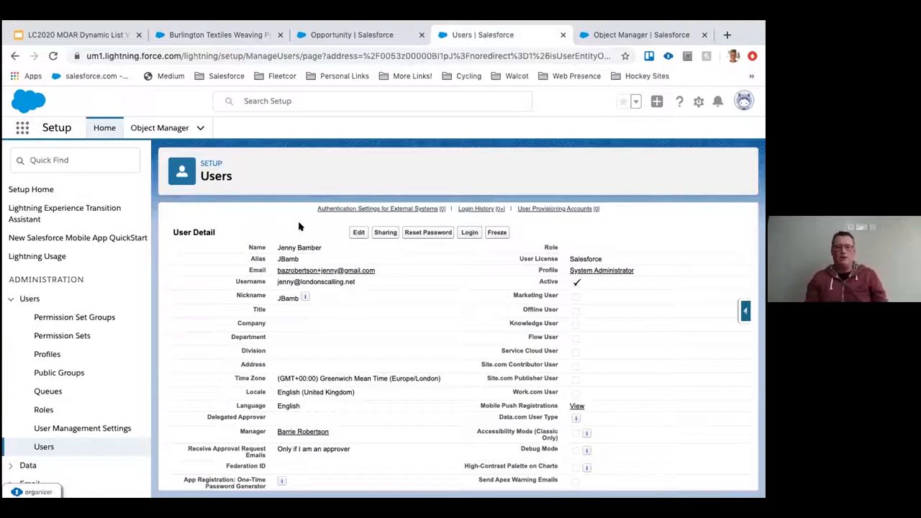
pyautogui.moveTo(338, 431)
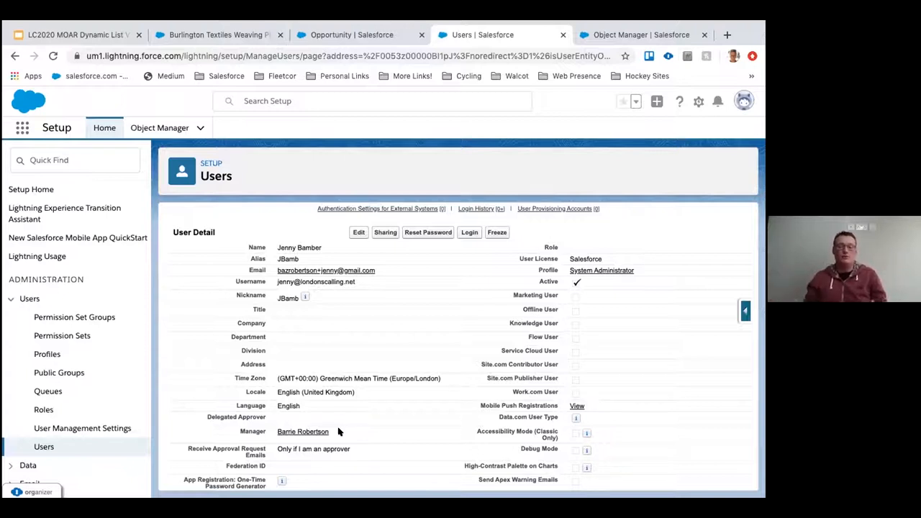
pyautogui.moveTo(333, 430)
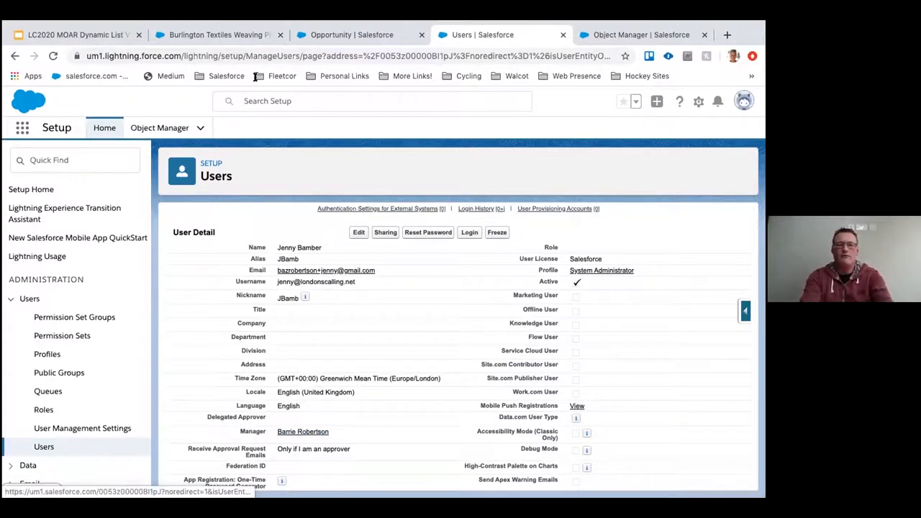
pyautogui.click(216, 35)
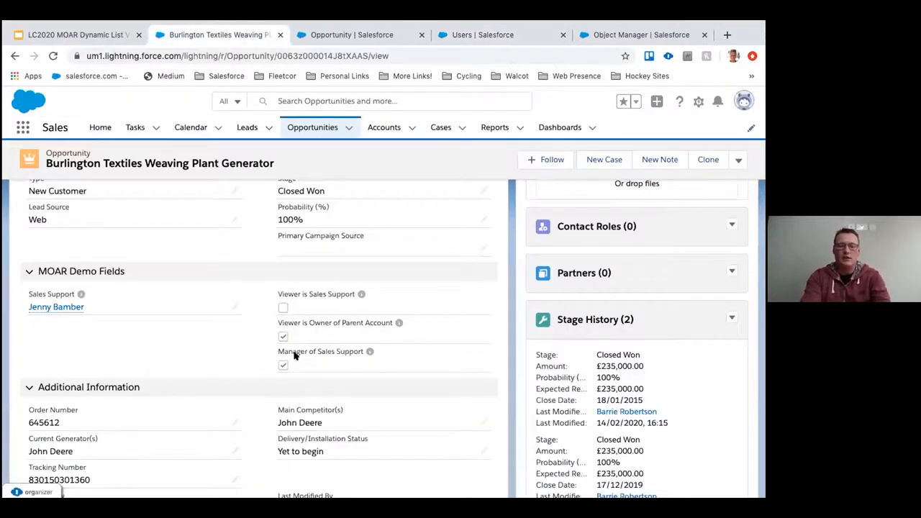
pyautogui.moveTo(323, 382)
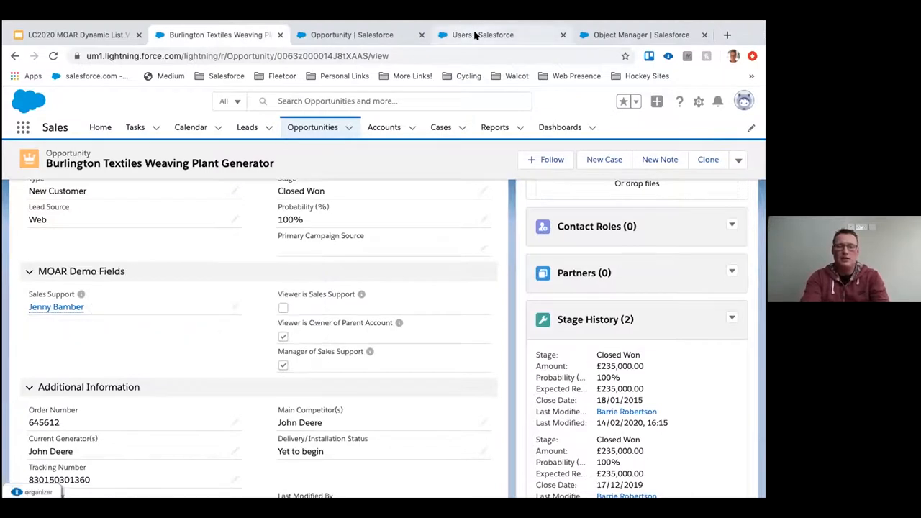
pyautogui.click(482, 35)
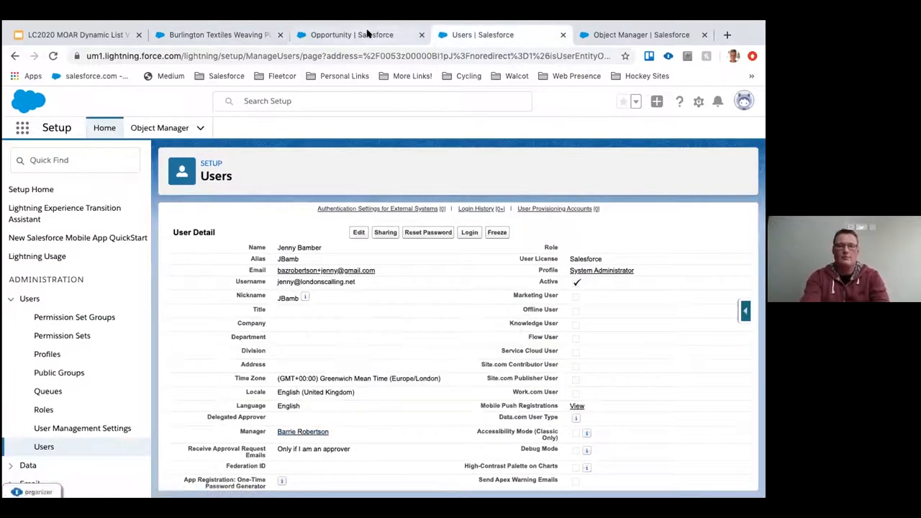
# Edit the Manager of Sales Support field, formula Sales_Support__r.Manager.Id = $User.Id.
pyautogui.click(352, 35)
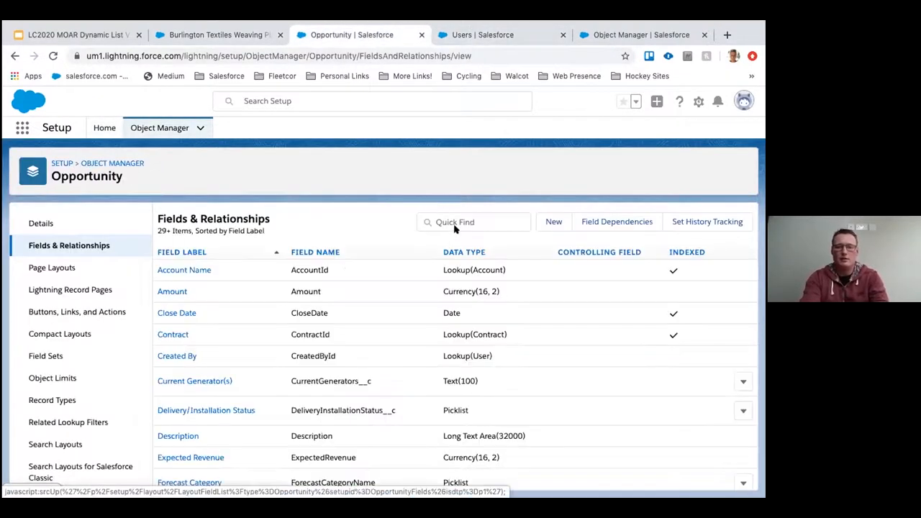
pyautogui.click(216, 34)
pyautogui.write('mana')
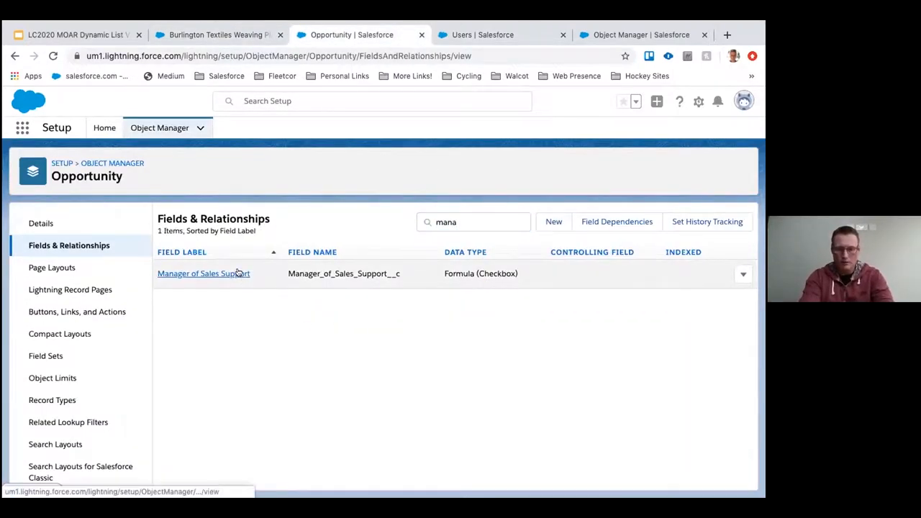
pyautogui.click(203, 273)
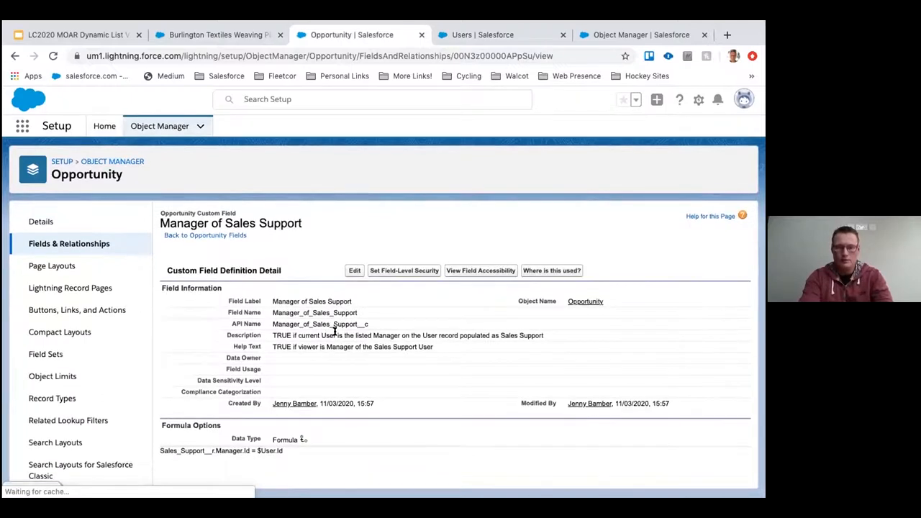
pyautogui.click(354, 269)
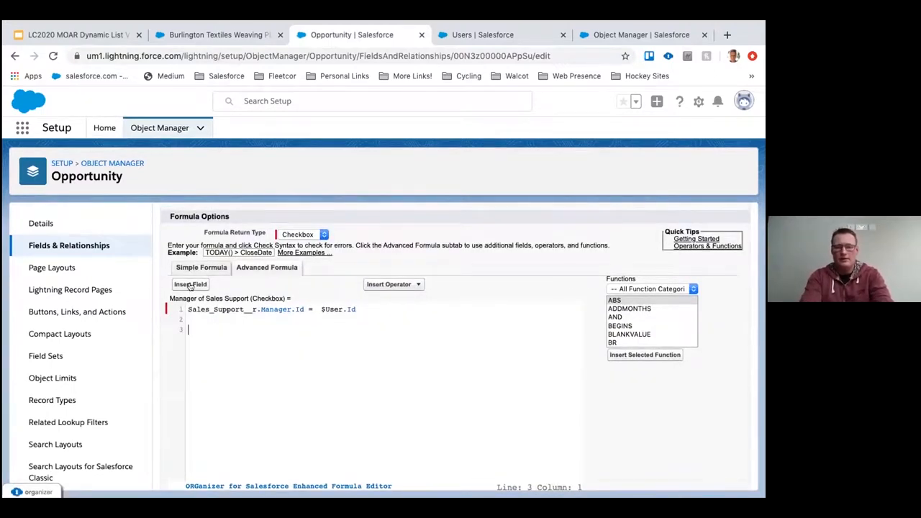
# Insert Sales_Support__r.Manager.Id into the formula via Insert Field.
pyautogui.click(190, 284)
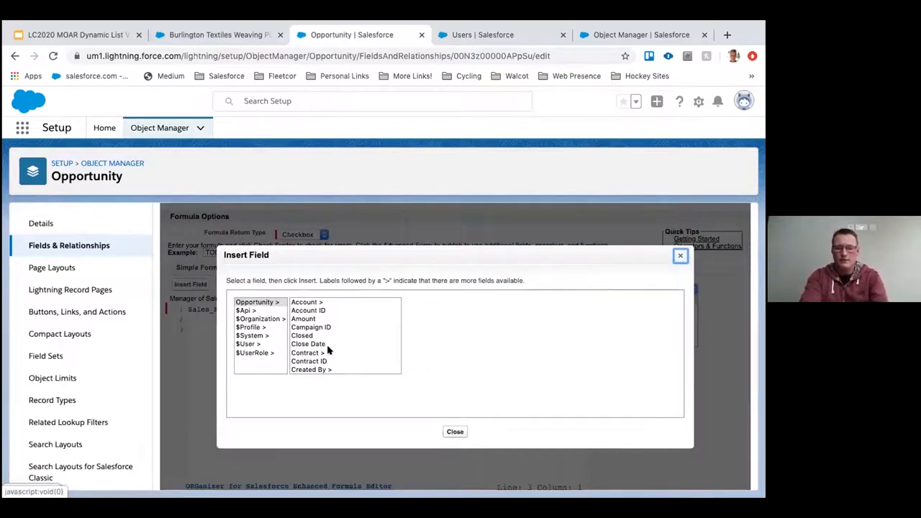
pyautogui.scroll(-3)
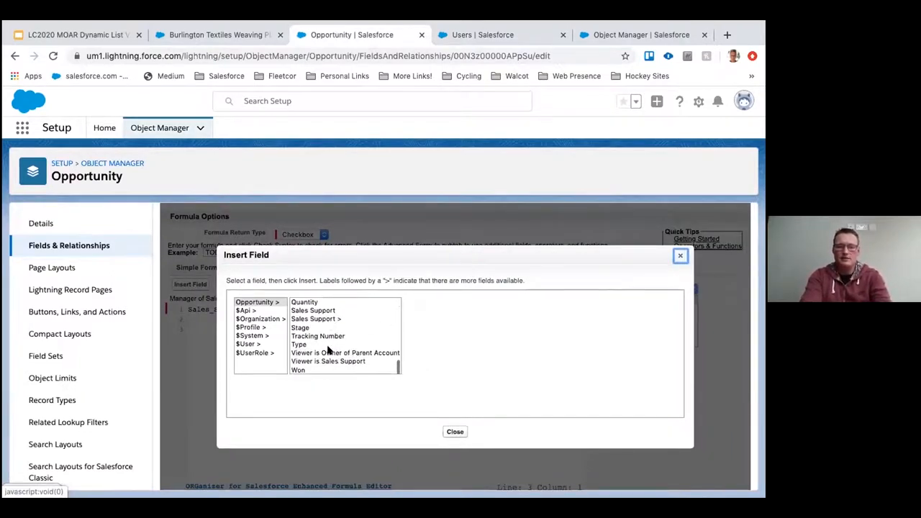
pyautogui.click(313, 318)
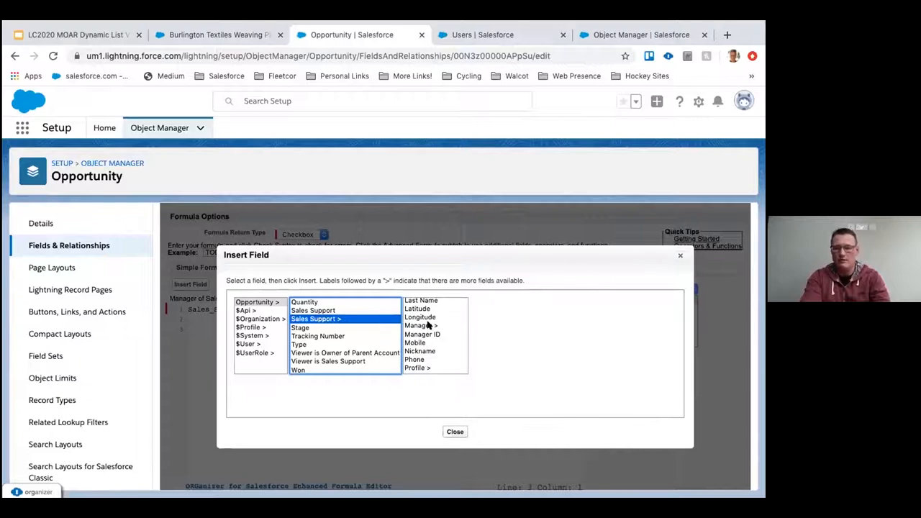
pyautogui.click(421, 325)
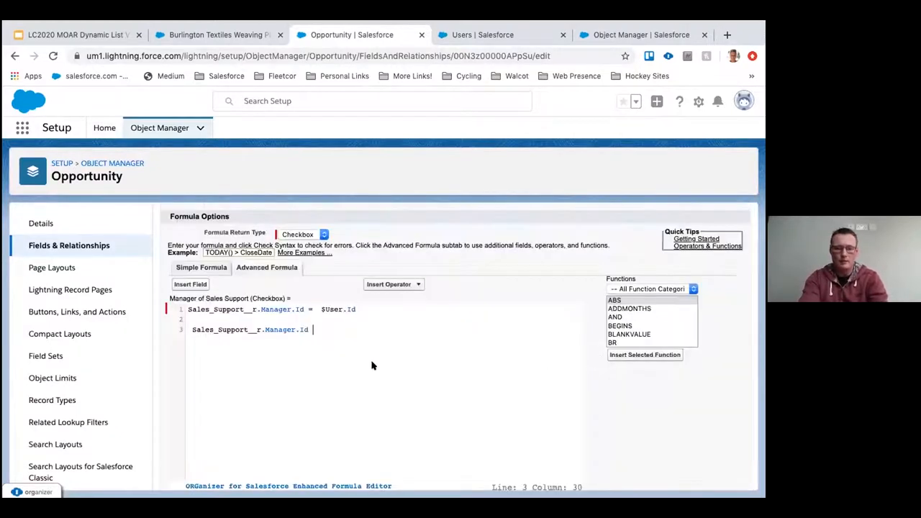
pyautogui.moveTo(355, 359)
pyautogui.write(' =')
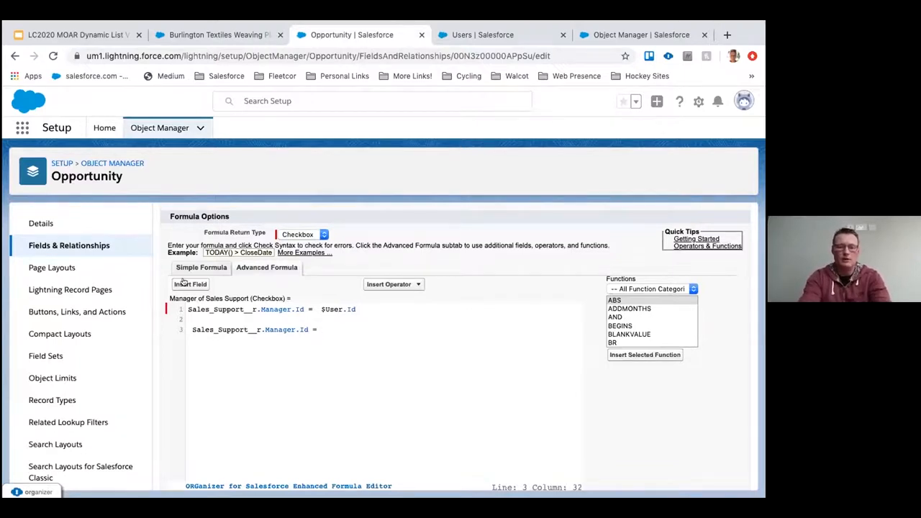
# Insert $User.Id to complete the comparison, then discard the edit and return to the opportunity.
pyautogui.click(190, 283)
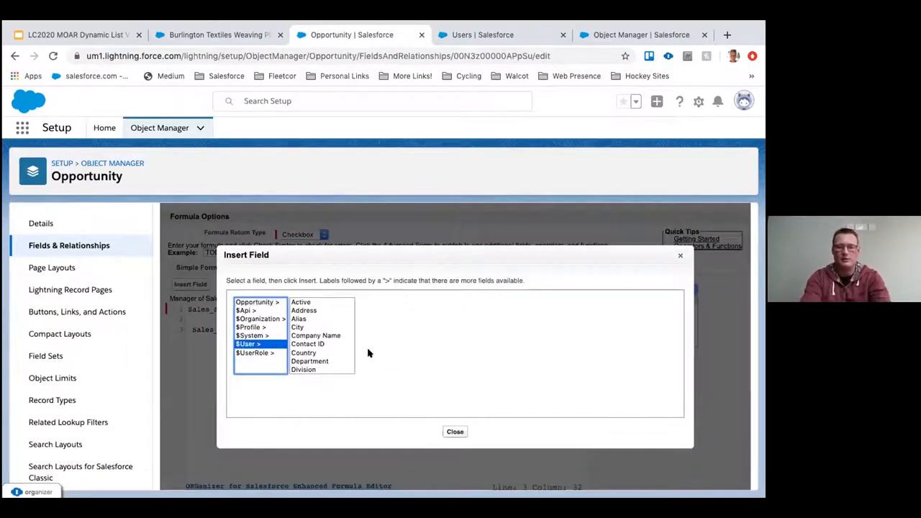
pyautogui.click(302, 344)
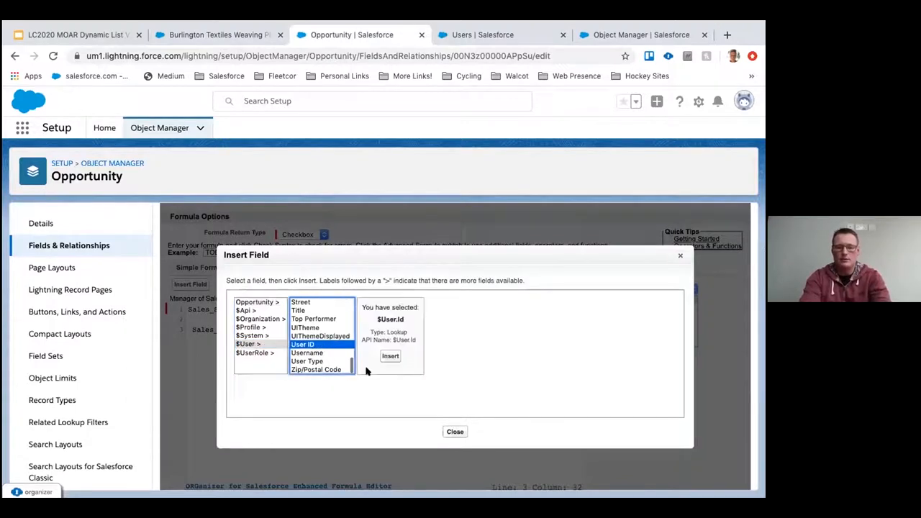
pyautogui.click(390, 355)
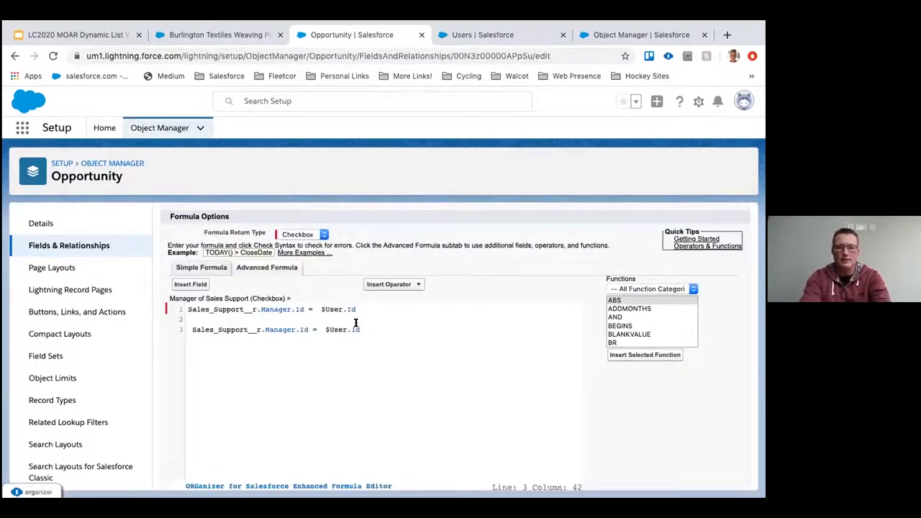
pyautogui.doubleClick(343, 329)
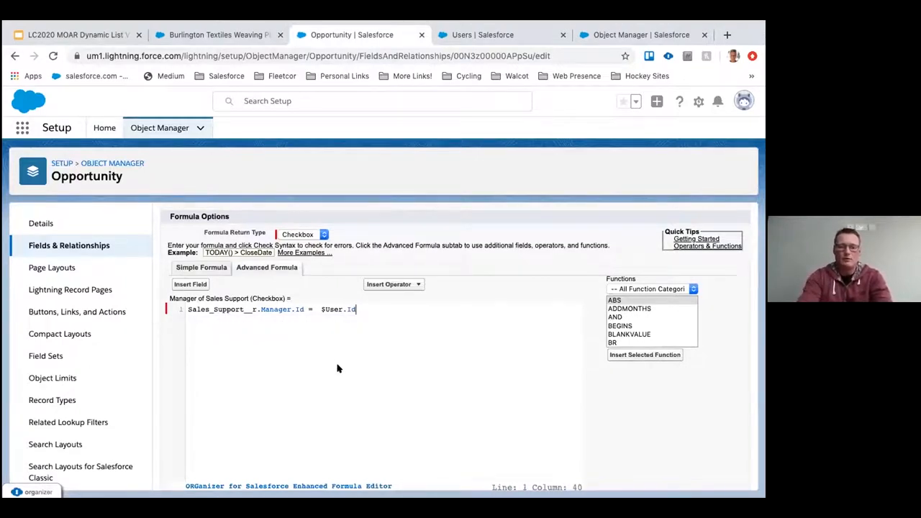
pyautogui.scroll(-3)
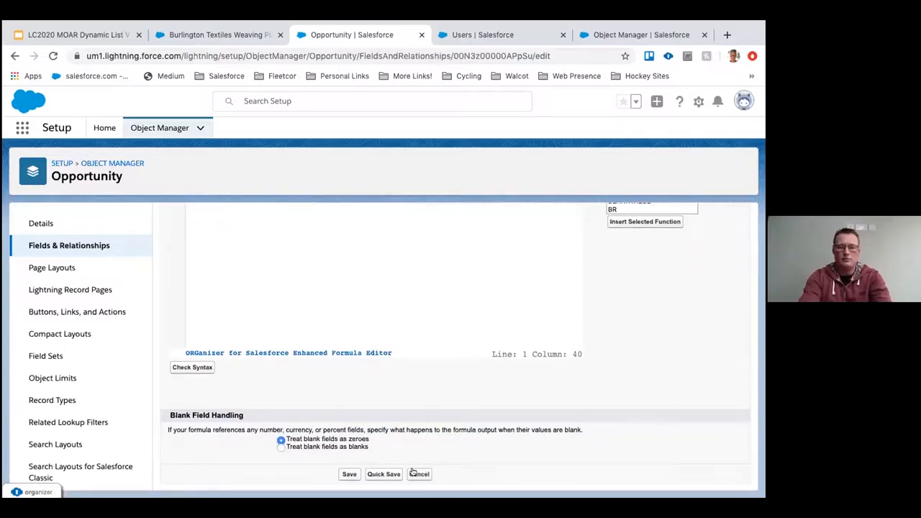
pyautogui.click(216, 34)
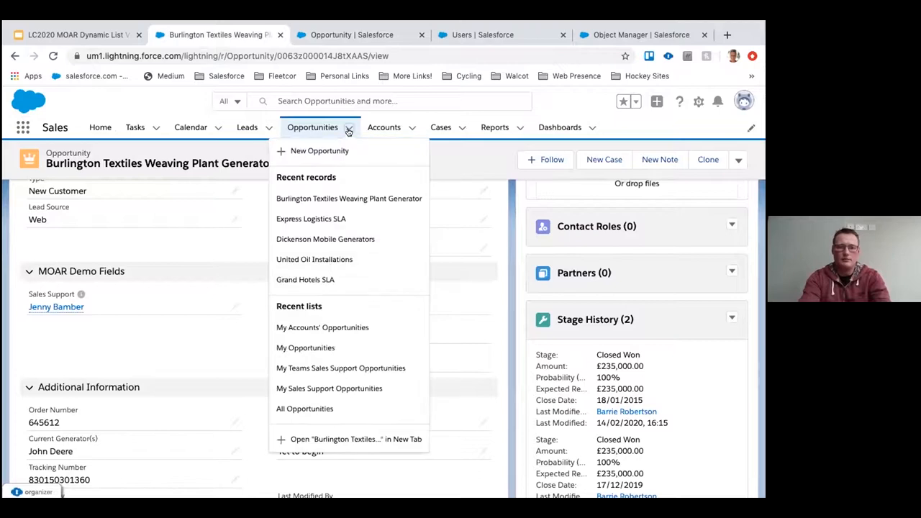
# Show My Teams Sales Support Opportunities (six records), view its filters, then return to the slides.
pyautogui.click(323, 327)
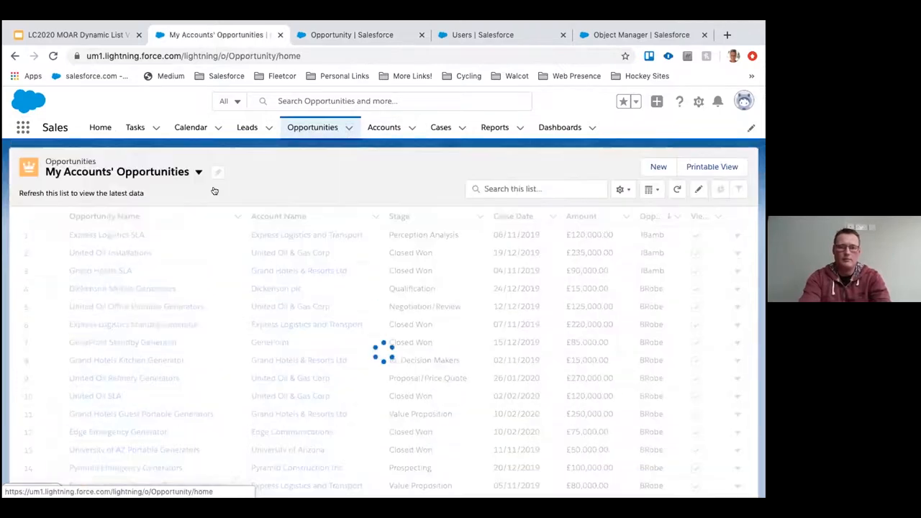
pyautogui.click(198, 171)
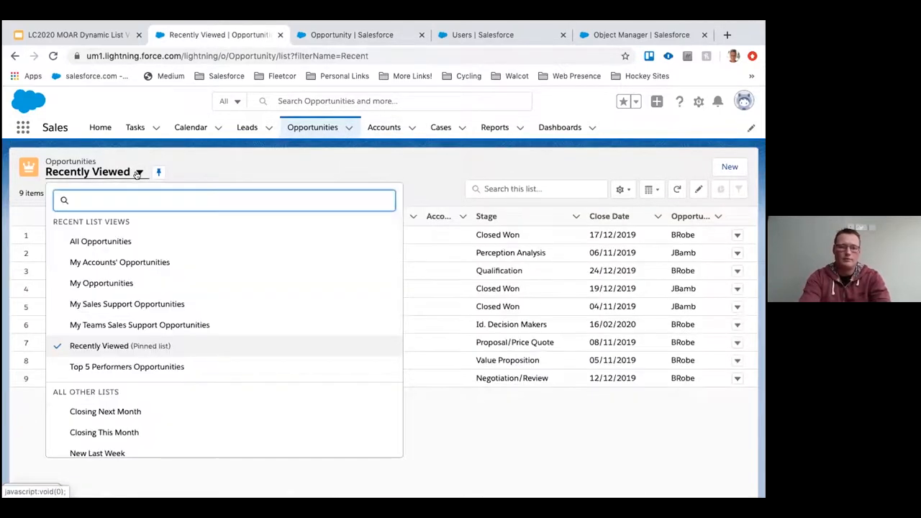
pyautogui.moveTo(151, 324)
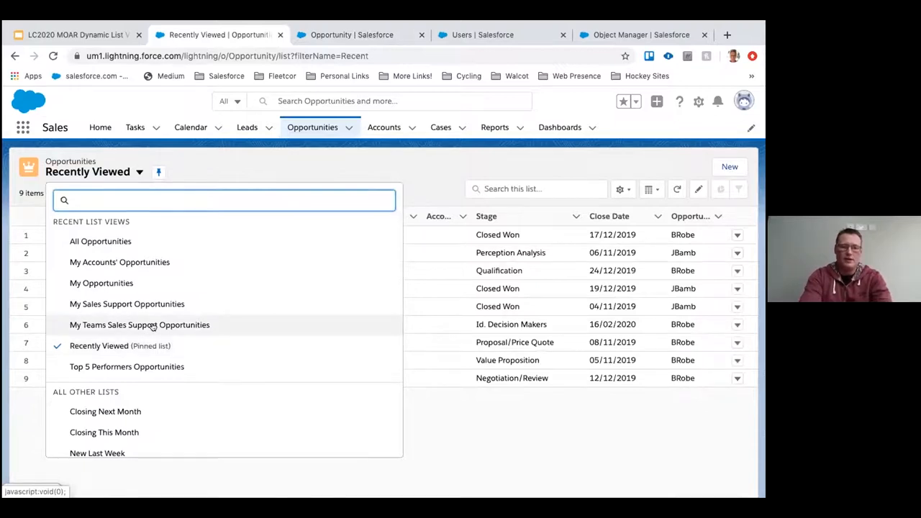
pyautogui.click(139, 324)
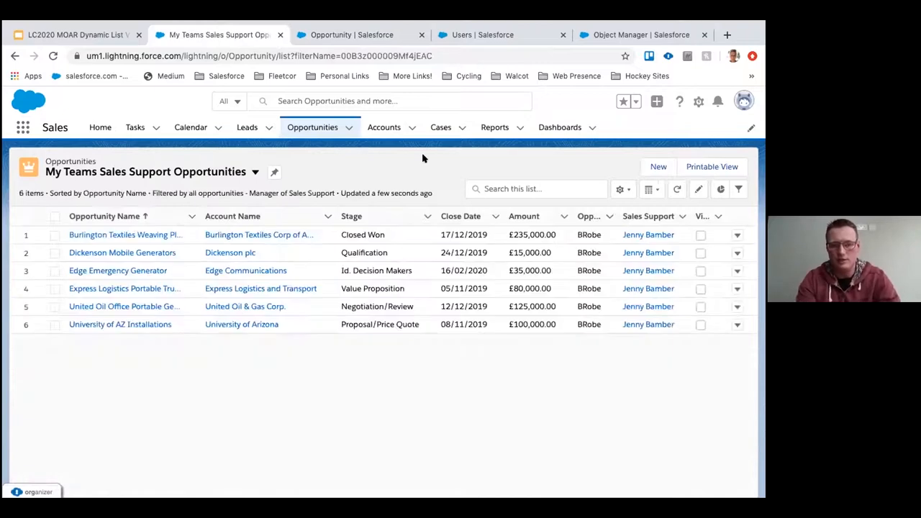
pyautogui.moveTo(377, 168)
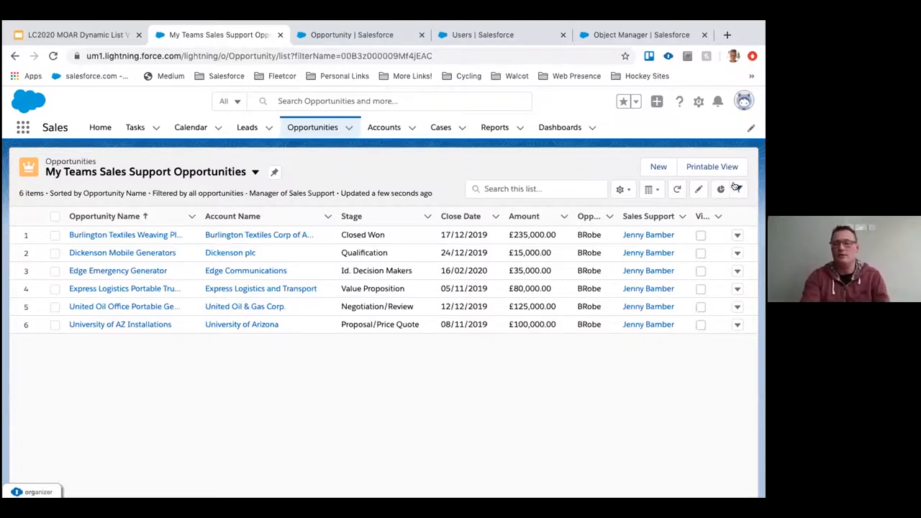
pyautogui.click(720, 188)
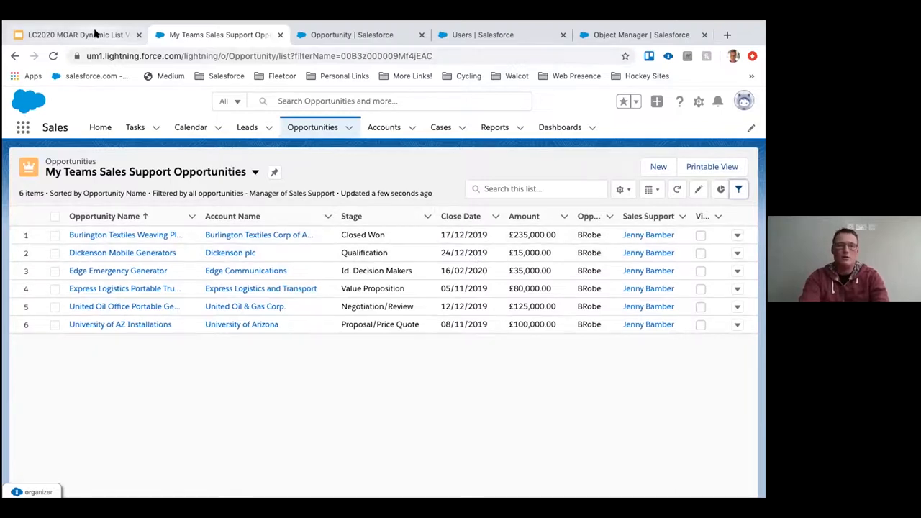
pyautogui.click(72, 34)
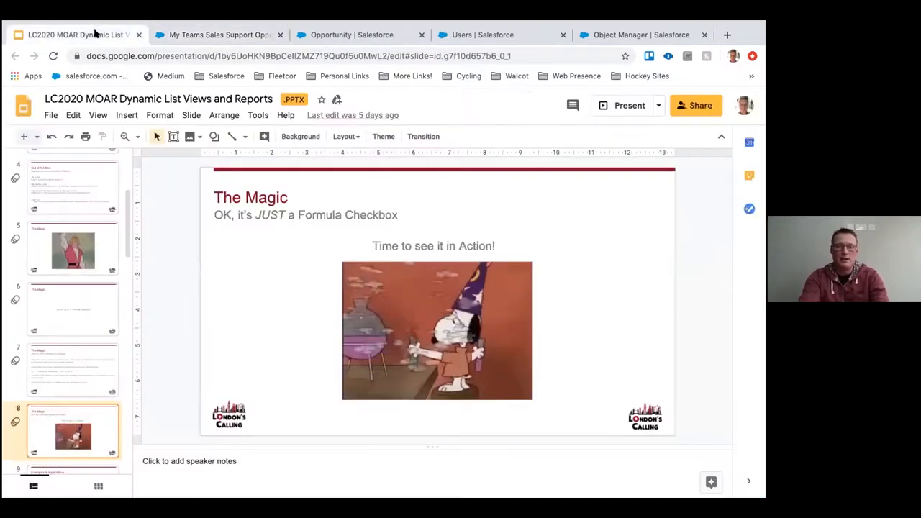
# Present the Slides deck full screen and advance to slide 9, 'Examples & Applications'.
pyautogui.click(629, 105)
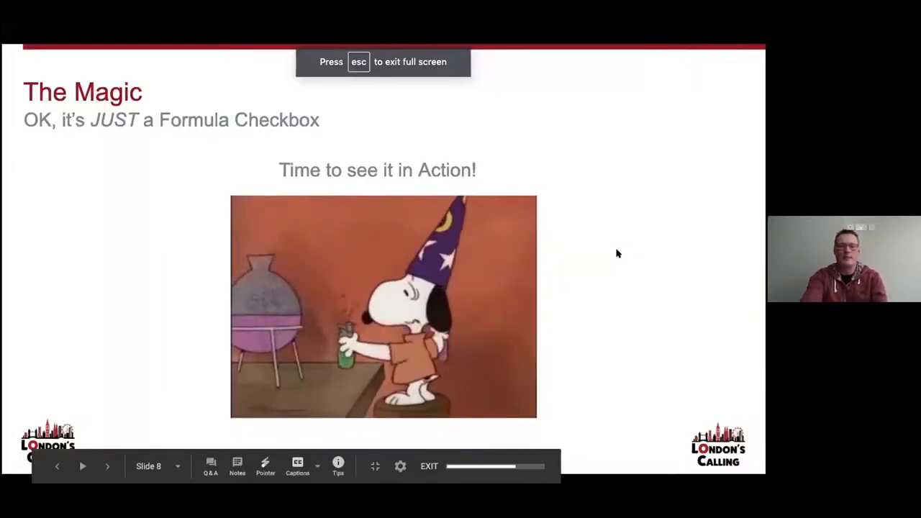
pyautogui.click(107, 466)
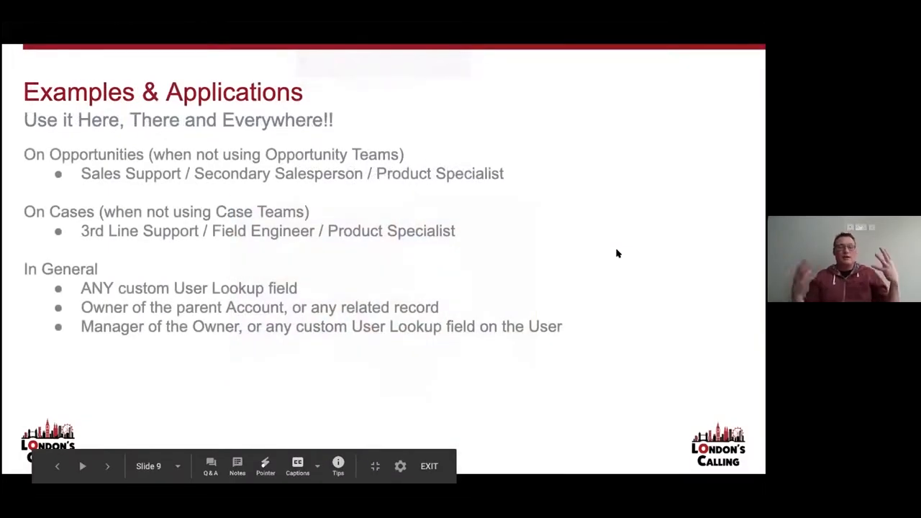